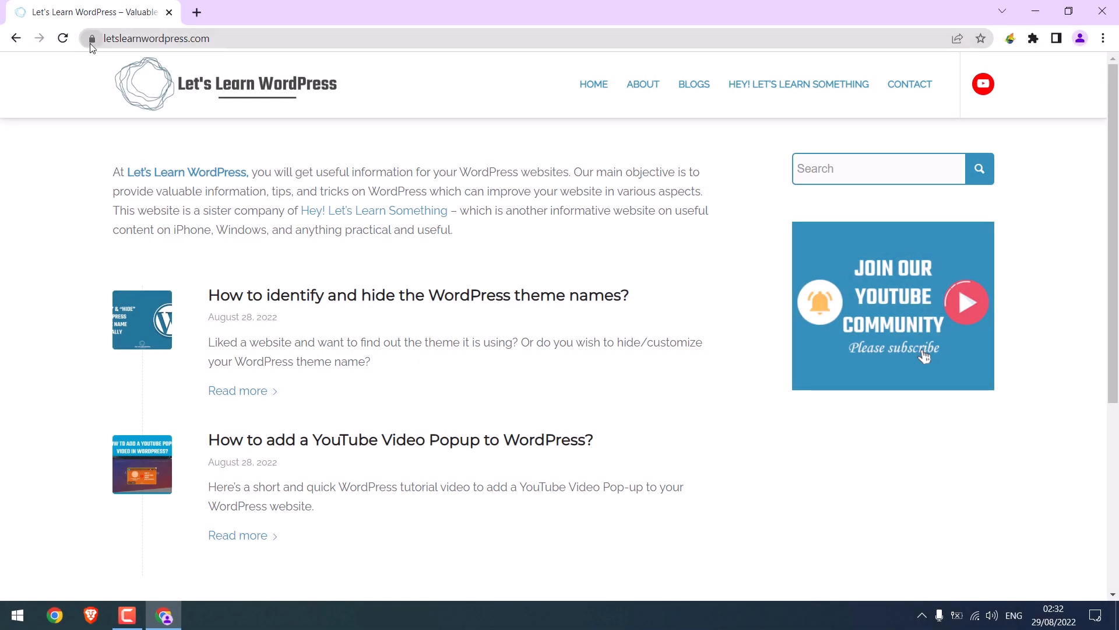
Check the Let's Learn WordPress site's padlock, then close Chrome to show the desktop.
click(93, 39)
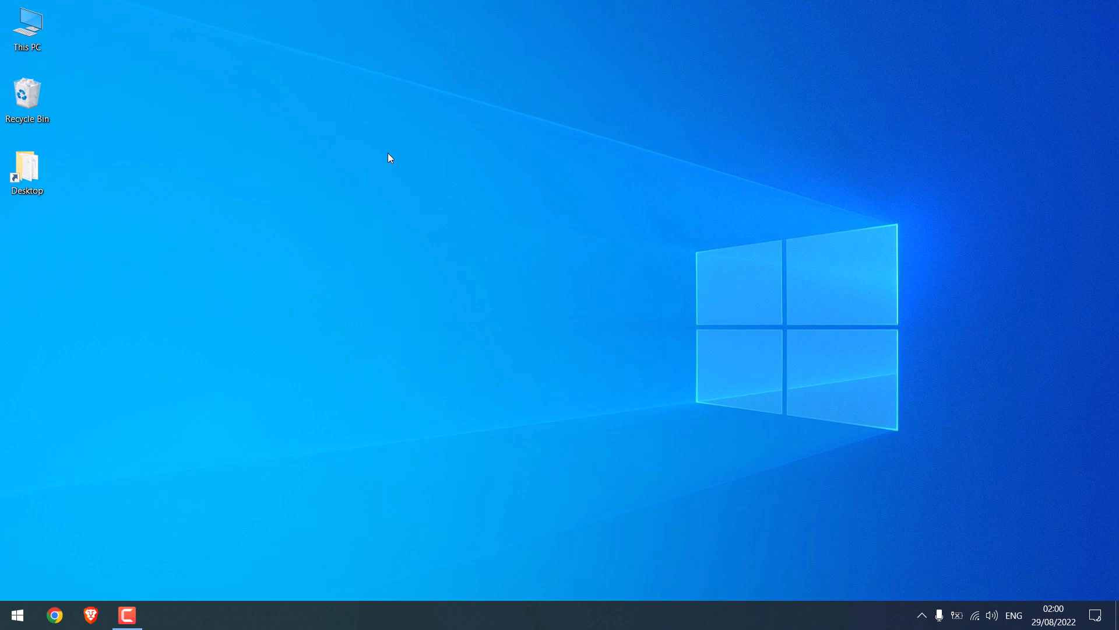
mouse_move(54, 614)
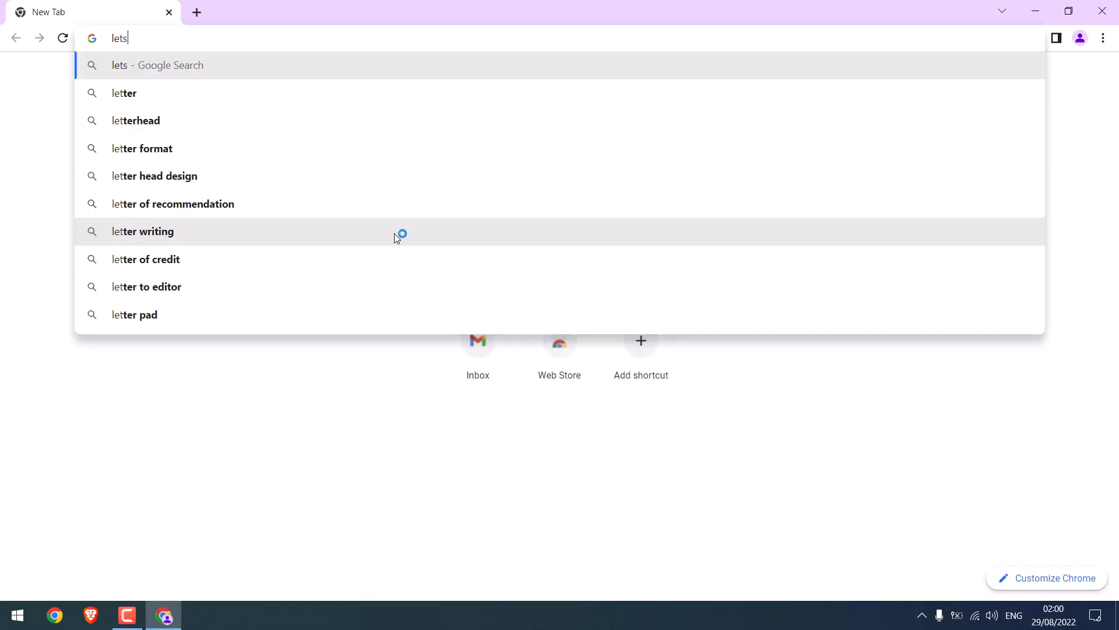
text(letslearnwordpress.com/)
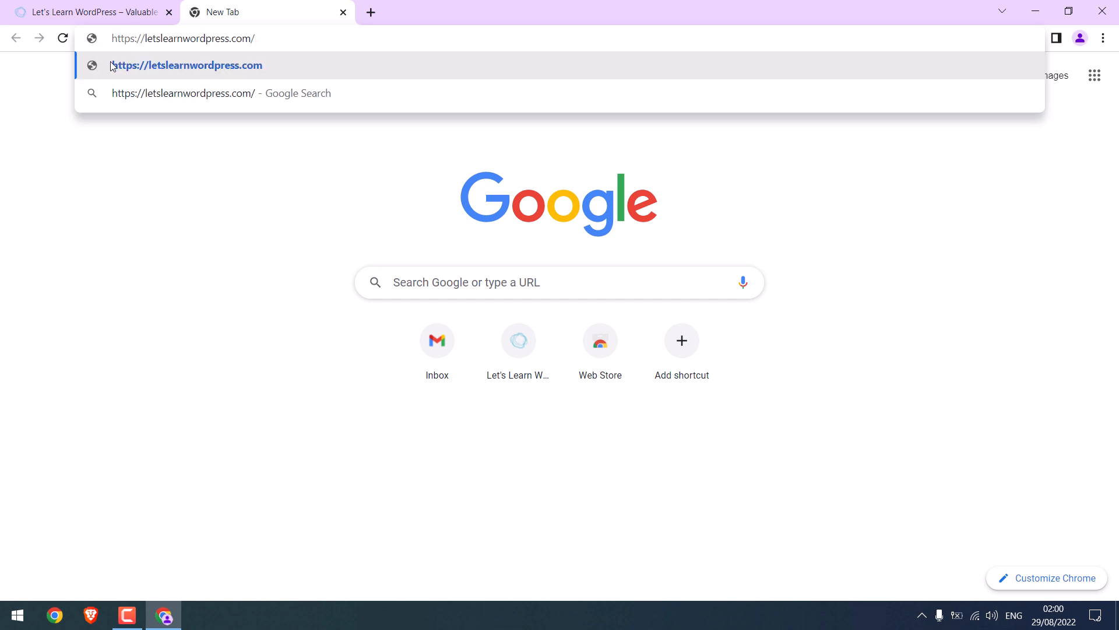
click(188, 65)
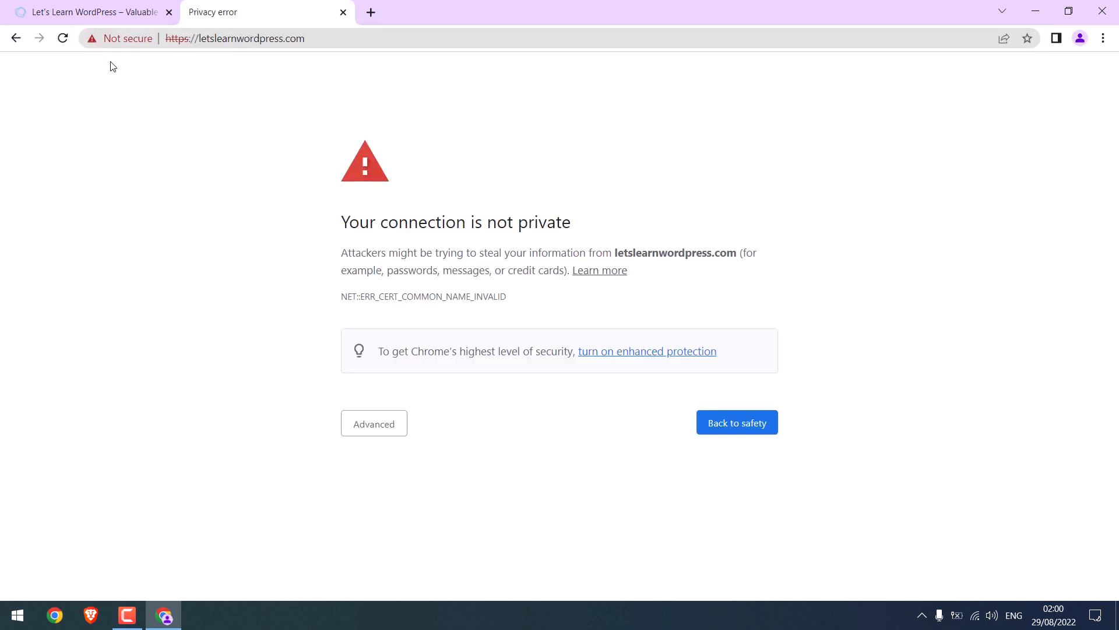
mouse_move(351, 356)
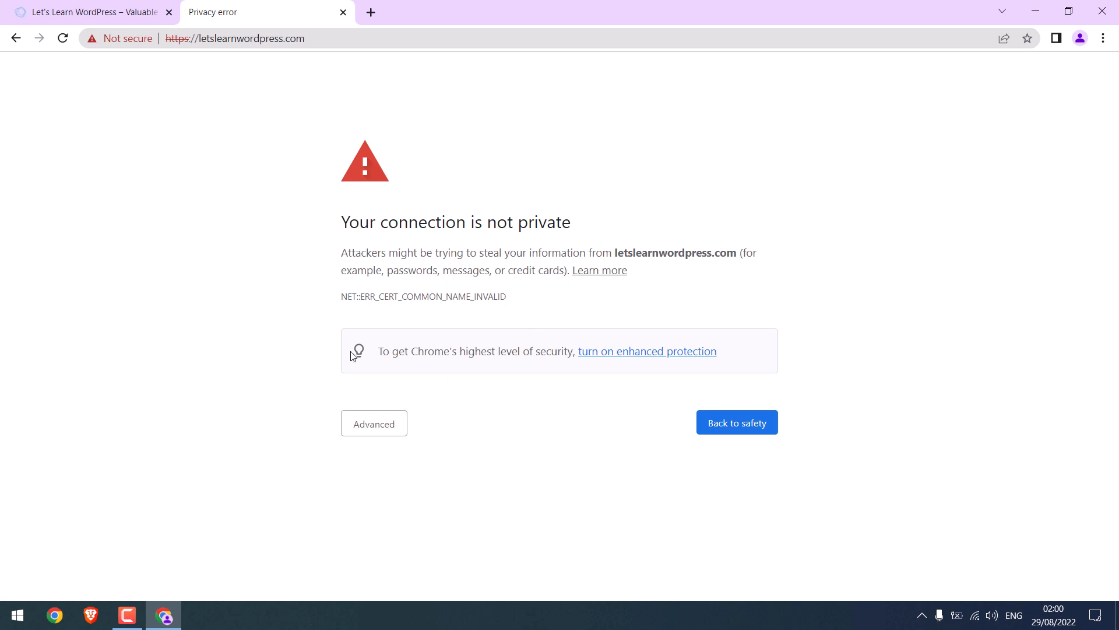
mouse_move(176, 38)
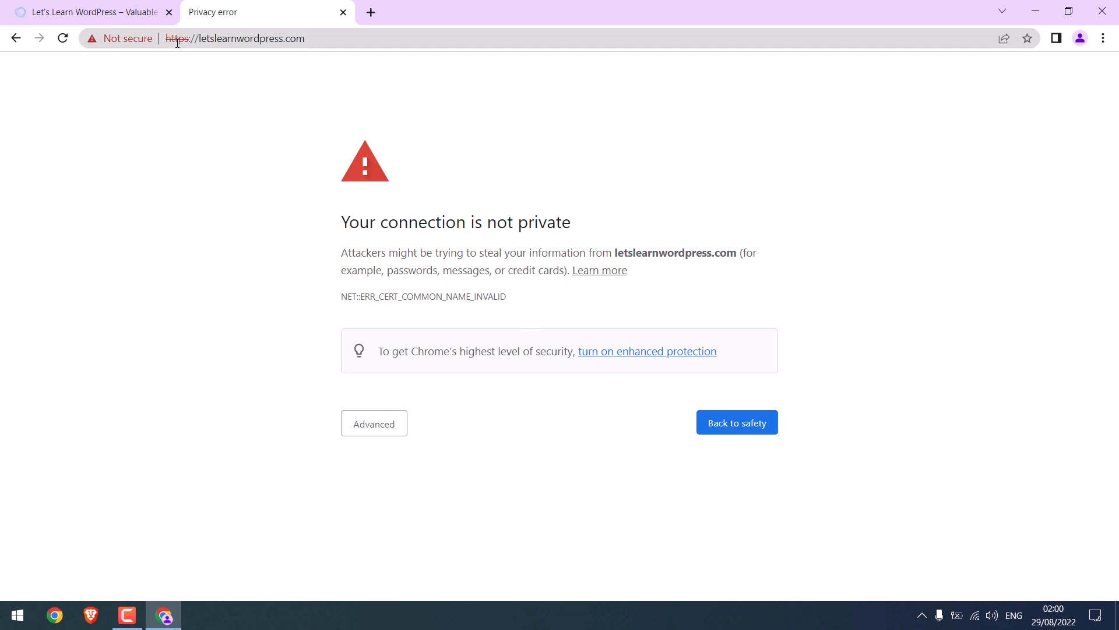
mouse_move(225, 143)
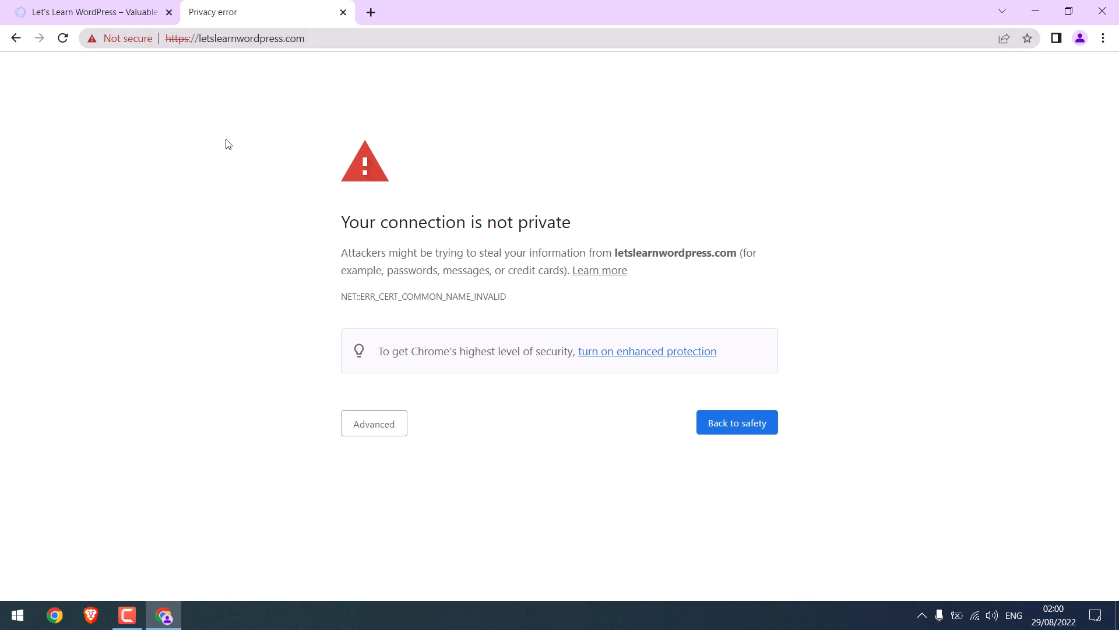
mouse_move(191, 38)
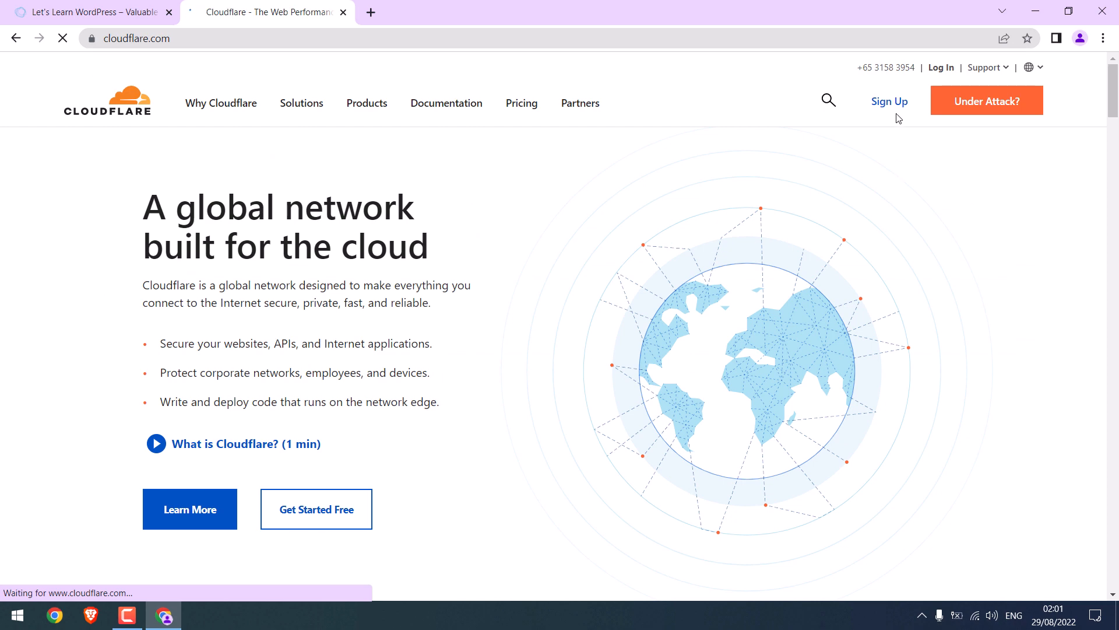
Sign up for a Cloudflare account with an email and password.
click(889, 101)
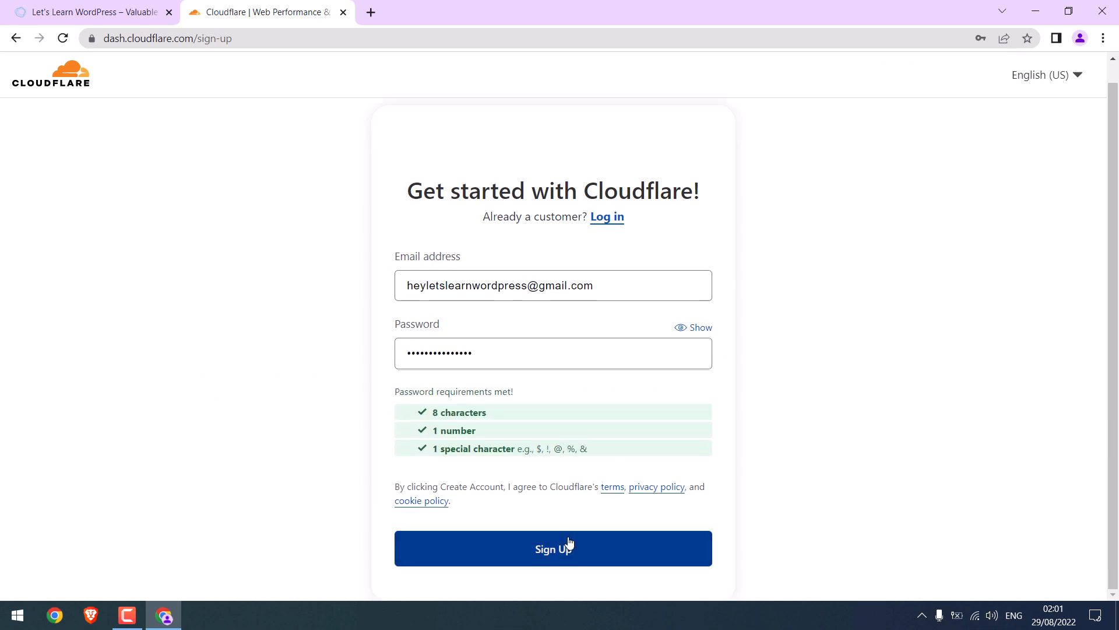
click(553, 547)
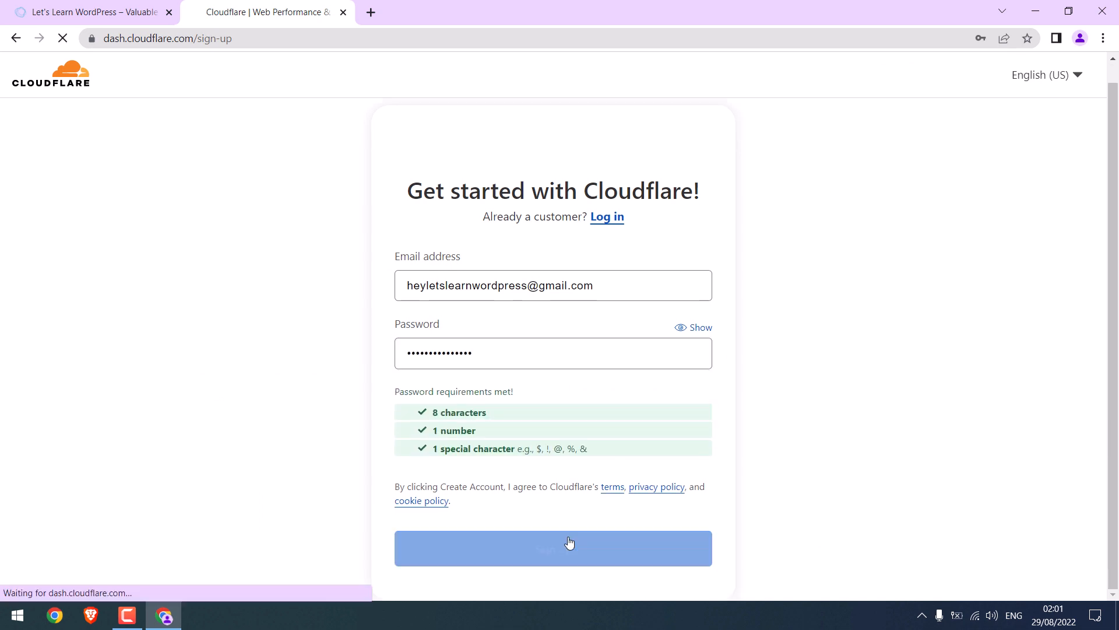
click(552, 548)
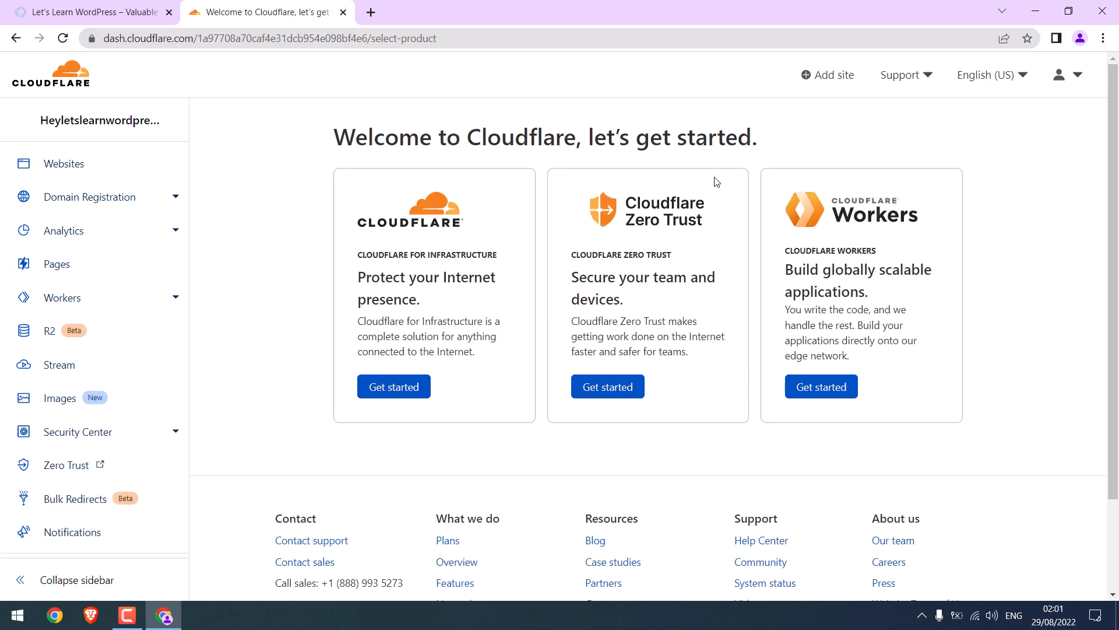
click(827, 74)
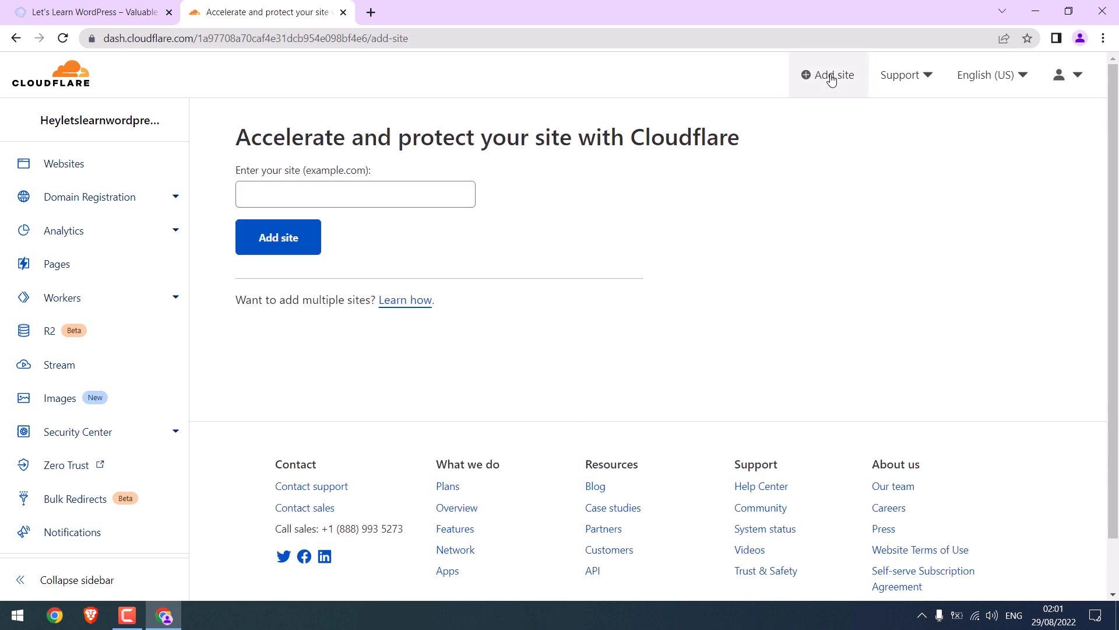
click(86, 13)
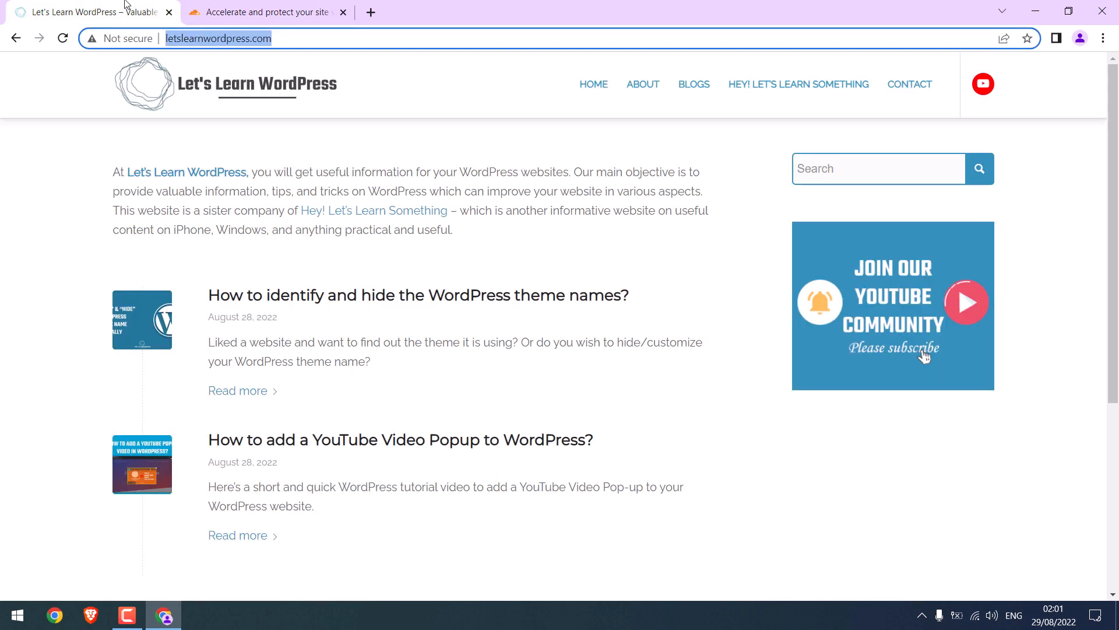
click(264, 13)
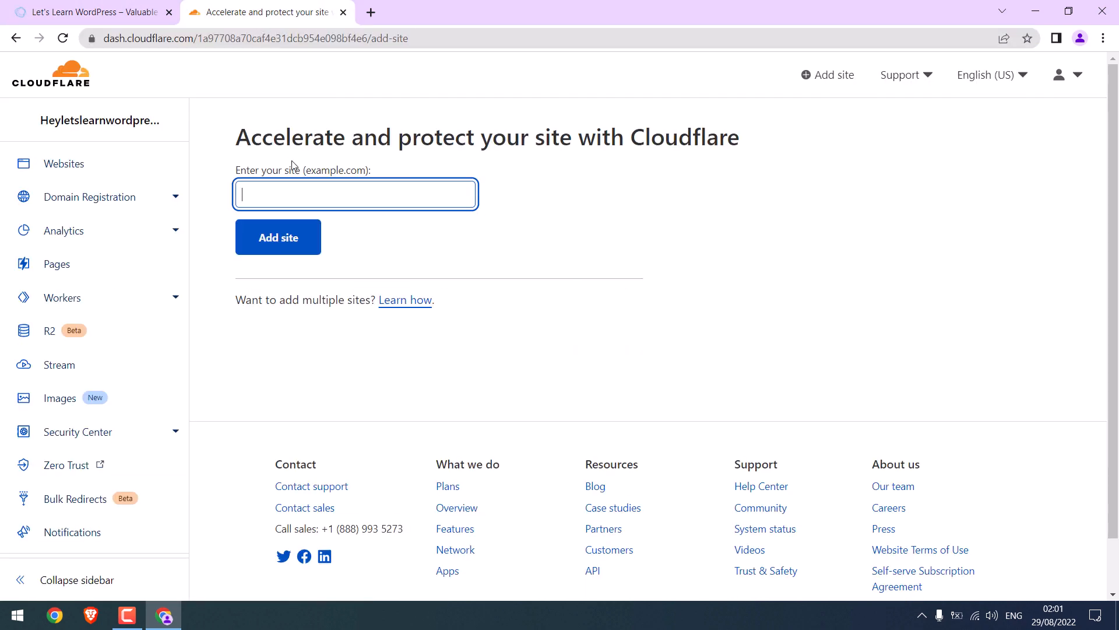
text(http://letslearnwordpress.com/)
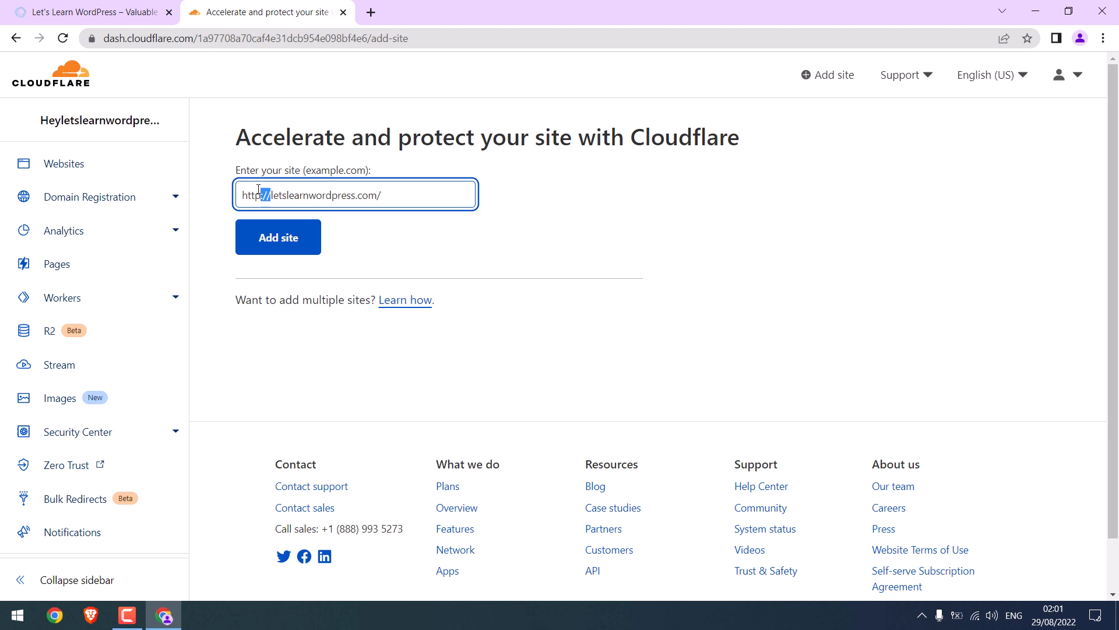
key(Backspace)
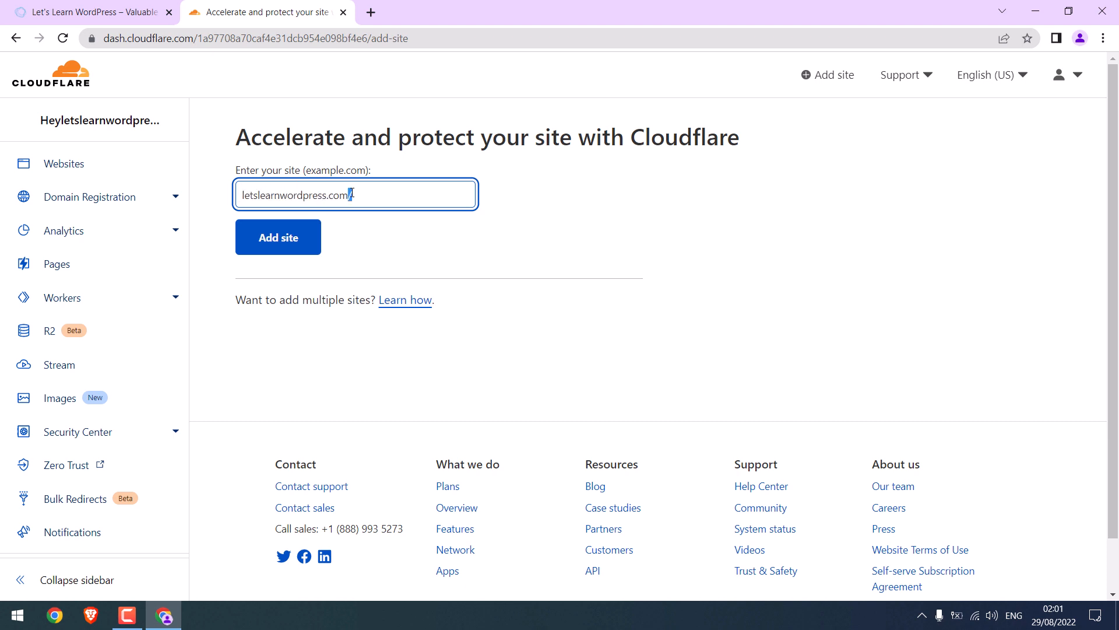
click(277, 236)
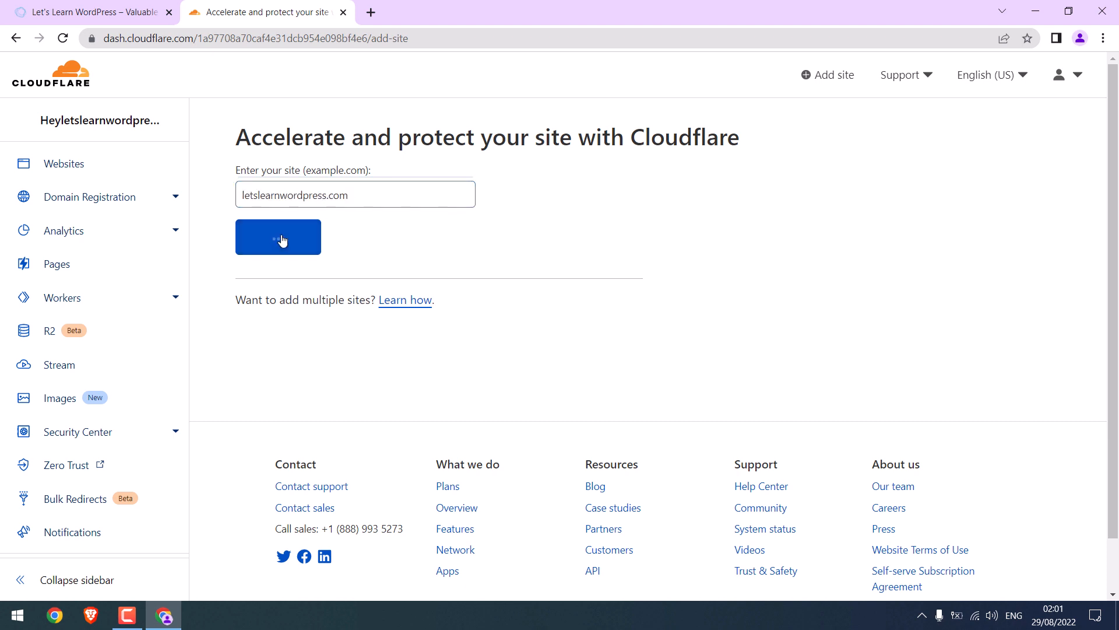
click(277, 236)
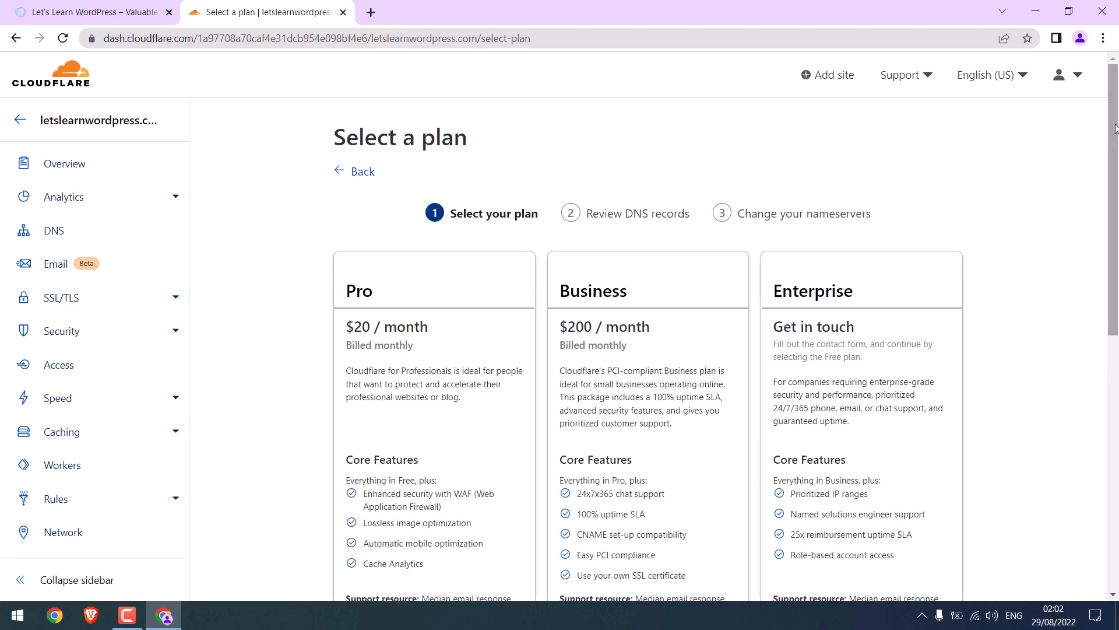
scroll(down, 3)
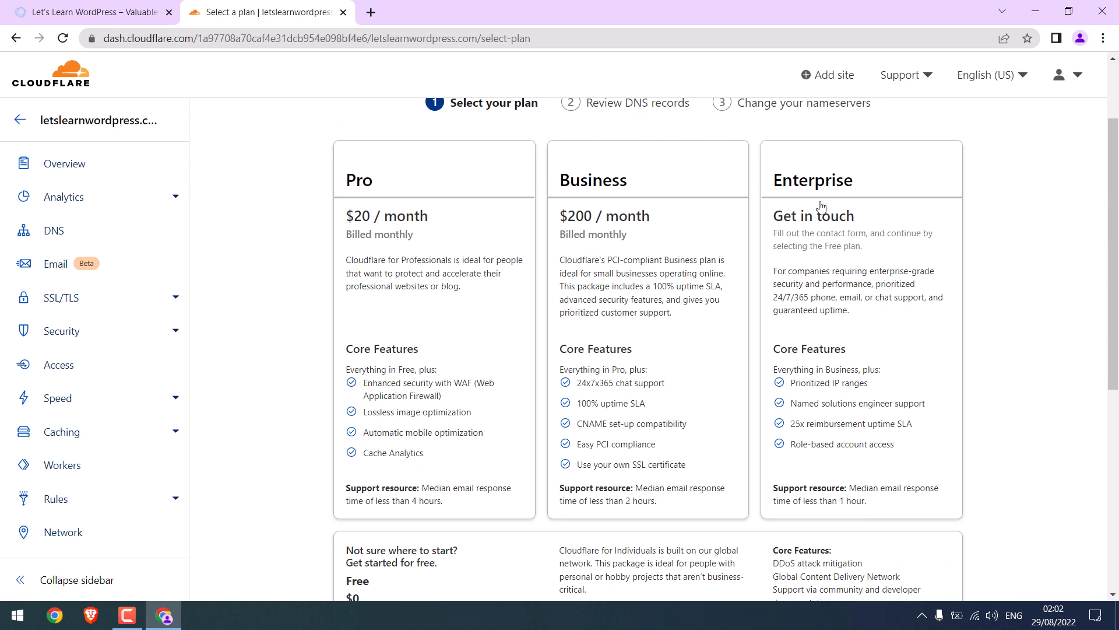
scroll(down, 3)
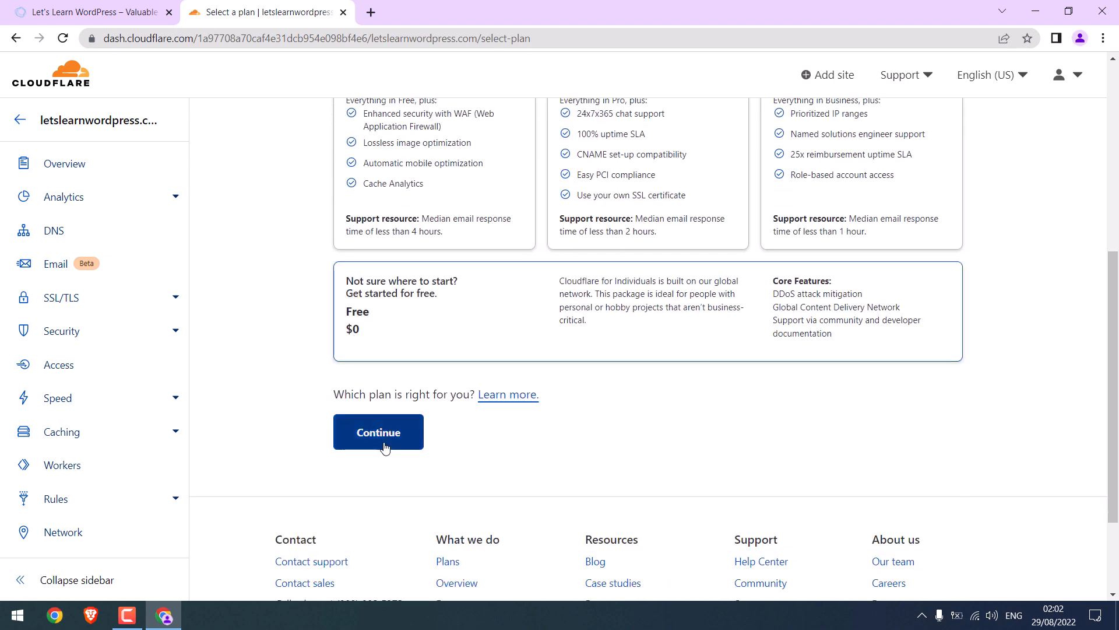
Confirm the Free plan and switch the ftp and mail records to DNS only.
click(377, 431)
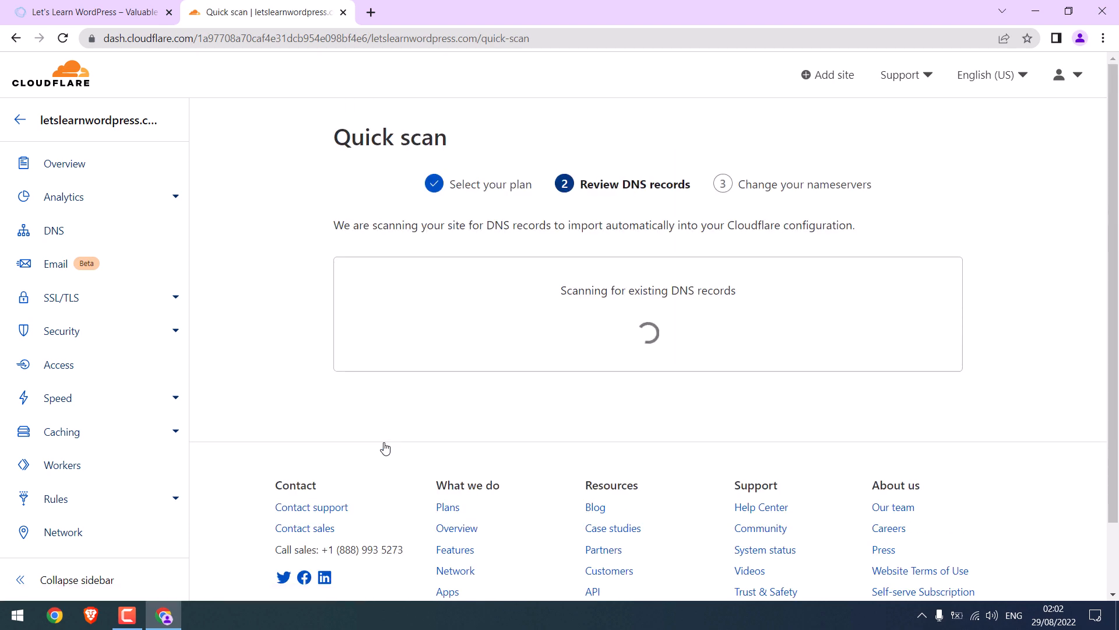
mouse_move(664, 310)
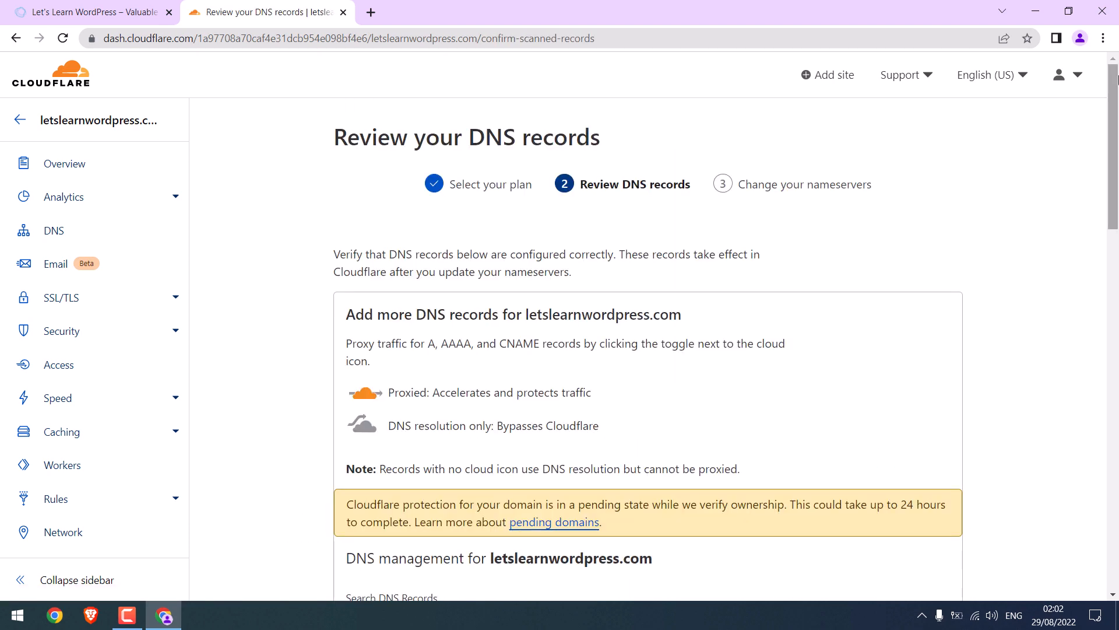
scroll(down, 3)
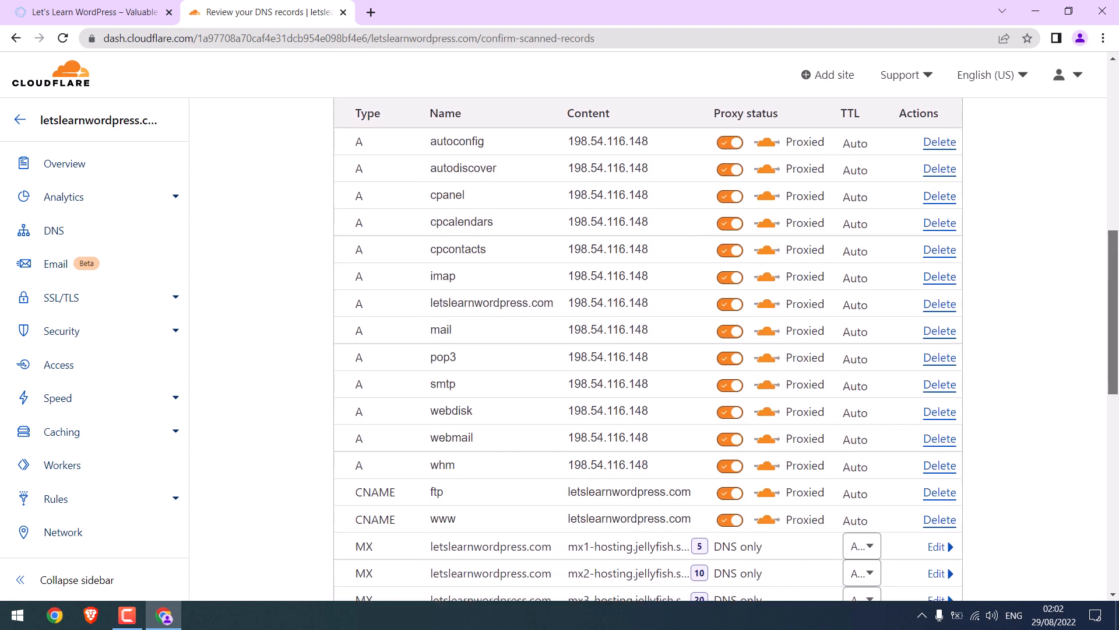
scroll(down, 3)
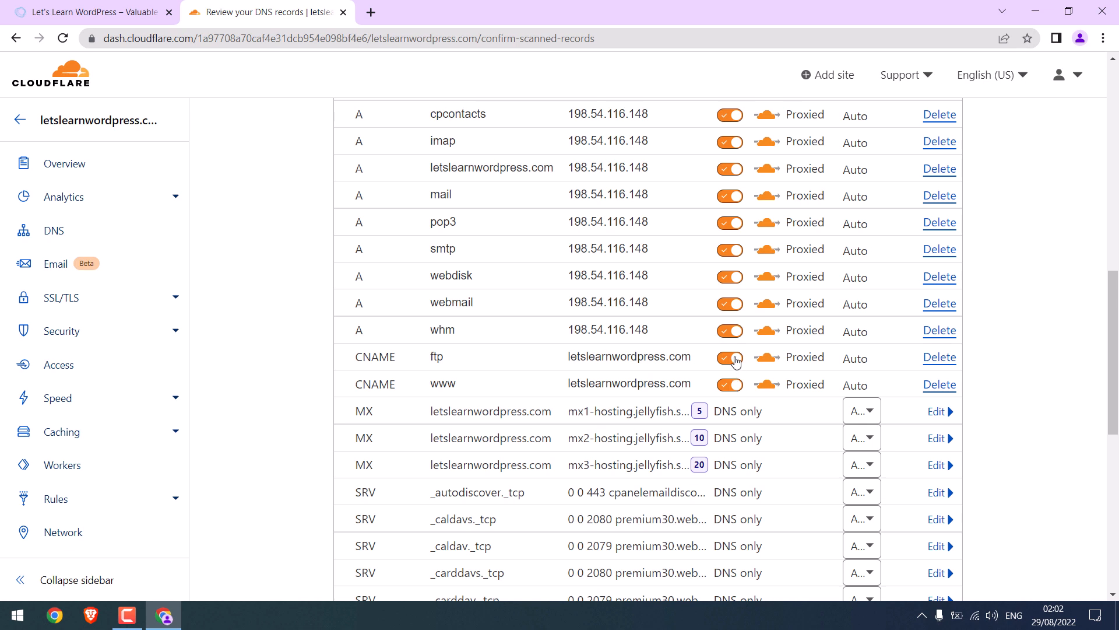
click(729, 249)
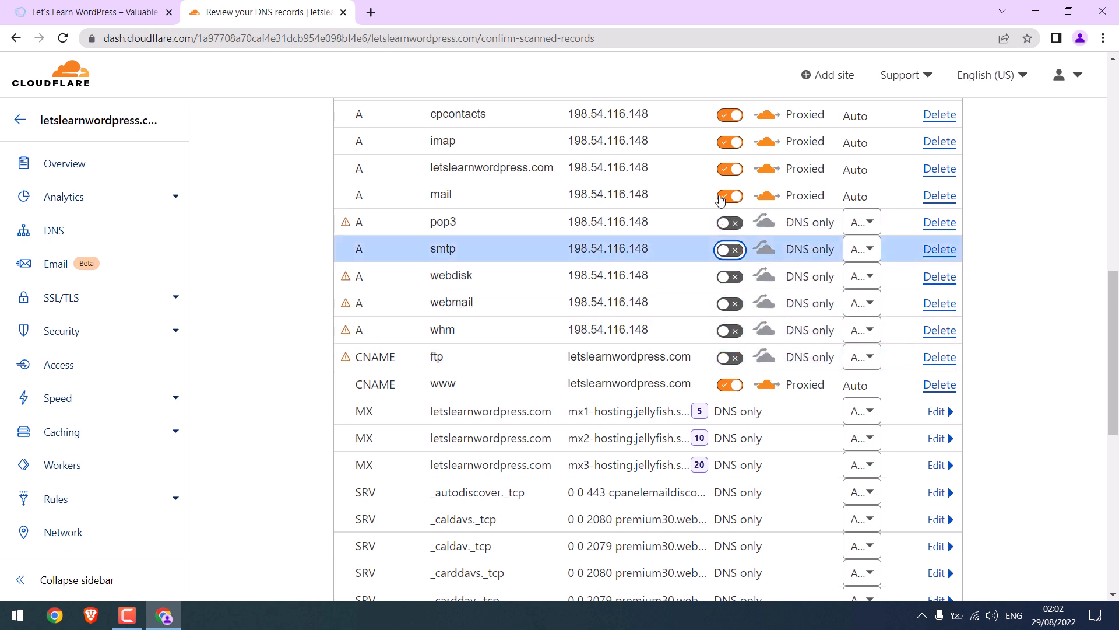
click(729, 196)
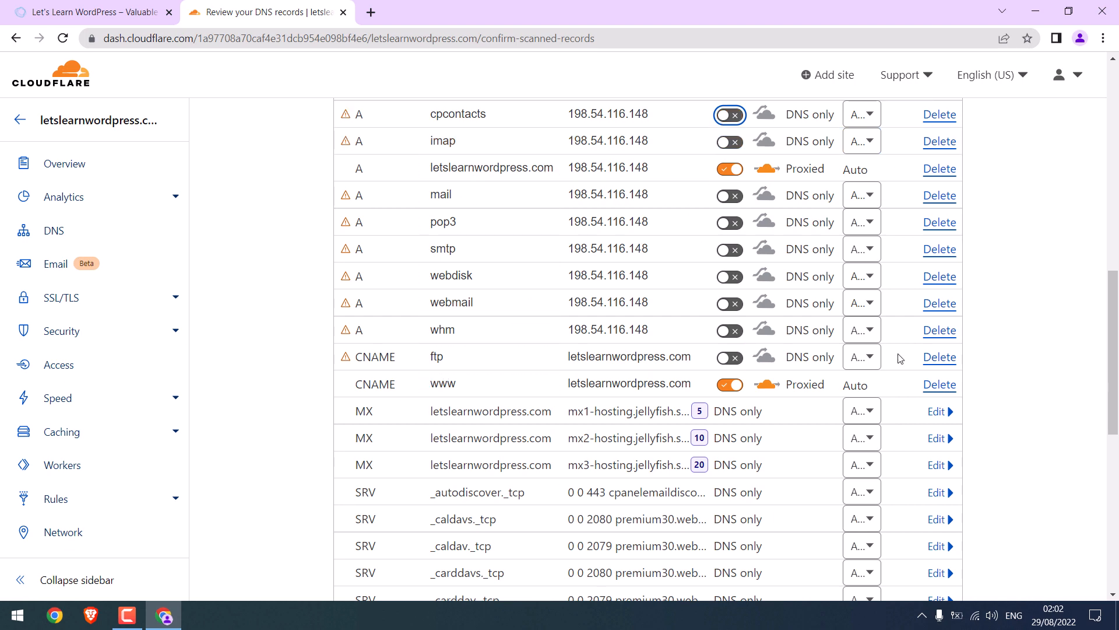
scroll(down, 3)
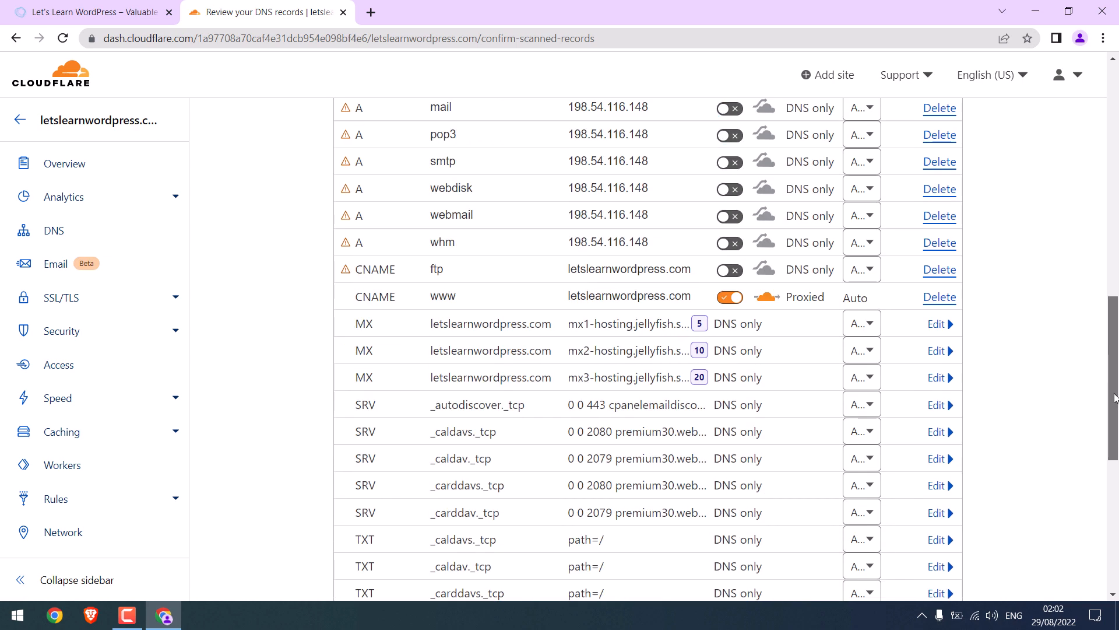
scroll(down, 3)
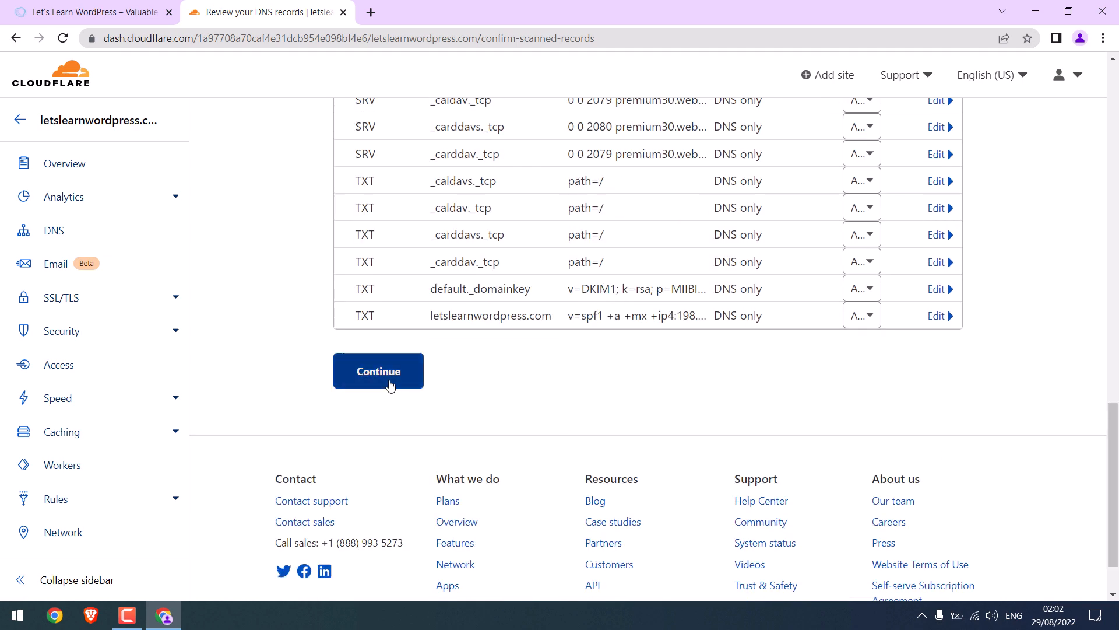
Accept the reviewed DNS records and note the Namecheap nameservers to remove.
click(377, 370)
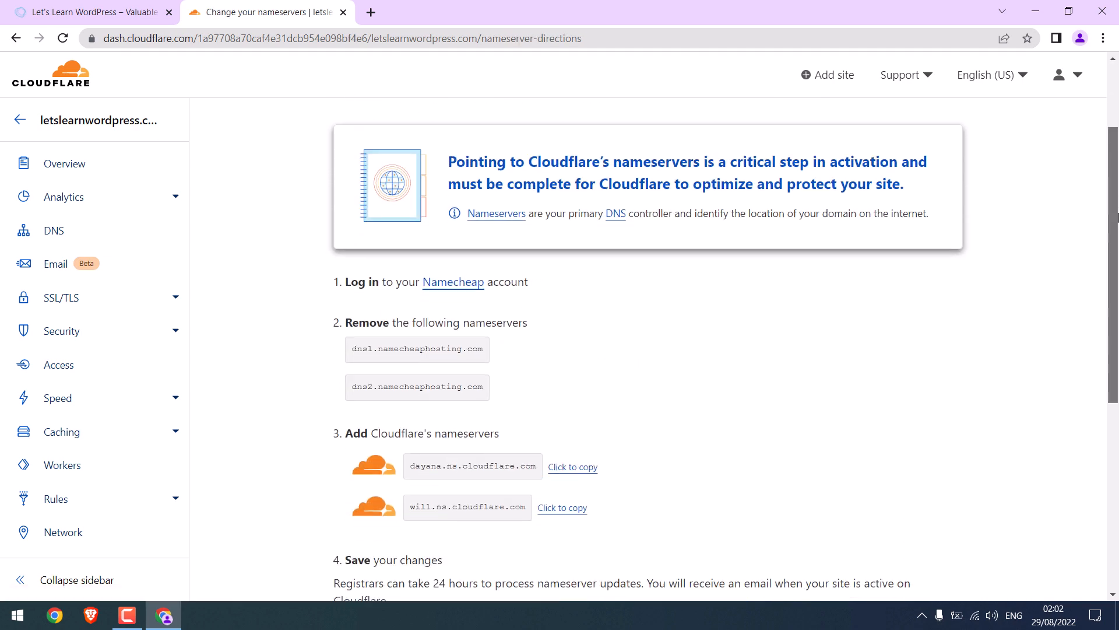
scroll(down, 3)
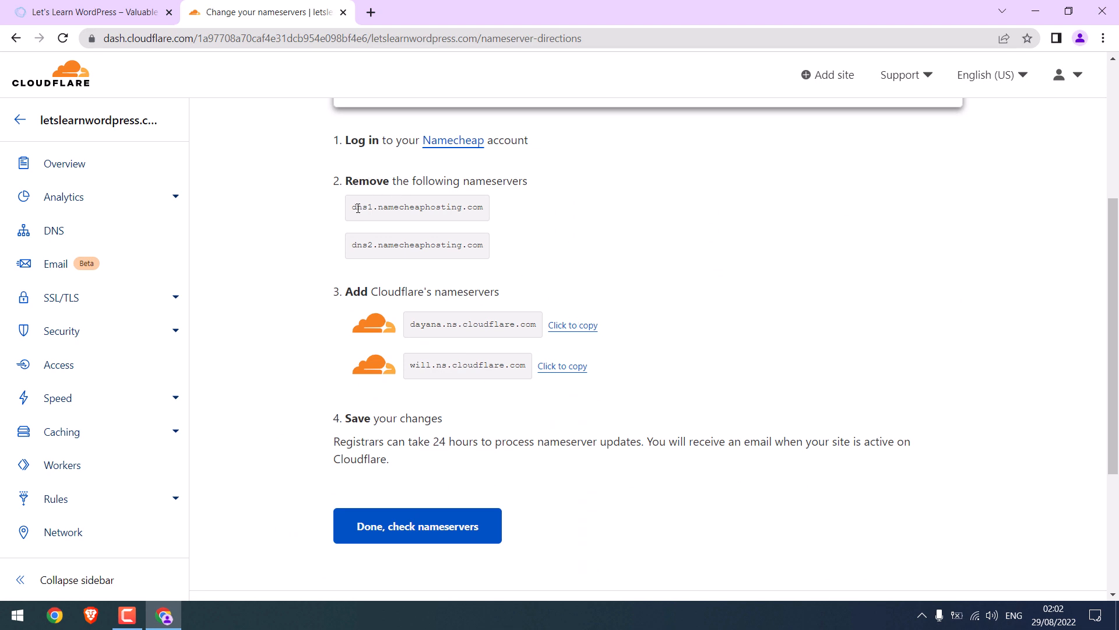
double_click(359, 207)
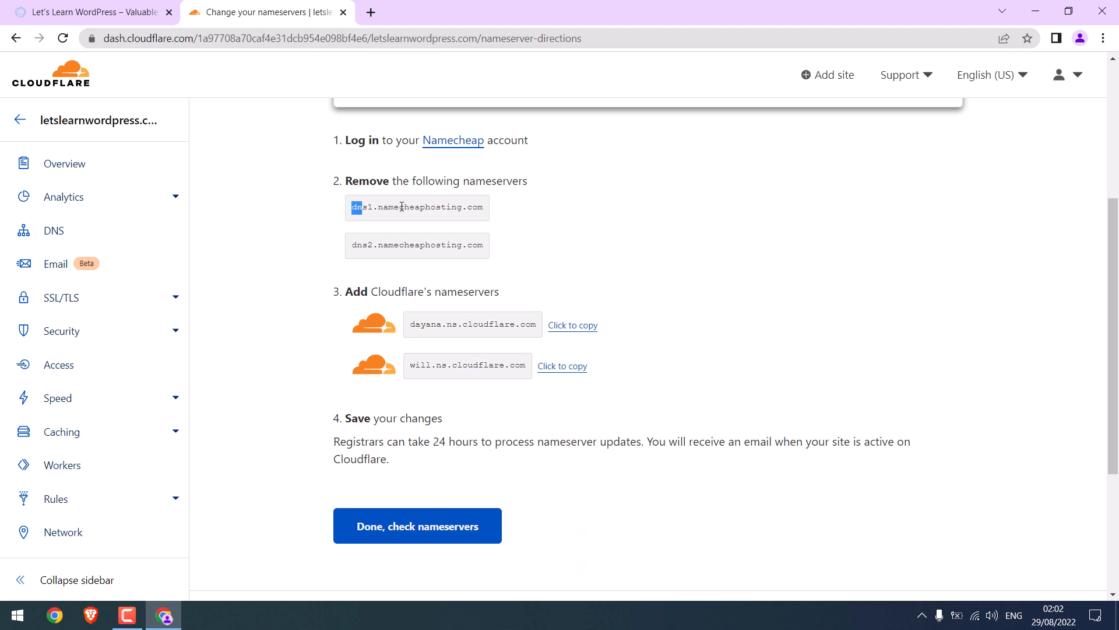
mouse_move(560, 279)
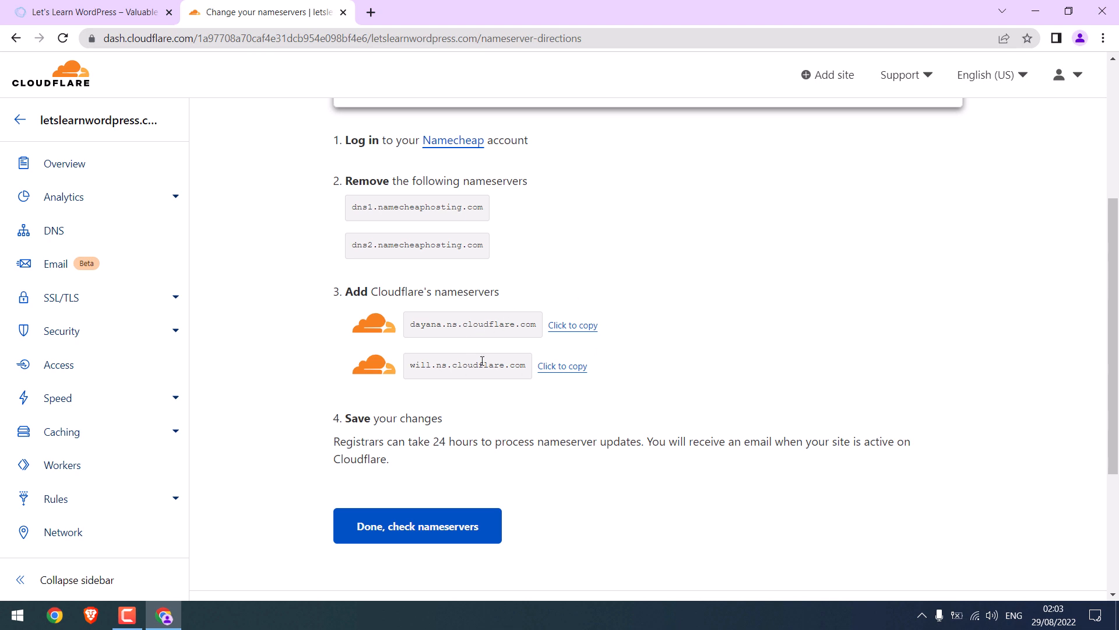
mouse_move(494, 350)
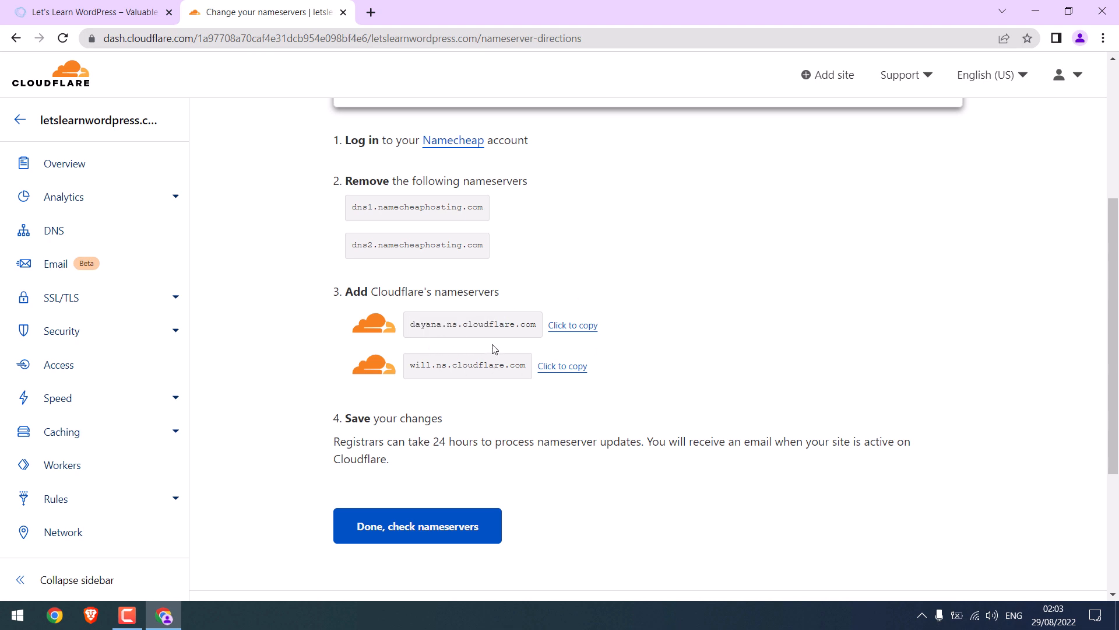
mouse_move(525, 245)
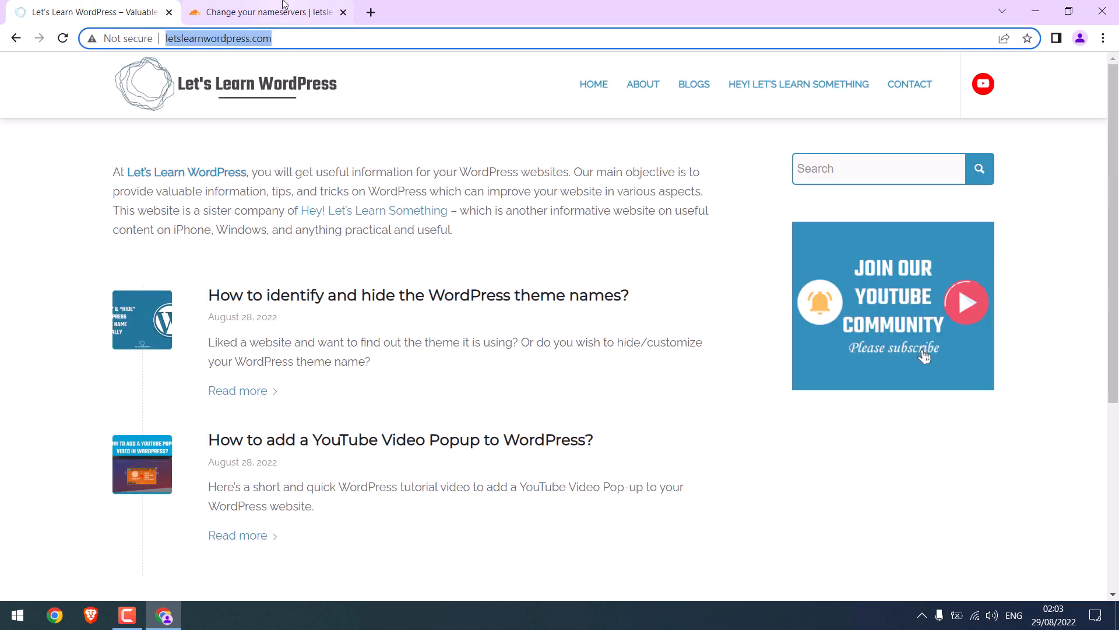
Search for namecheap in a new tab and go to the Namecheap website.
click(370, 12)
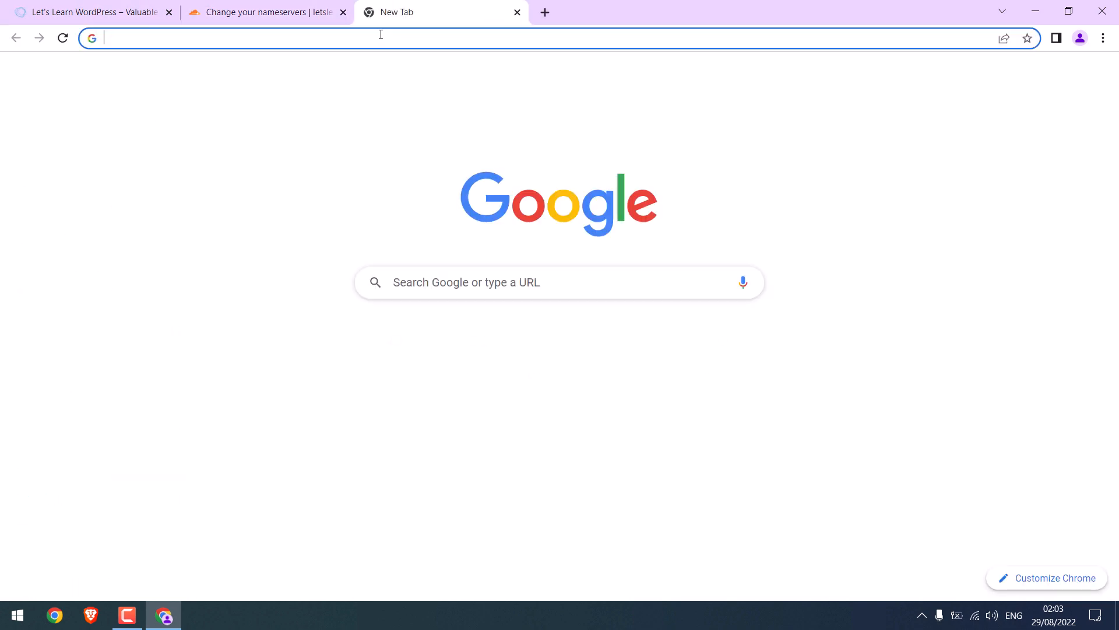
text(namecheap)
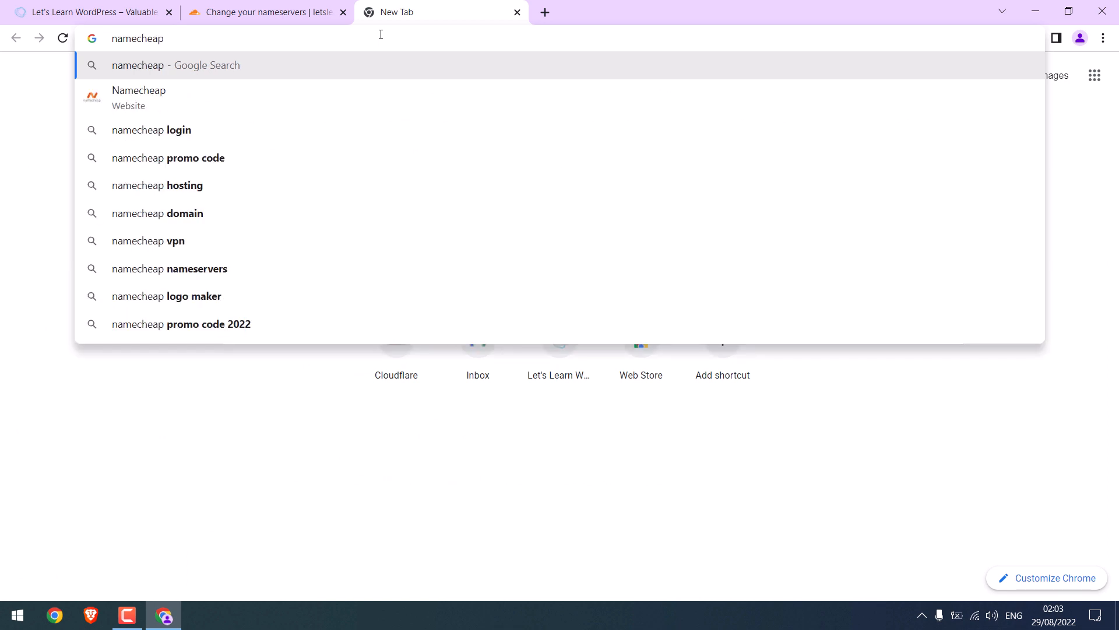
click(139, 97)
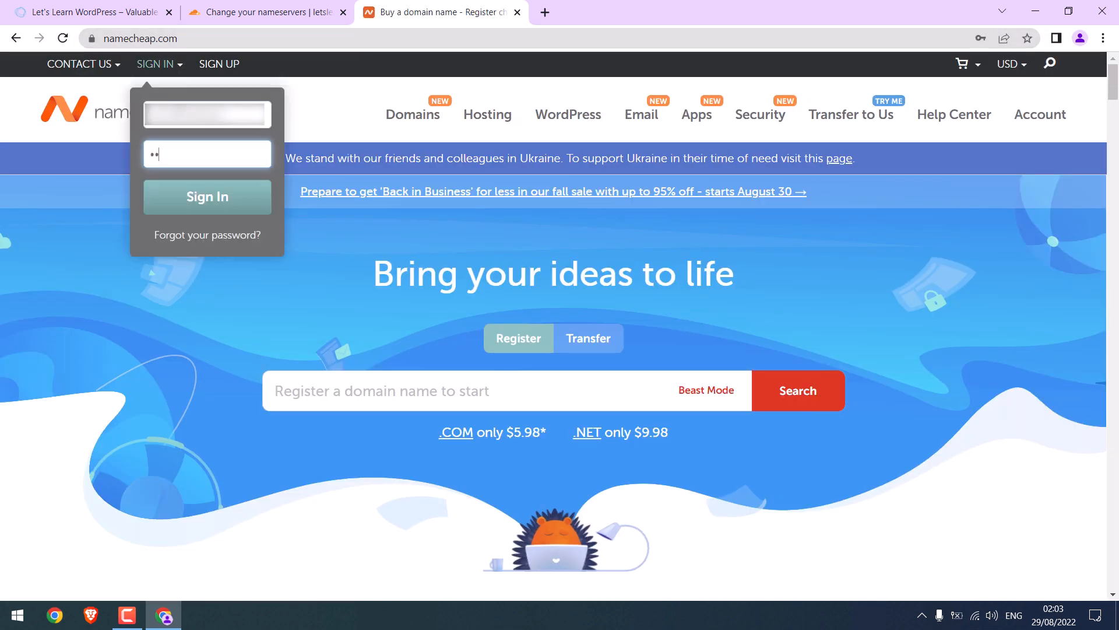
Sign in with the verification code and open letslearnwordpress.com's MANAGE page.
click(207, 197)
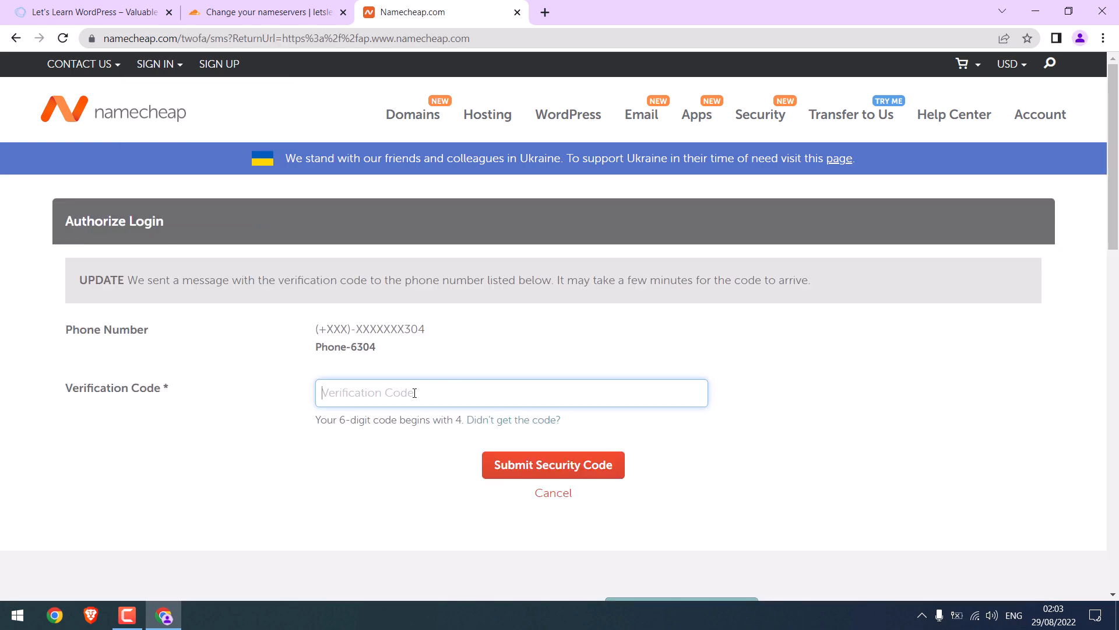
click(553, 464)
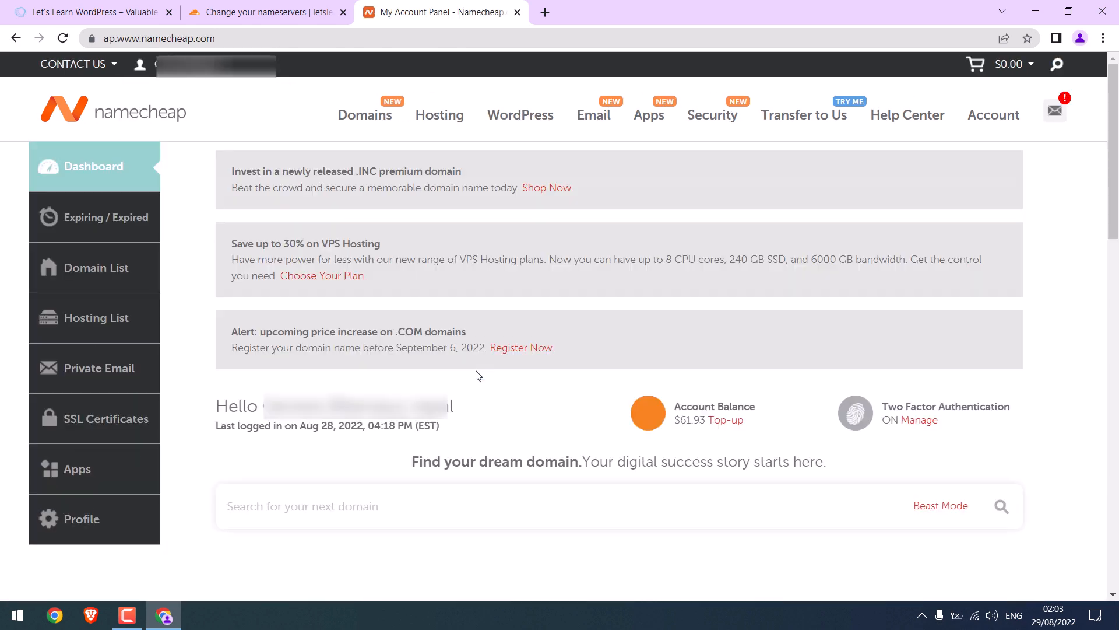
scroll(down, 3)
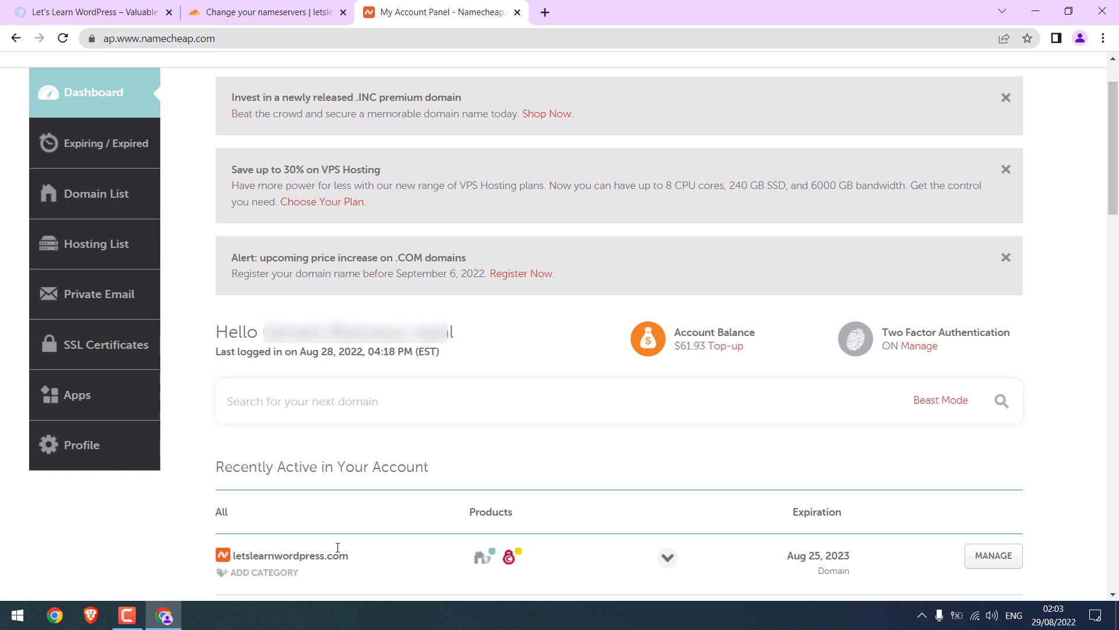
click(993, 556)
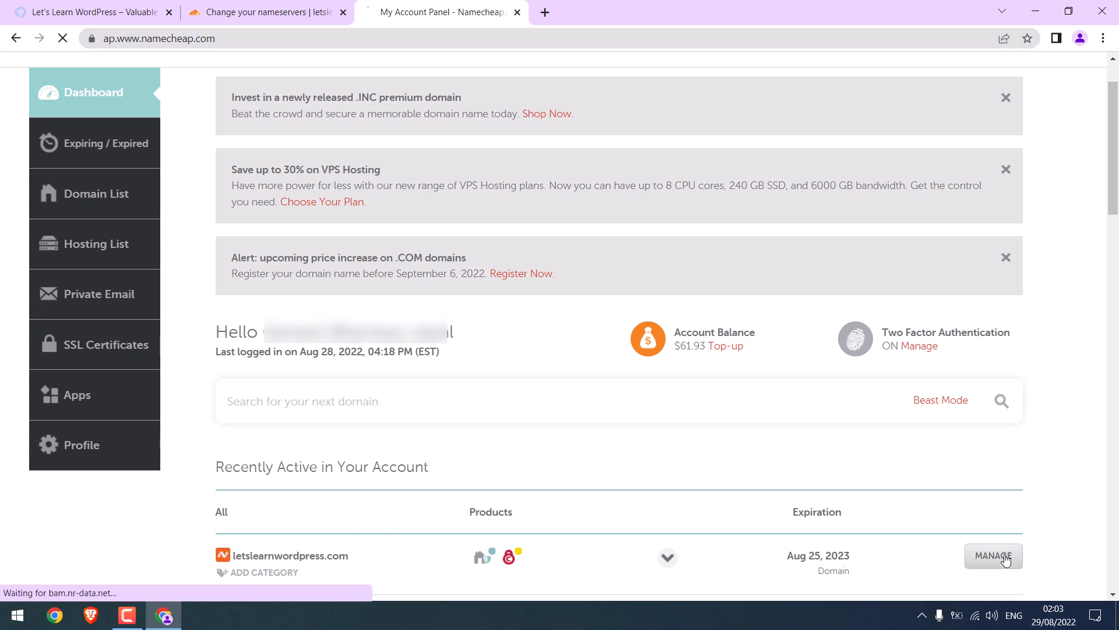
click(993, 556)
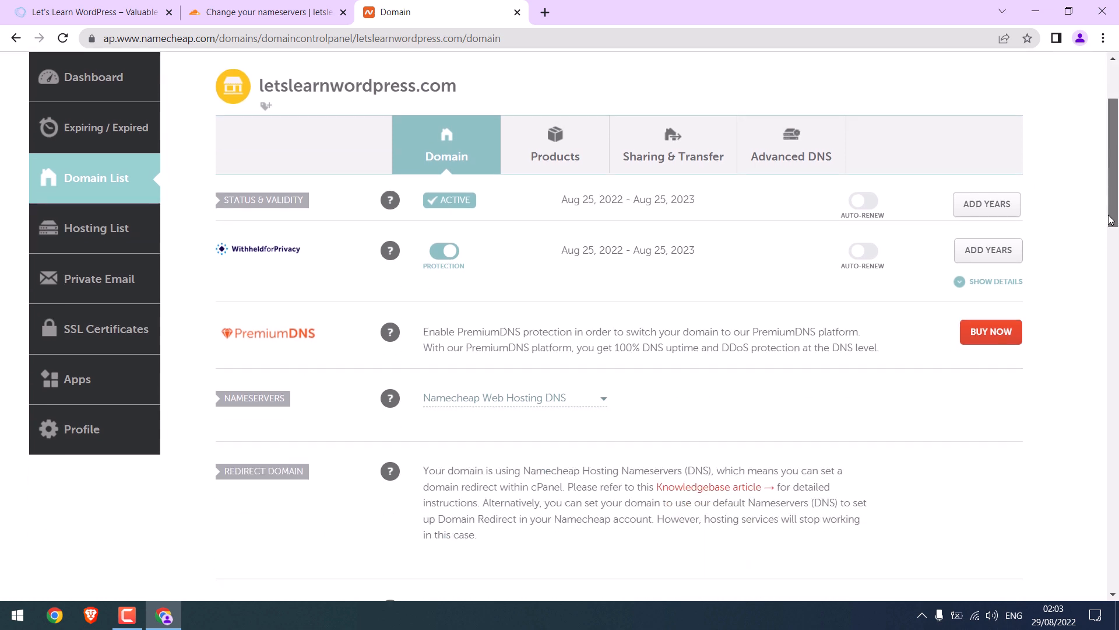
Save Custom DNS nameservers dayana.ns.cloudflare.com and will.ns.cloudflare.com in Namecheap.
scroll(down, 3)
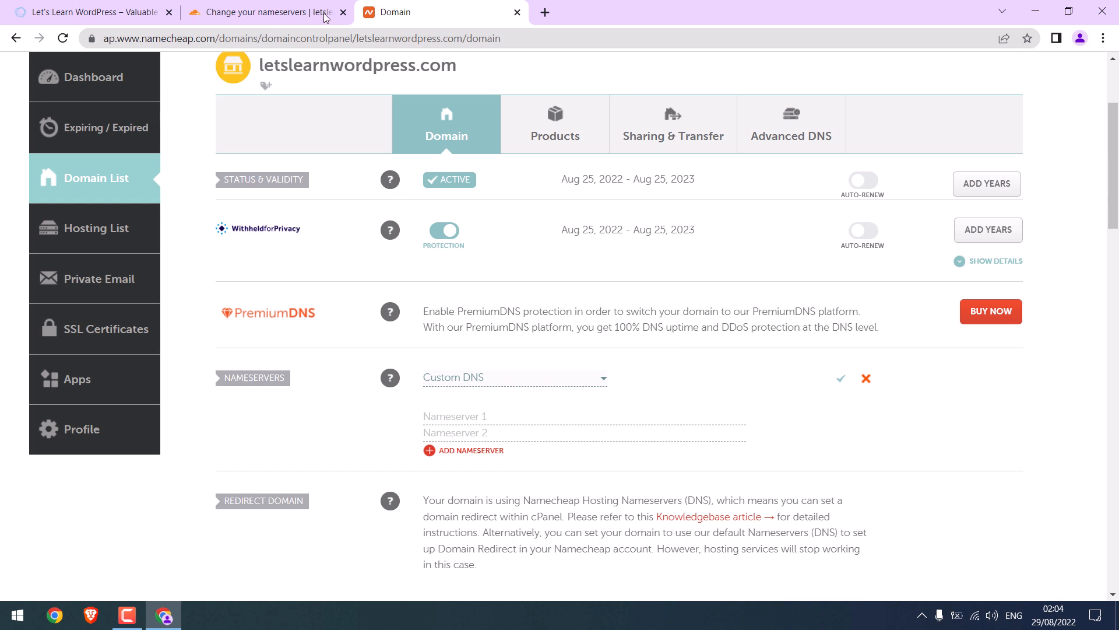
click(264, 12)
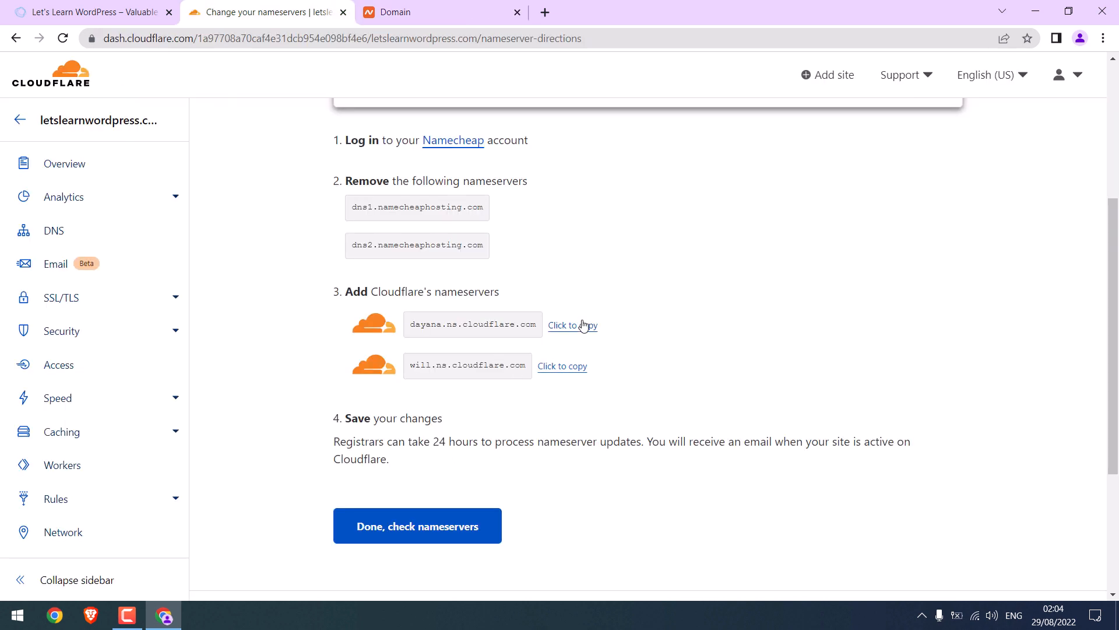
click(407, 13)
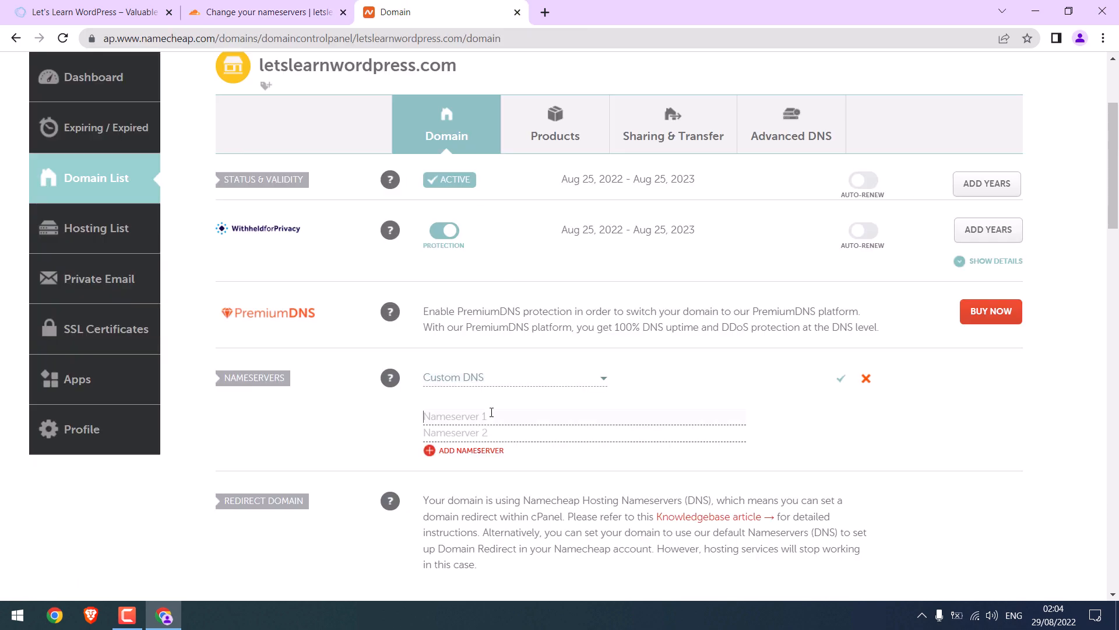
click(264, 12)
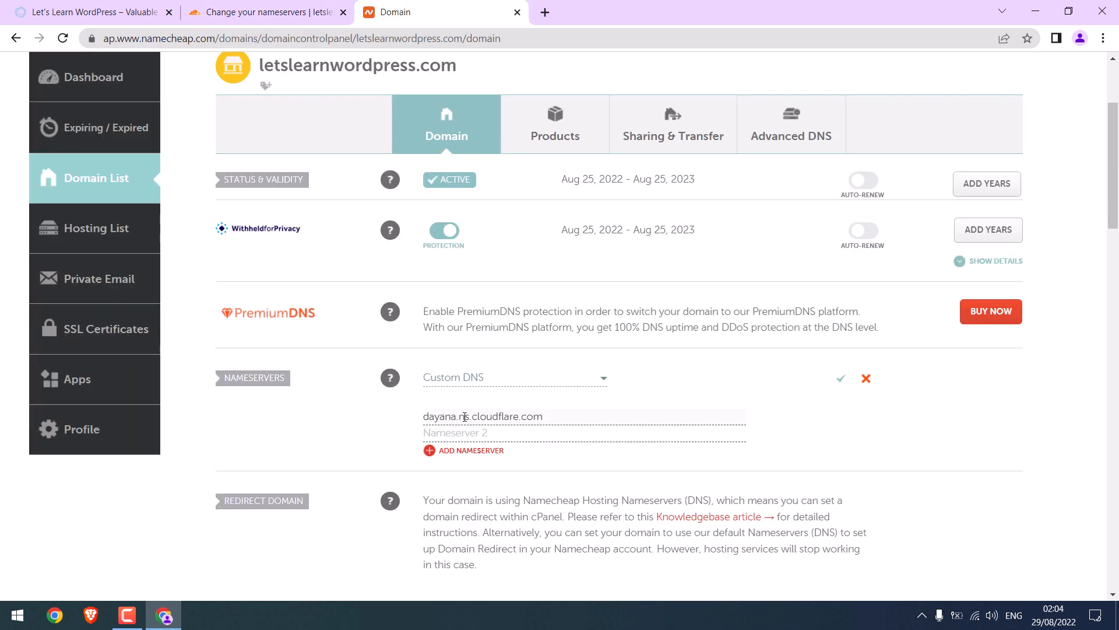
text(will.ns.cloudflare.com)
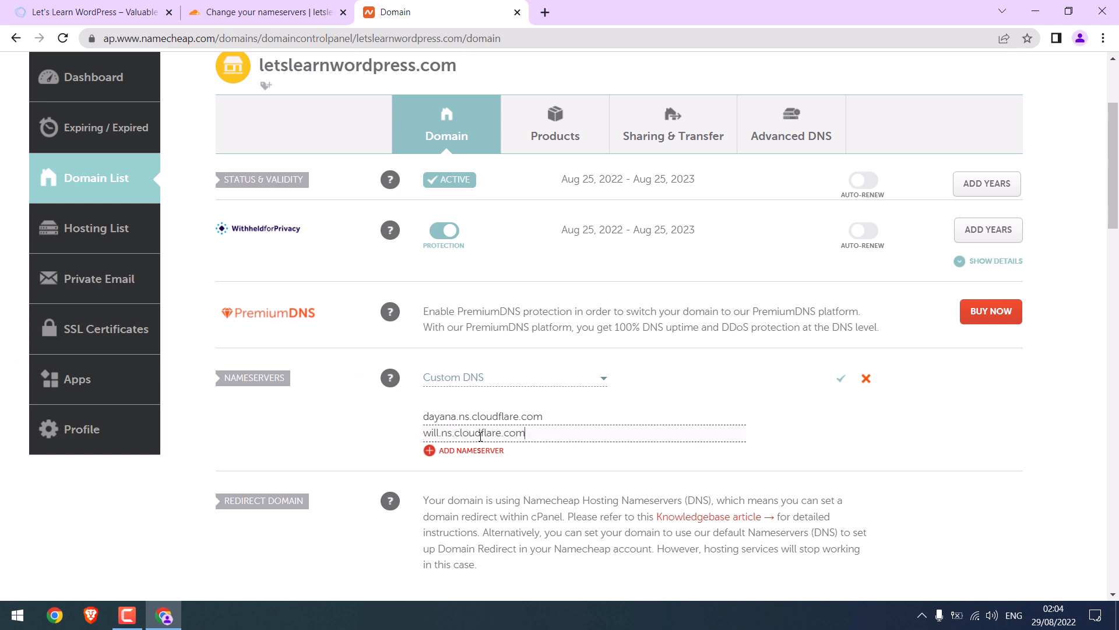
mouse_move(841, 379)
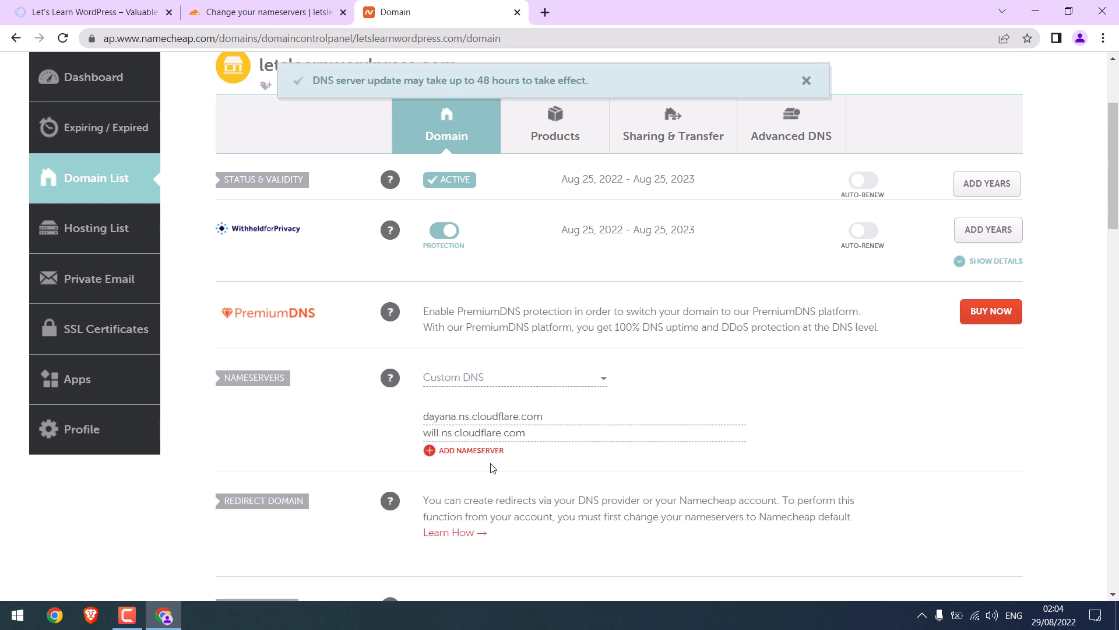
mouse_move(477, 77)
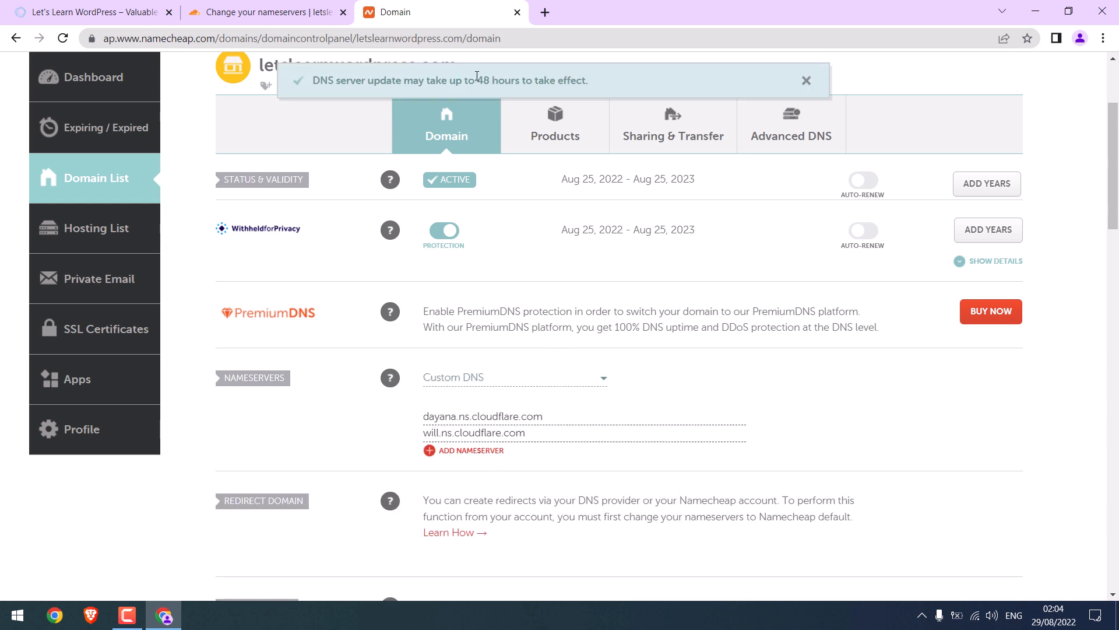
double_click(503, 79)
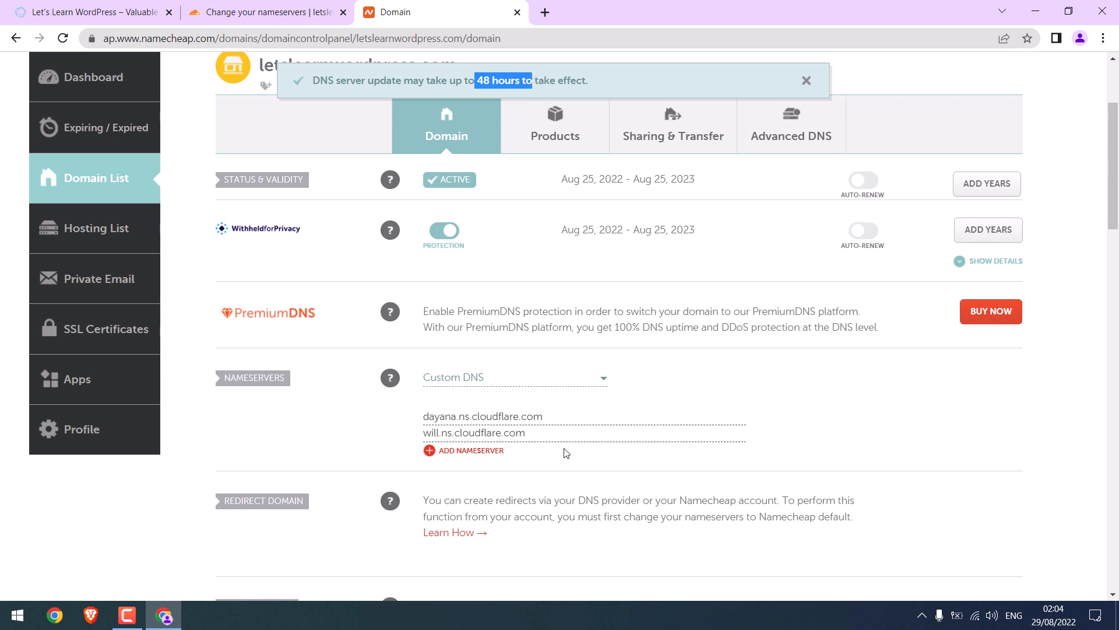
mouse_move(529, 439)
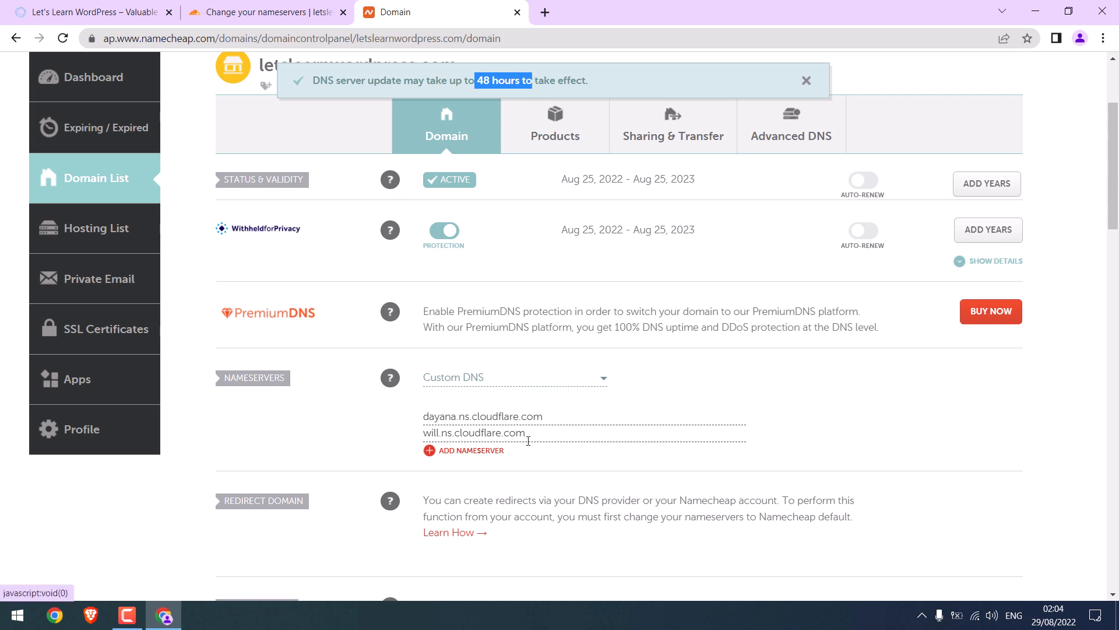
Run an intoDNS report on letslearnwordpress.com, then return to Cloudflare's nameserver page.
click(806, 80)
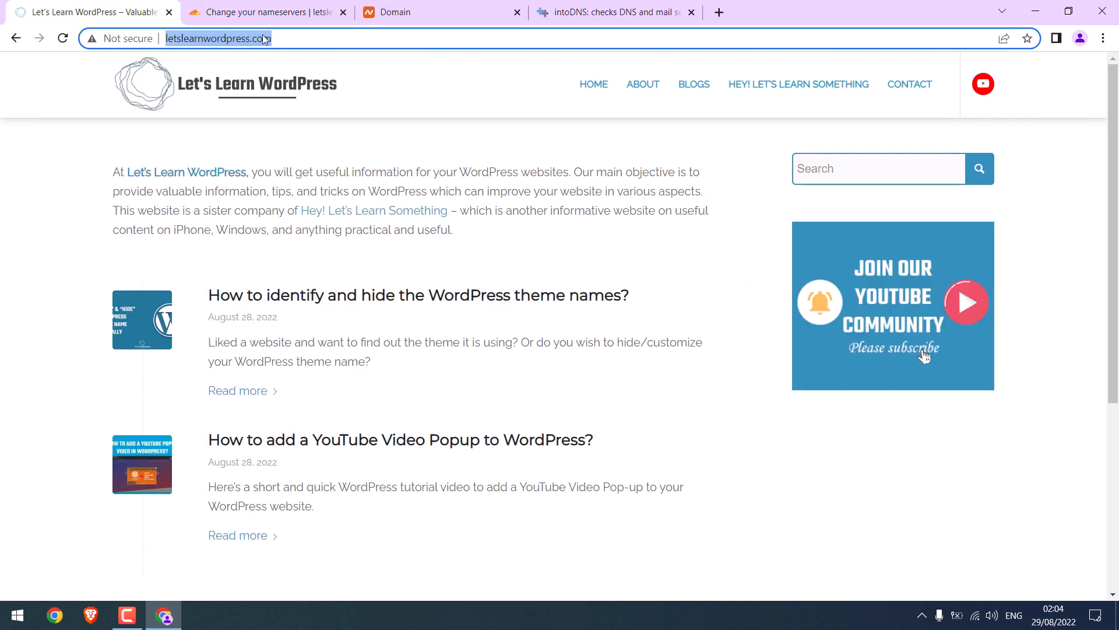
click(613, 12)
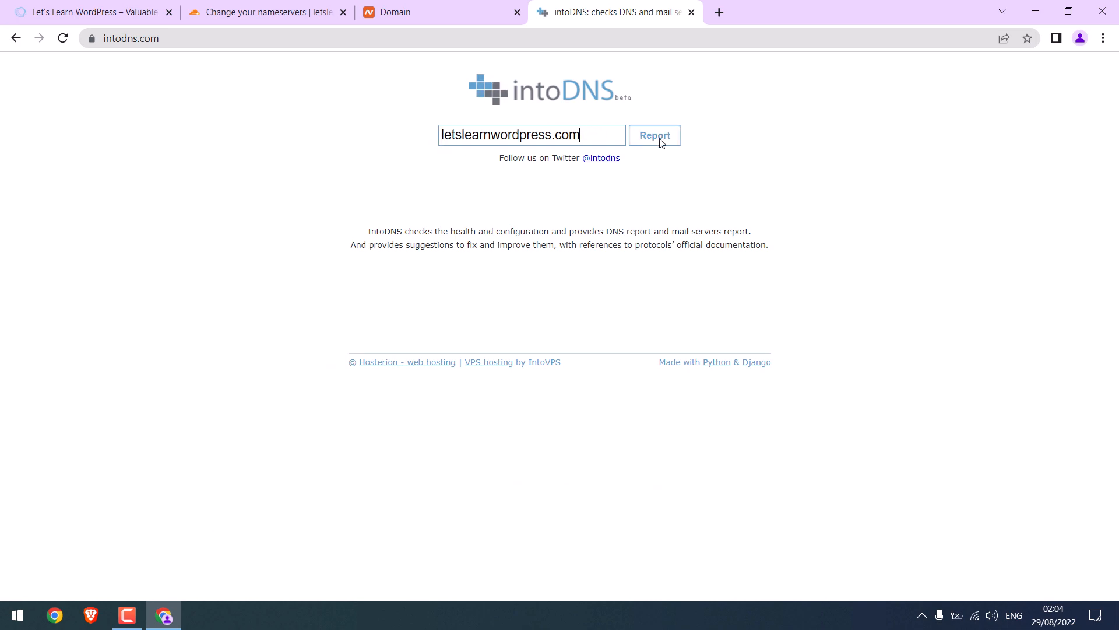
click(653, 135)
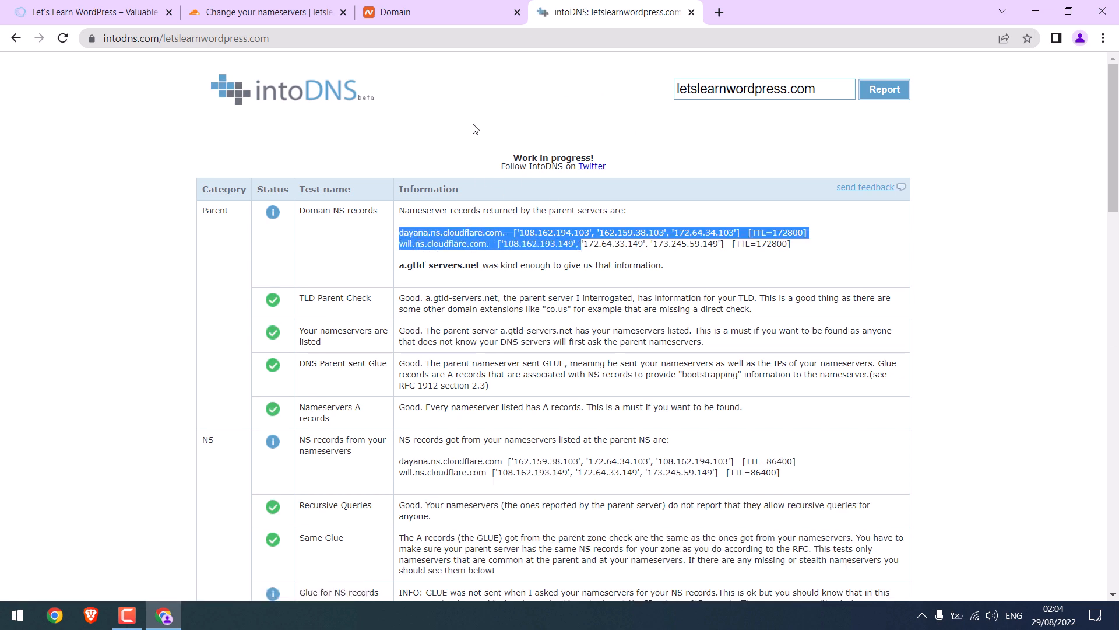
click(264, 12)
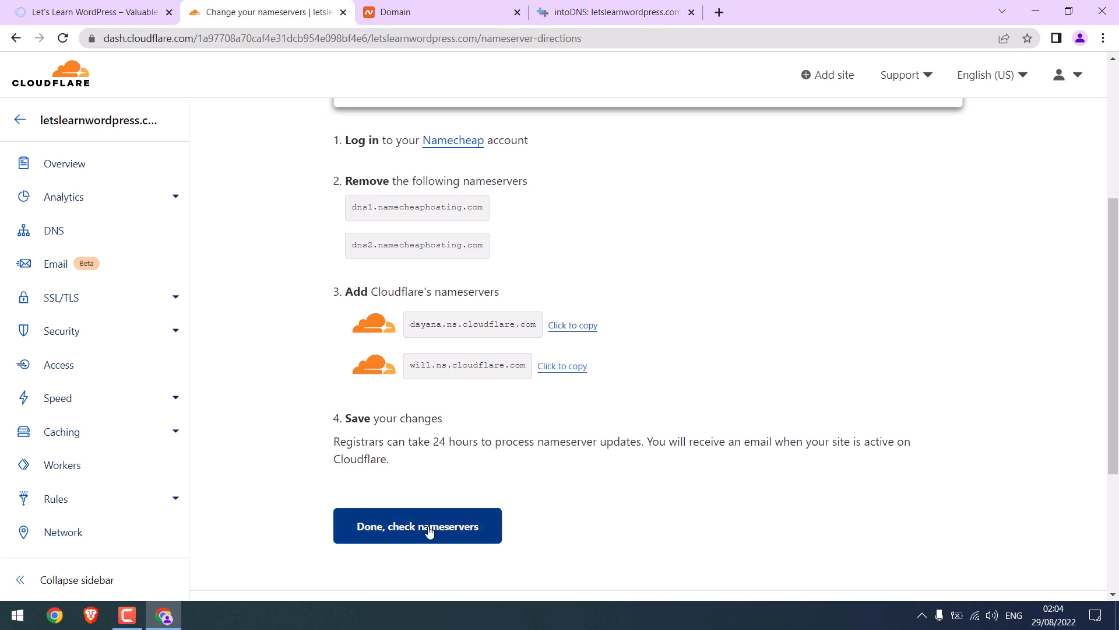
Confirm the nameservers are changed, start the quick start, and save Automatic HTTPS Rewrites.
click(417, 525)
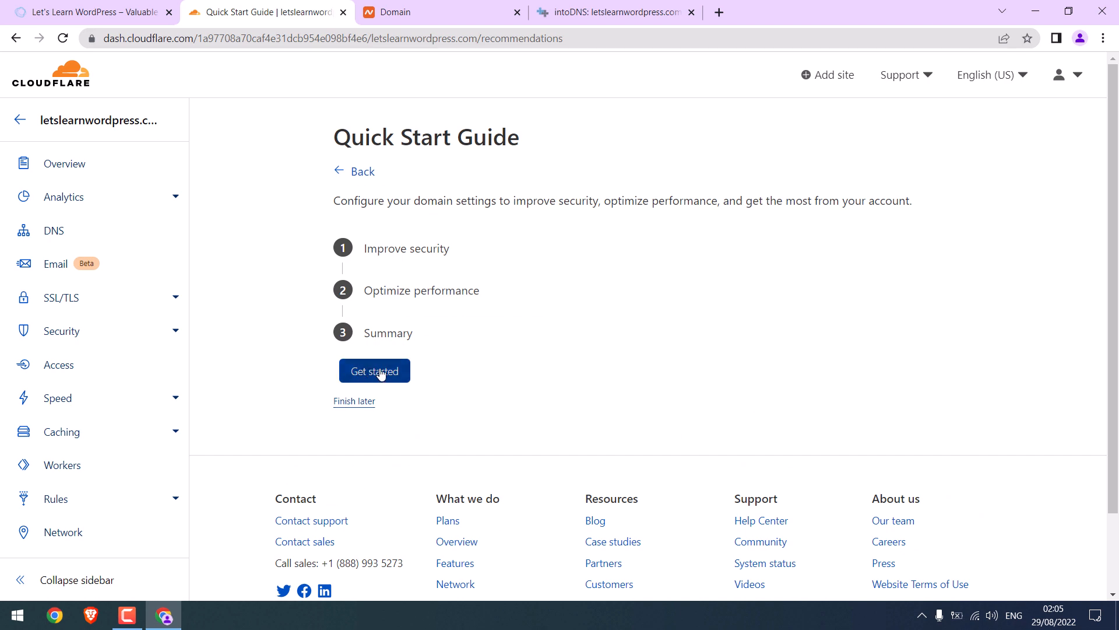
click(374, 370)
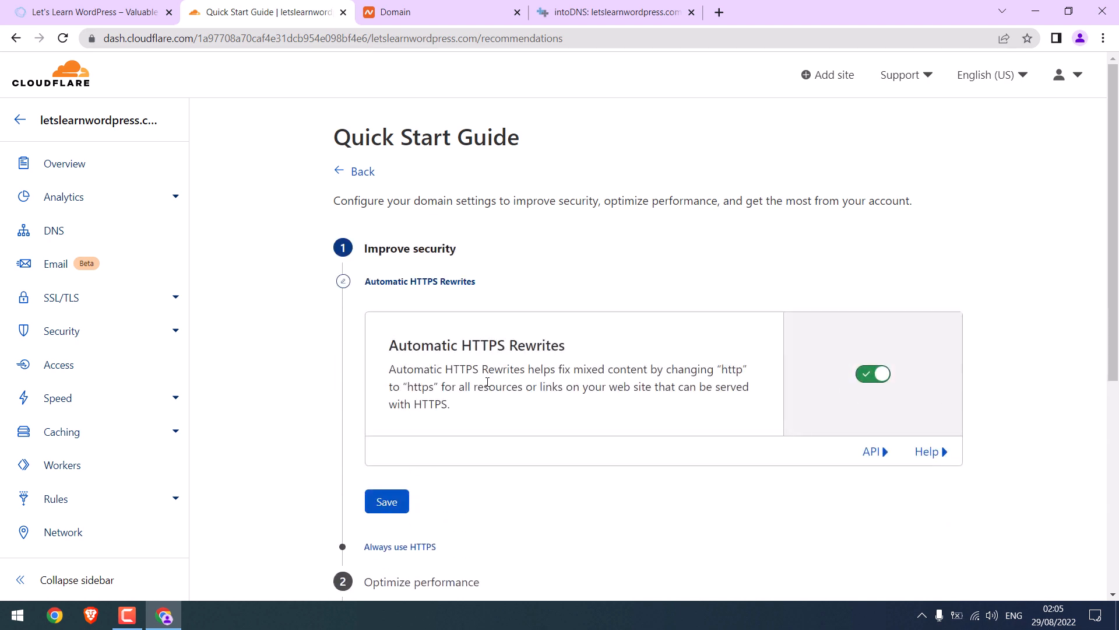
mouse_move(802, 371)
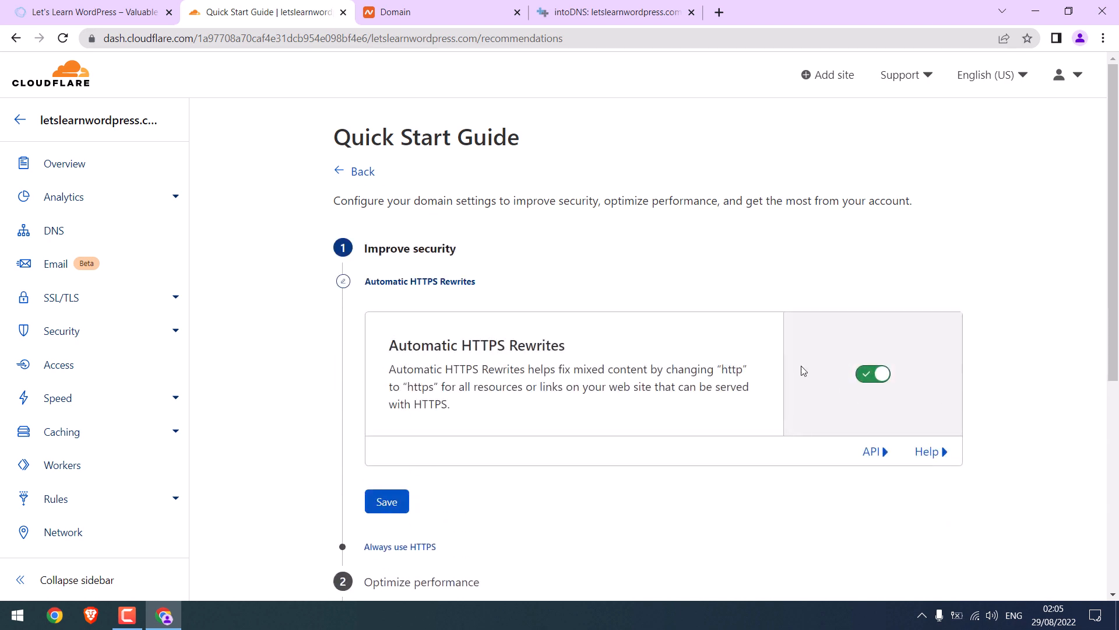
click(386, 501)
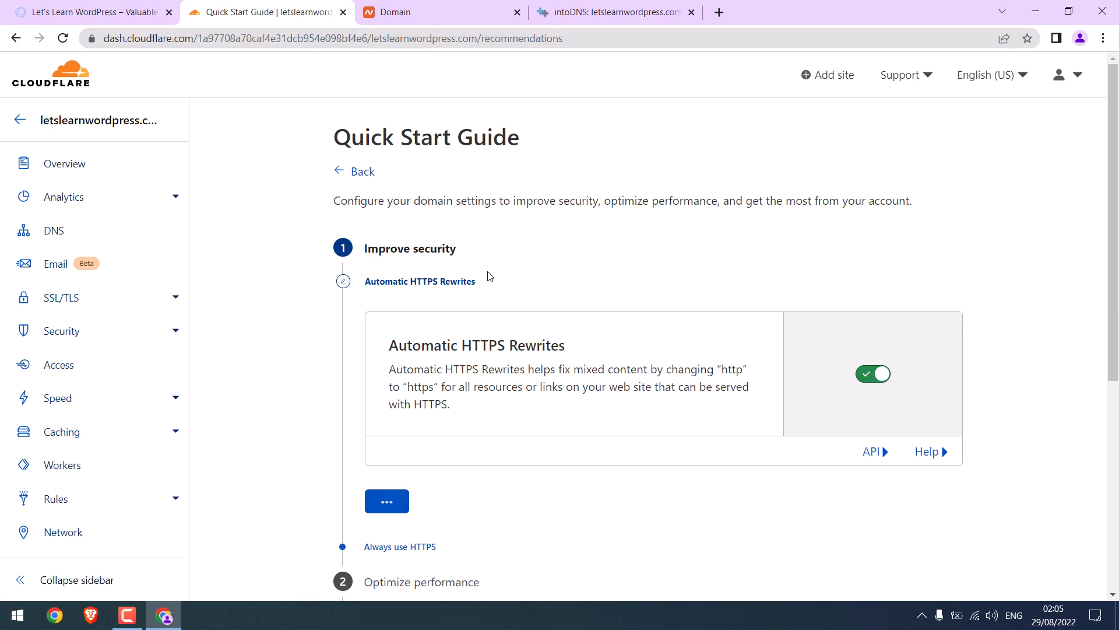
click(386, 501)
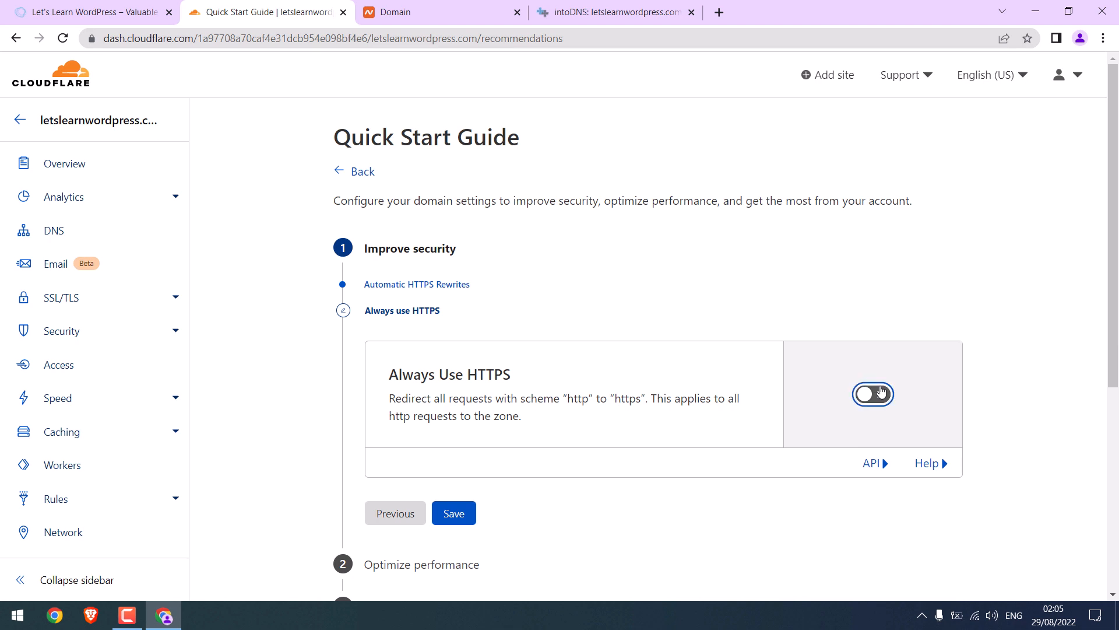
Turn on Always Use HTTPS, skip Auto Minify, keep Brotli on, and finish.
click(872, 394)
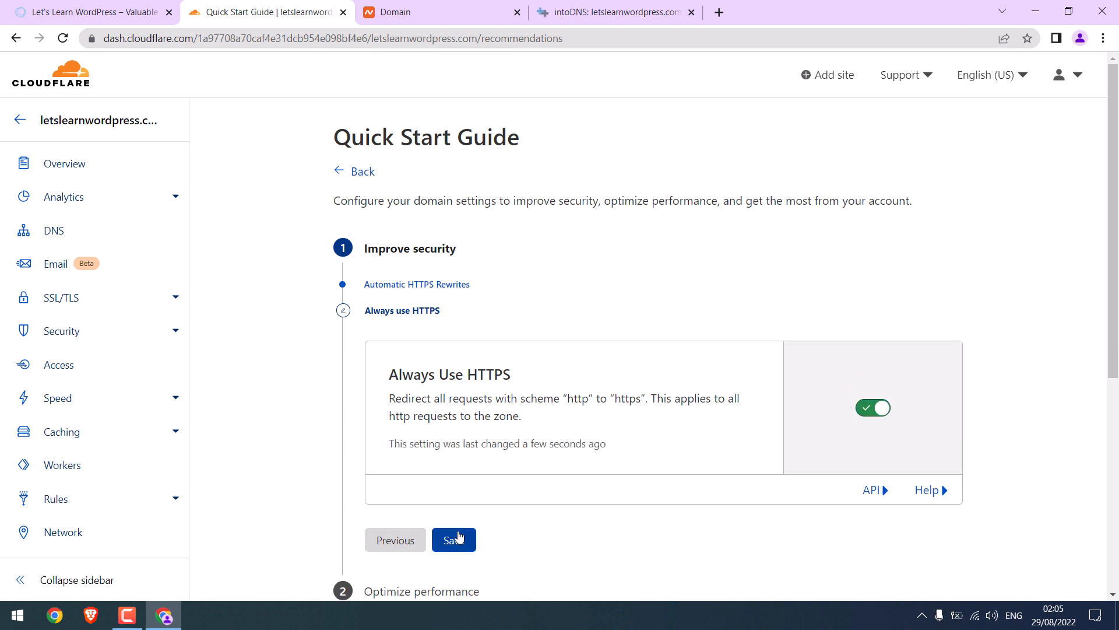
click(454, 539)
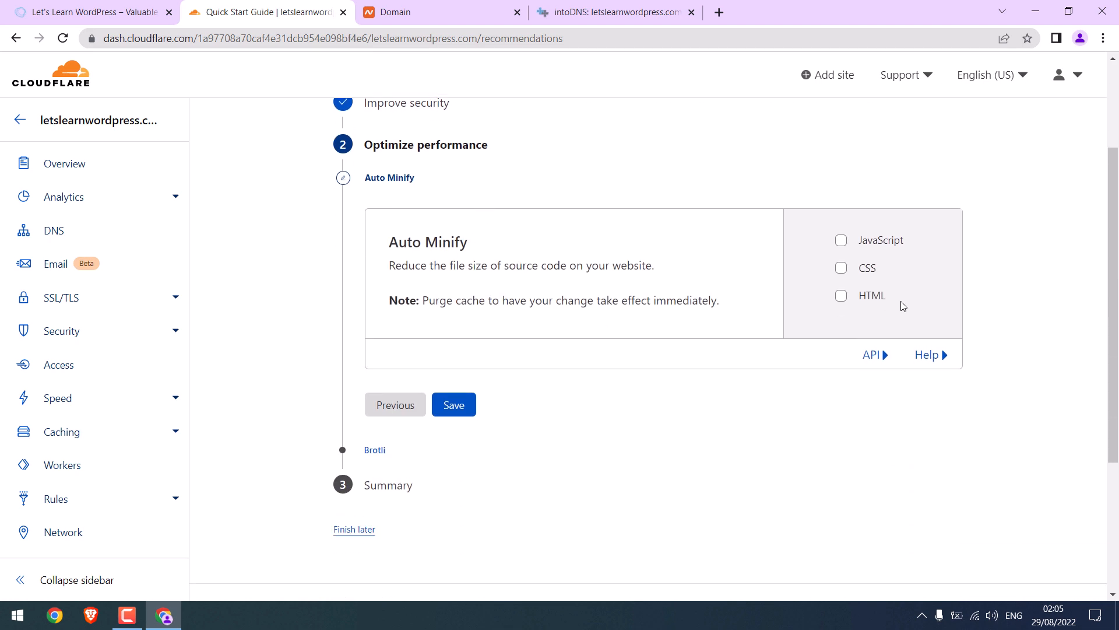
click(453, 404)
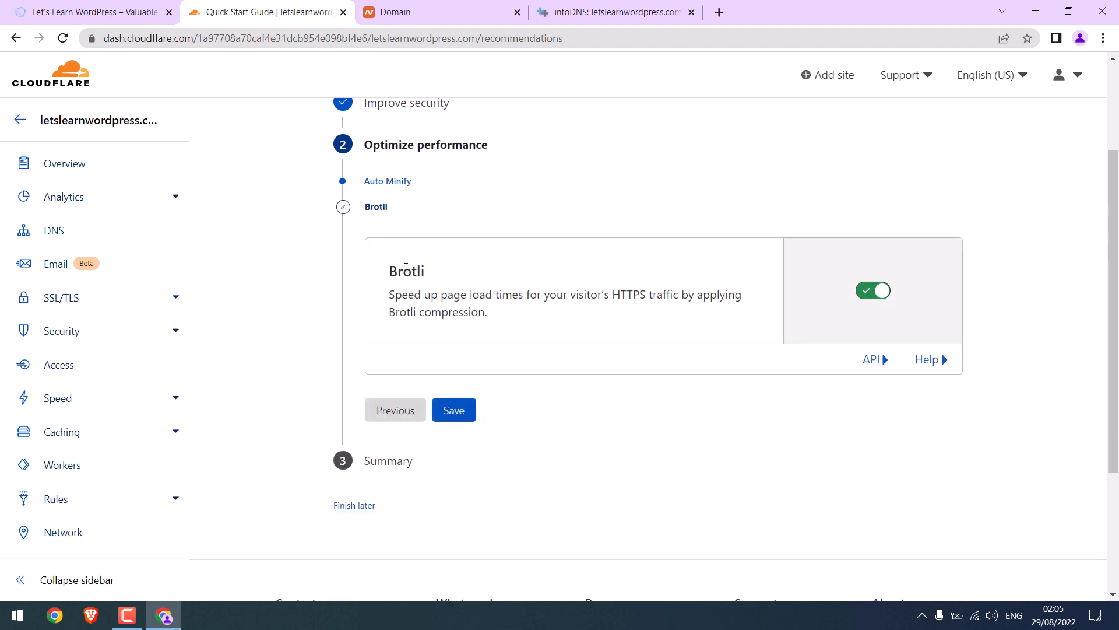
click(454, 410)
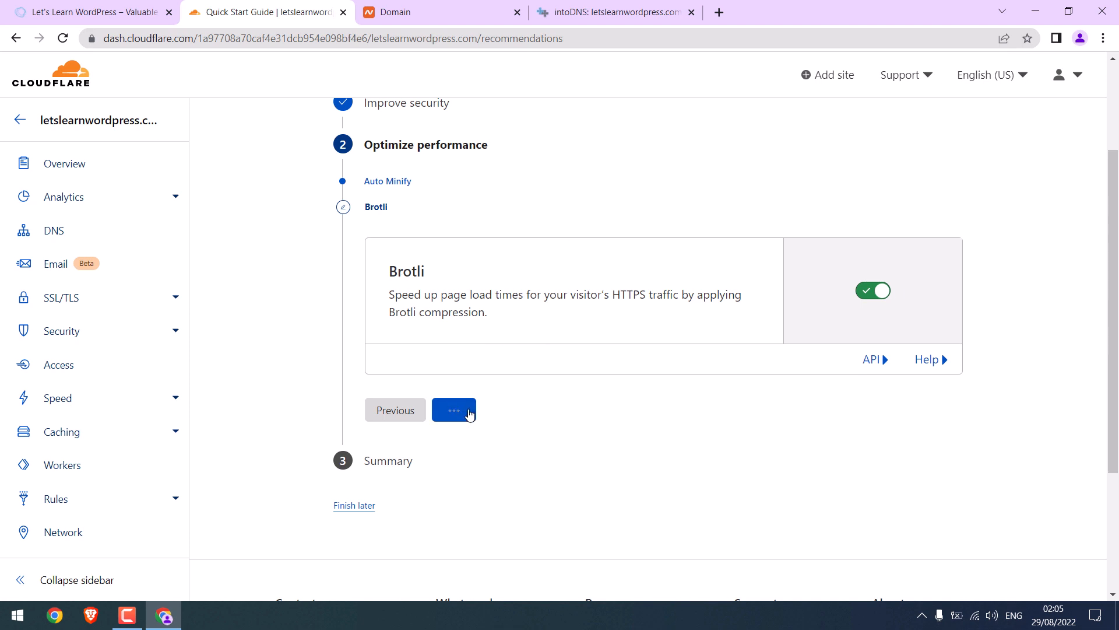
click(454, 410)
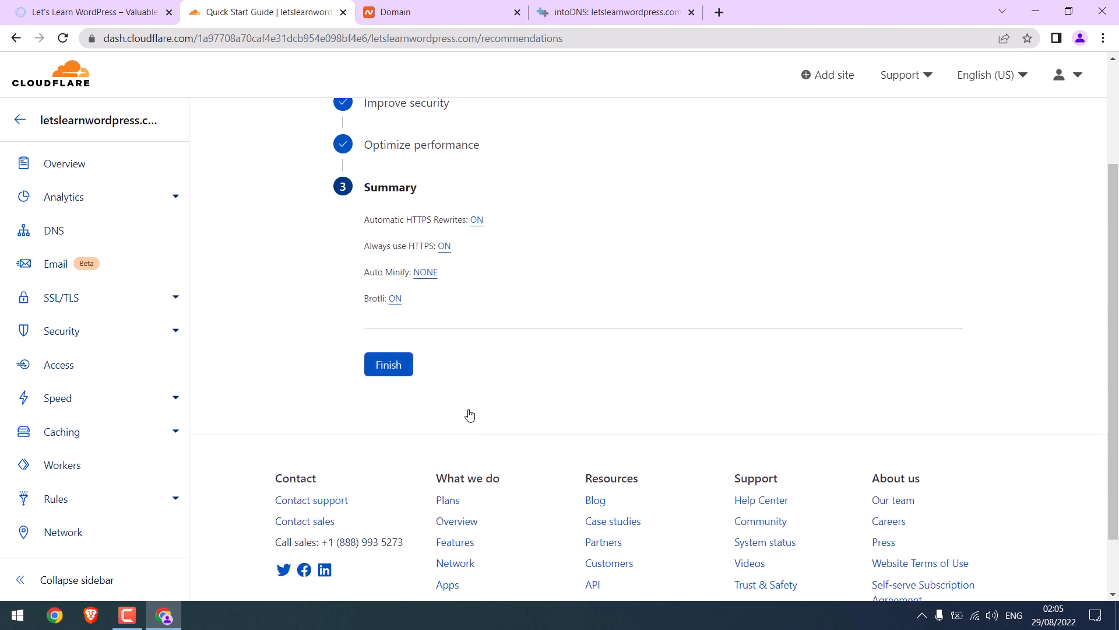
click(389, 363)
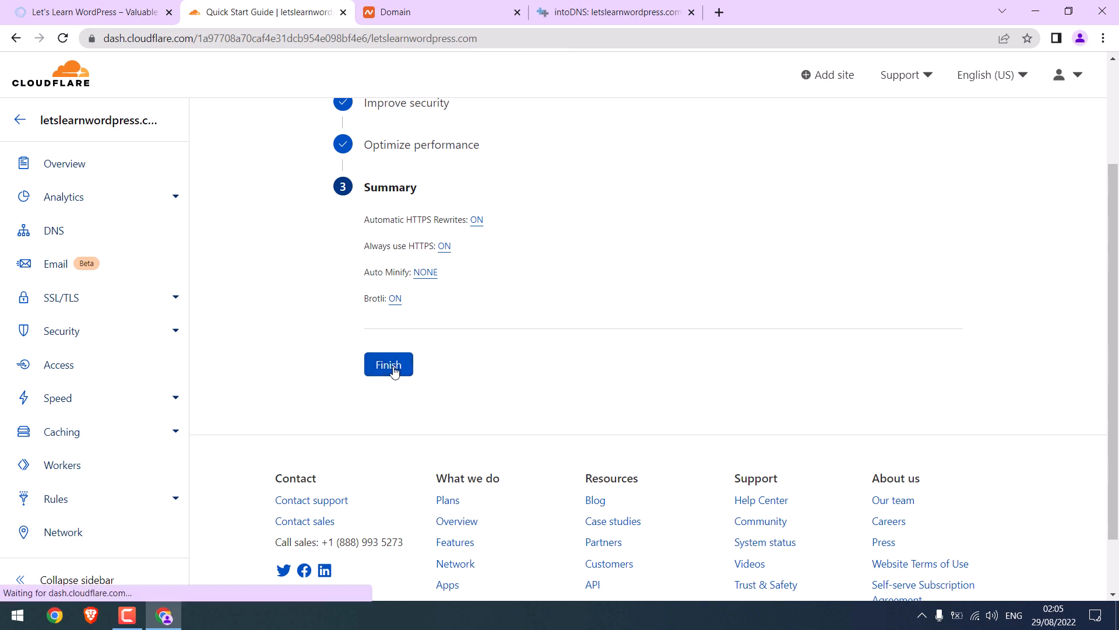
Request a nameserver check for letslearnwordpress.com and note the 24-hour processing time.
click(388, 364)
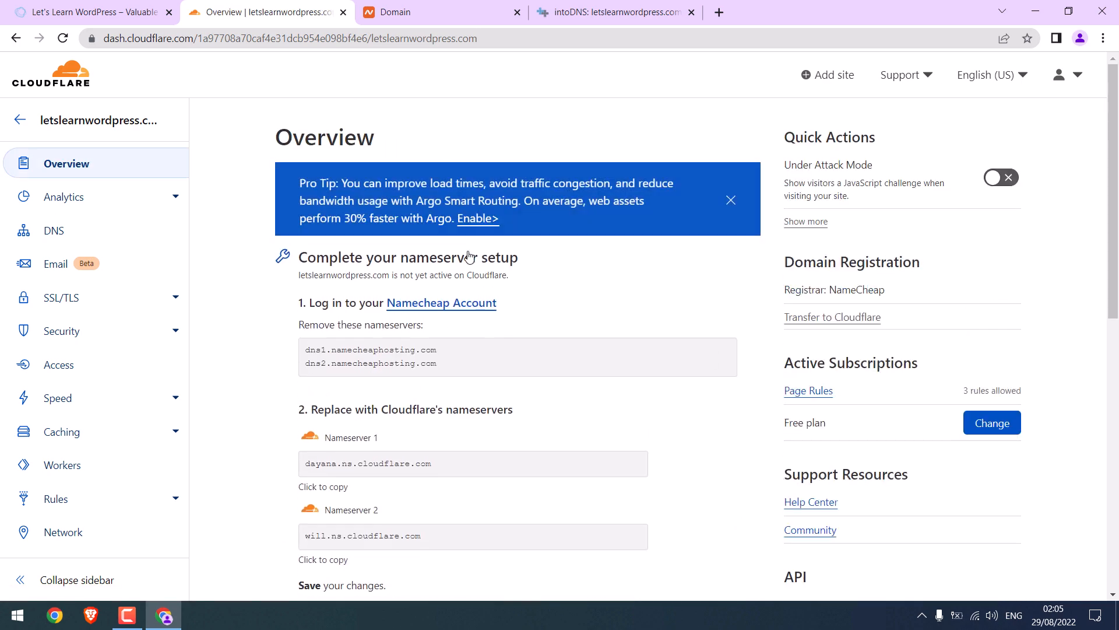
scroll(down, 3)
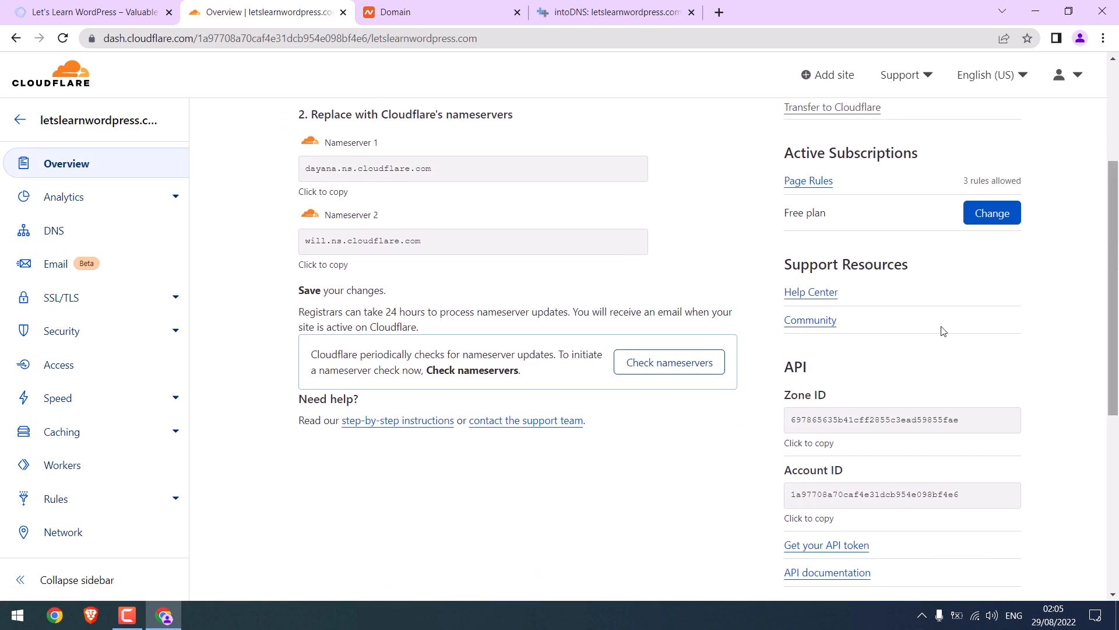
mouse_move(668, 362)
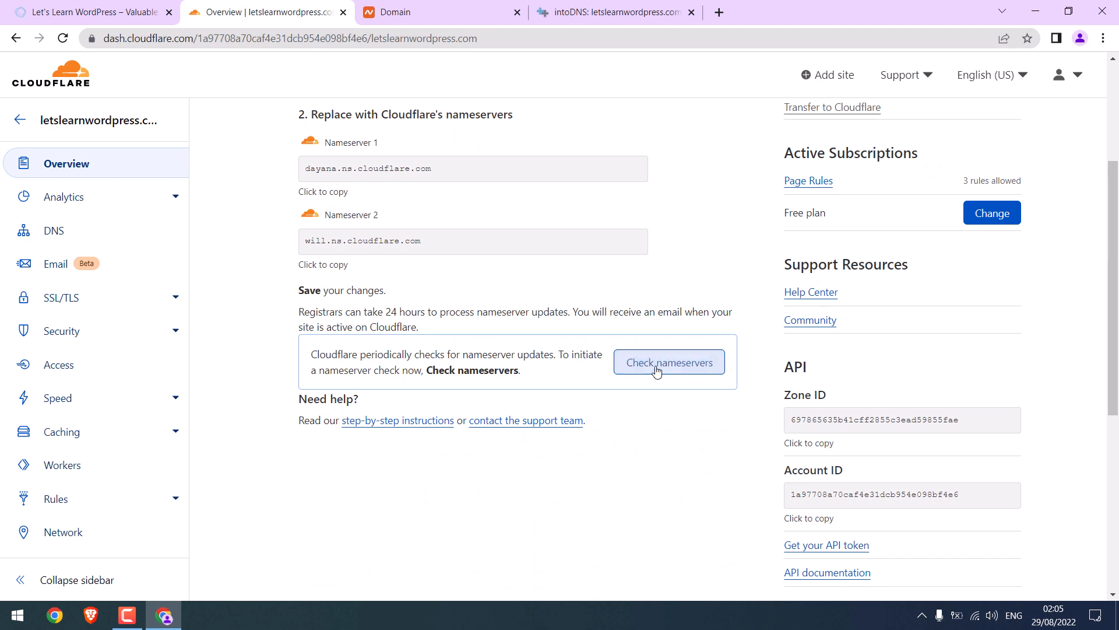
click(668, 362)
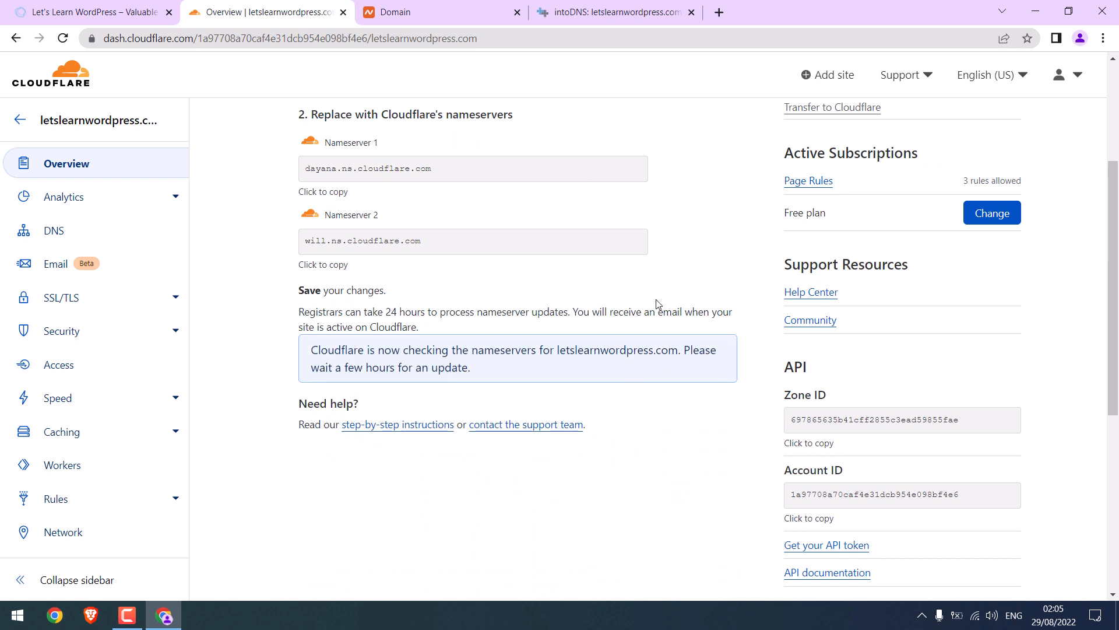
mouse_move(616, 276)
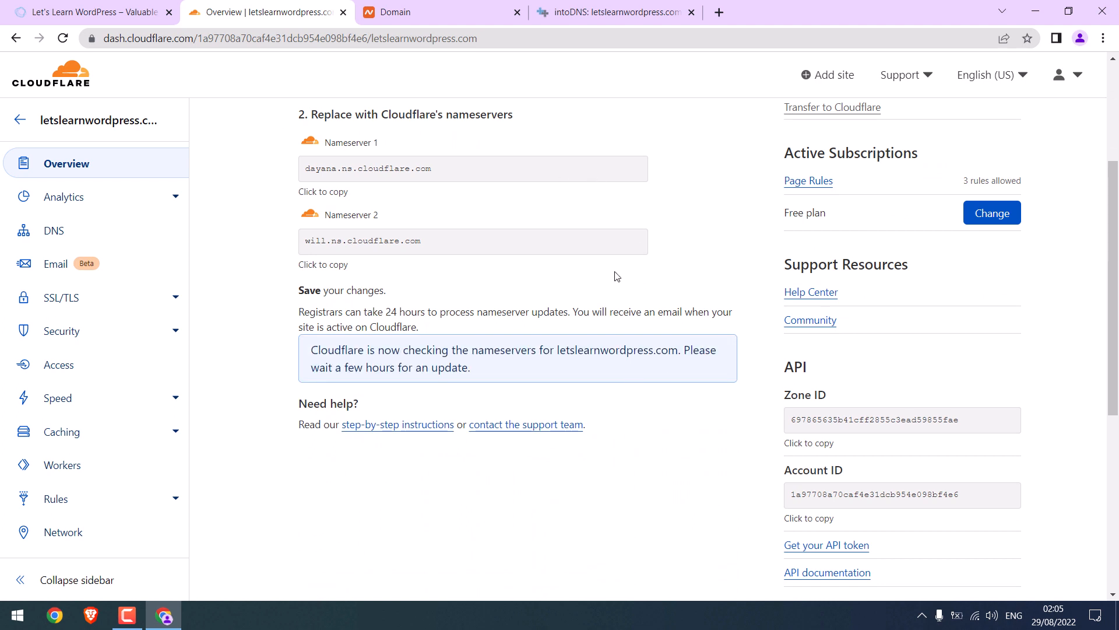
mouse_move(502, 266)
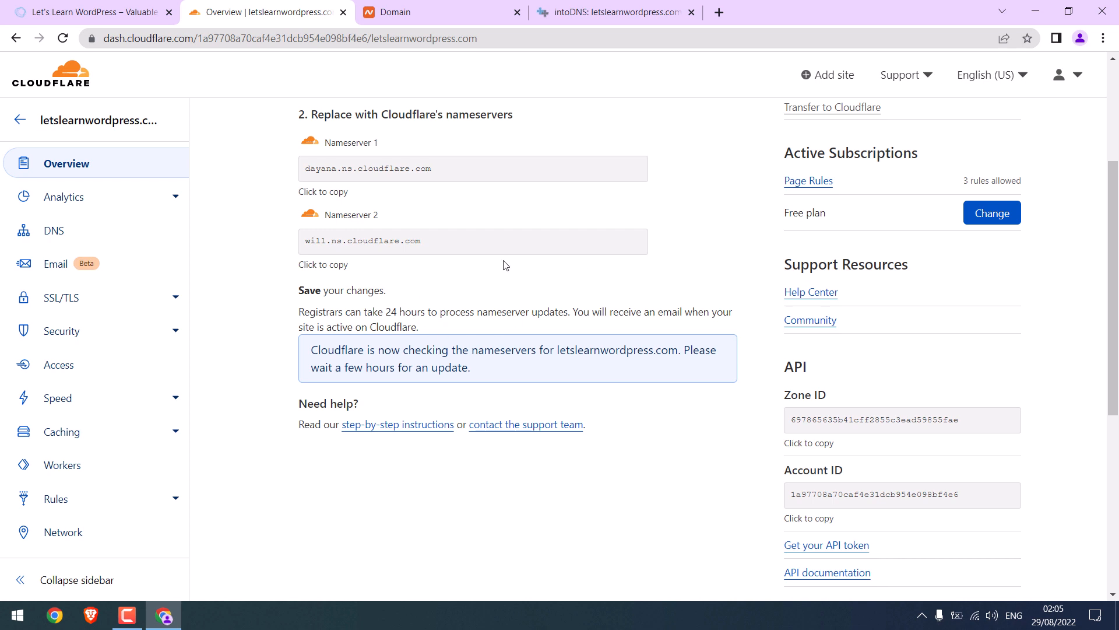
mouse_move(386, 319)
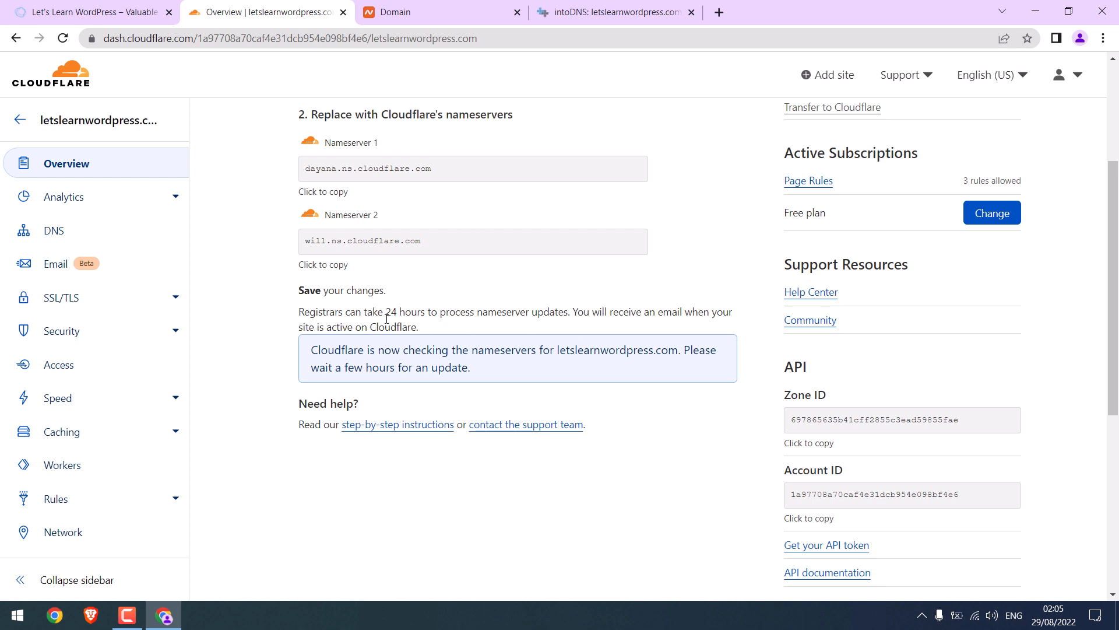
double_click(404, 312)
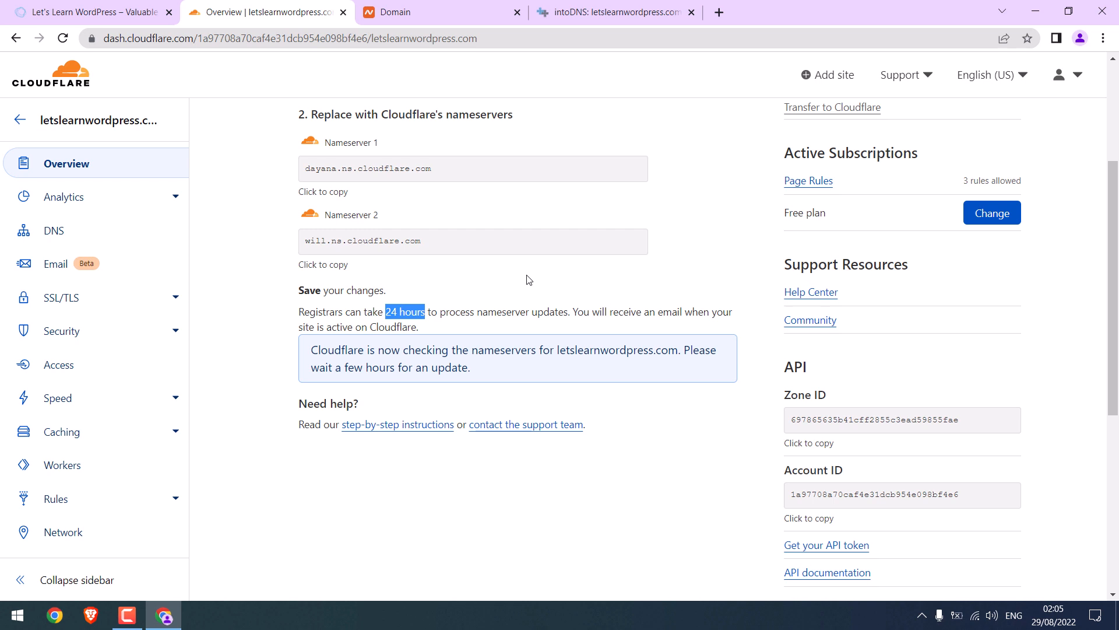
scroll(up, 3)
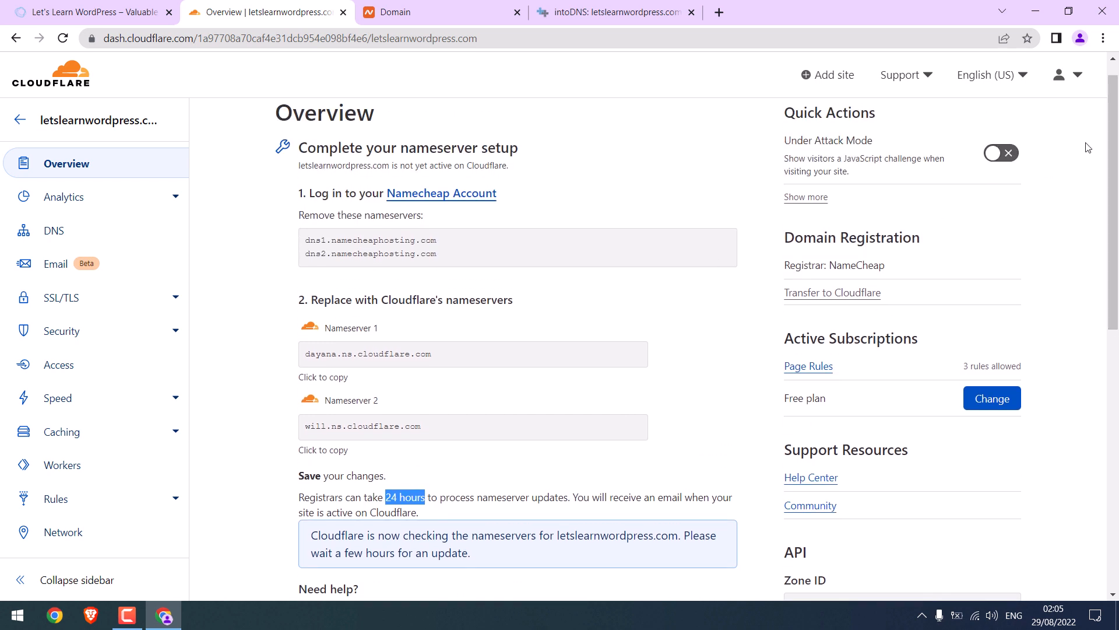
click(1066, 74)
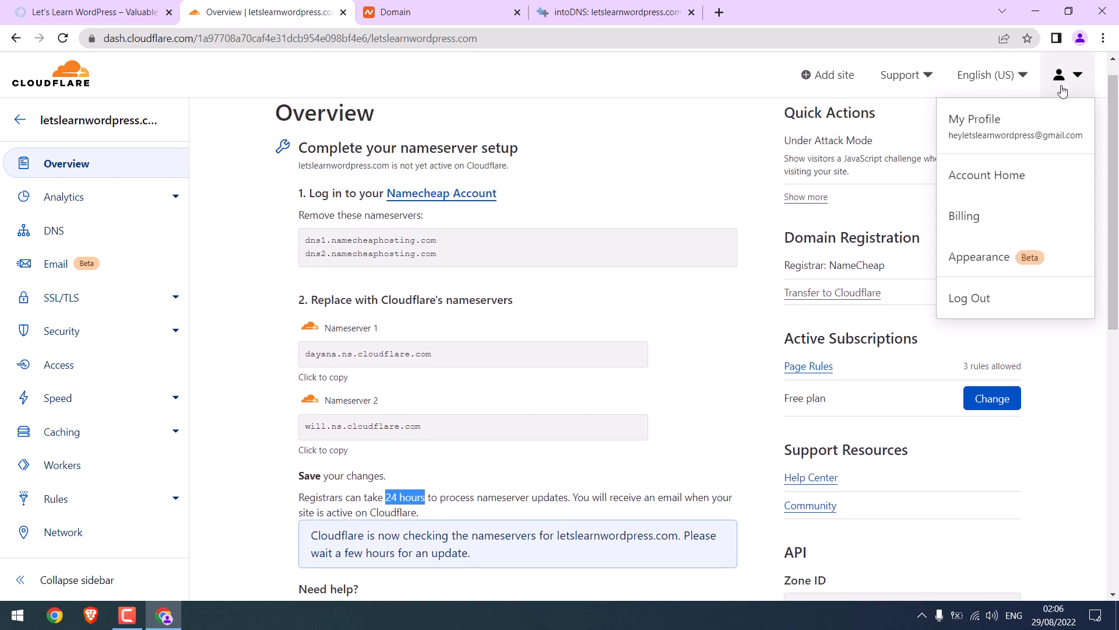
click(974, 119)
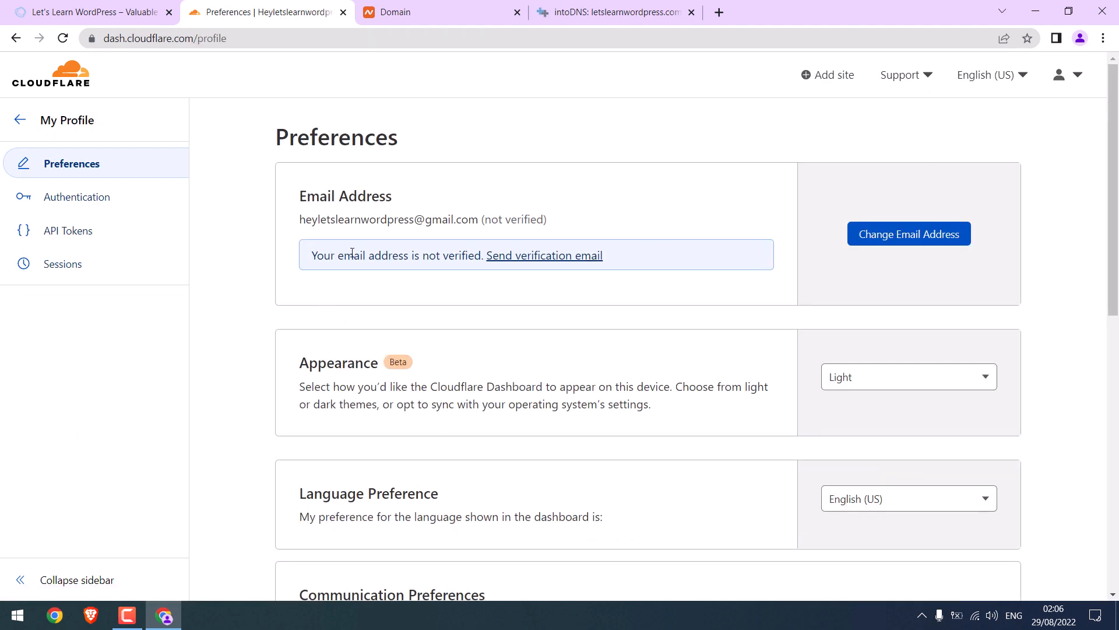
mouse_move(470, 242)
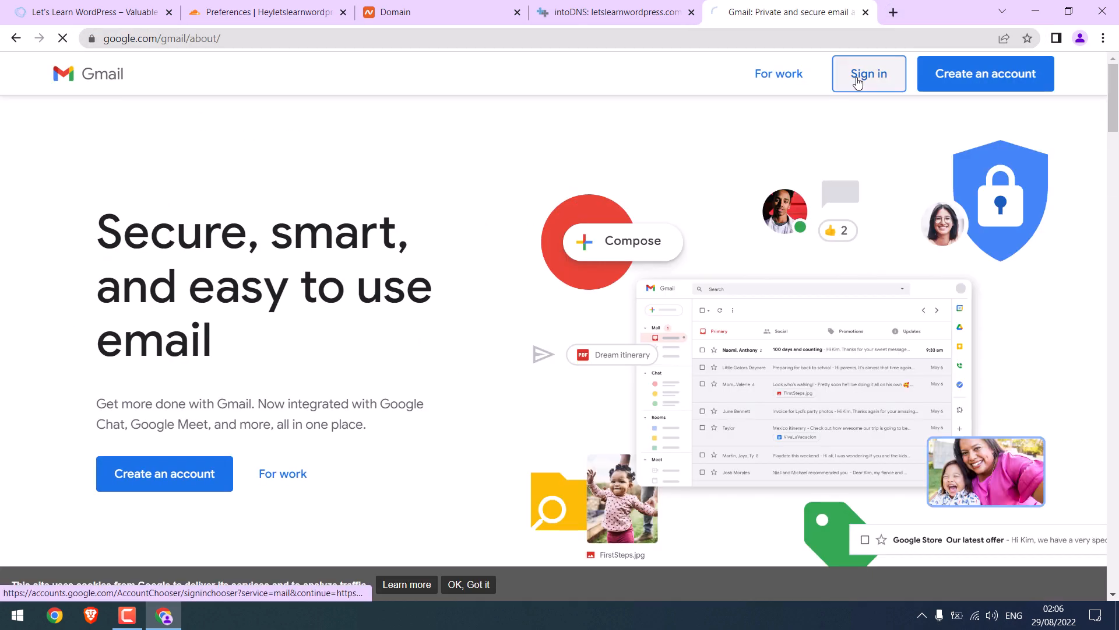
click(867, 73)
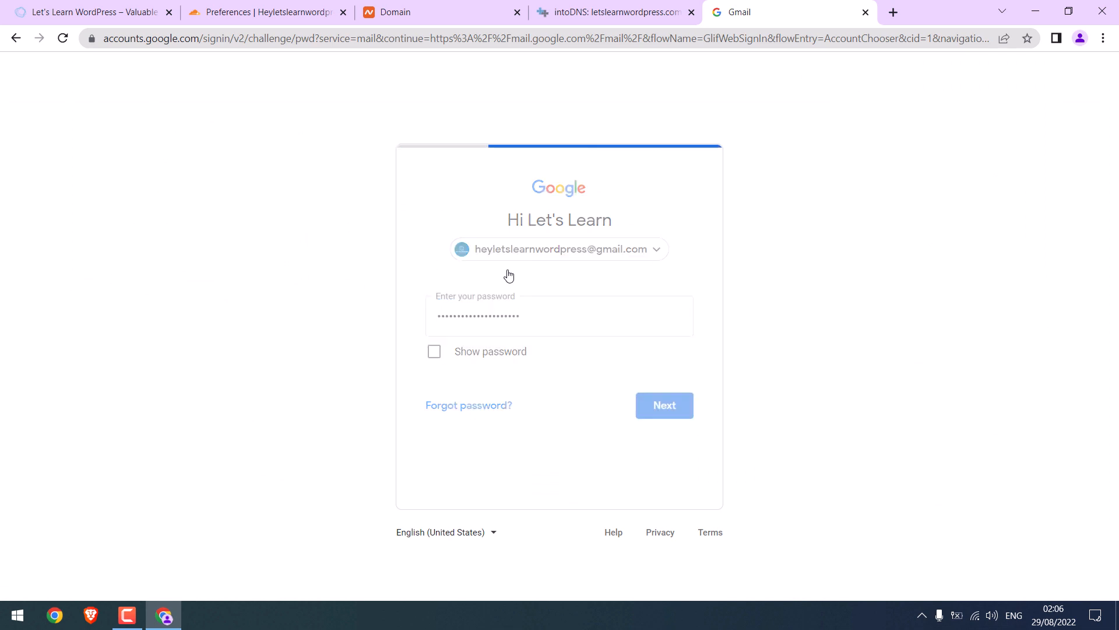
click(663, 405)
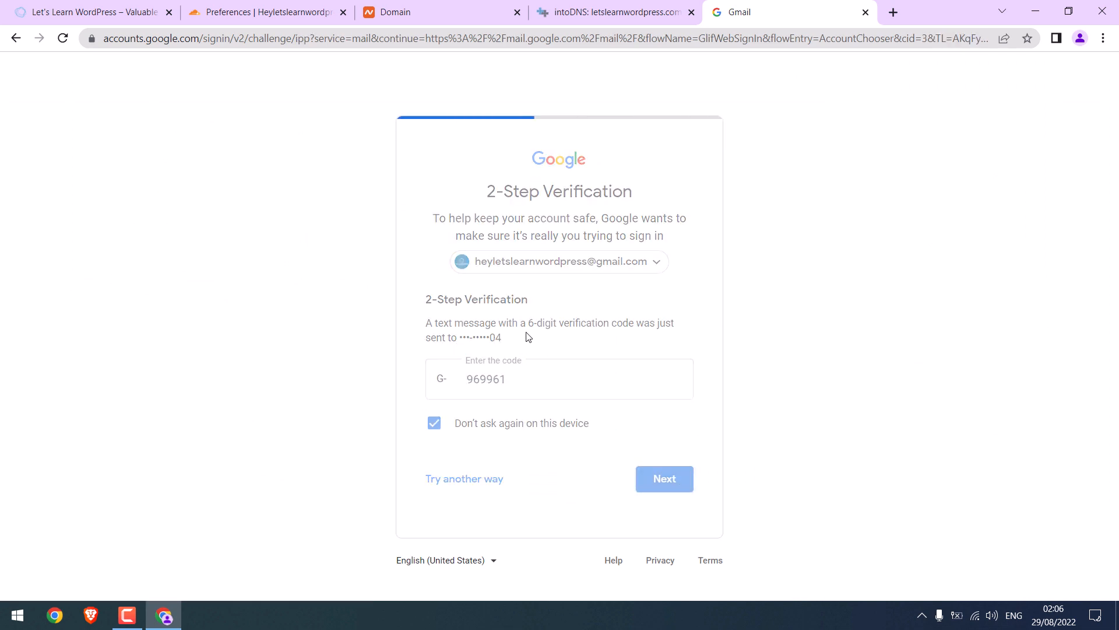
click(663, 478)
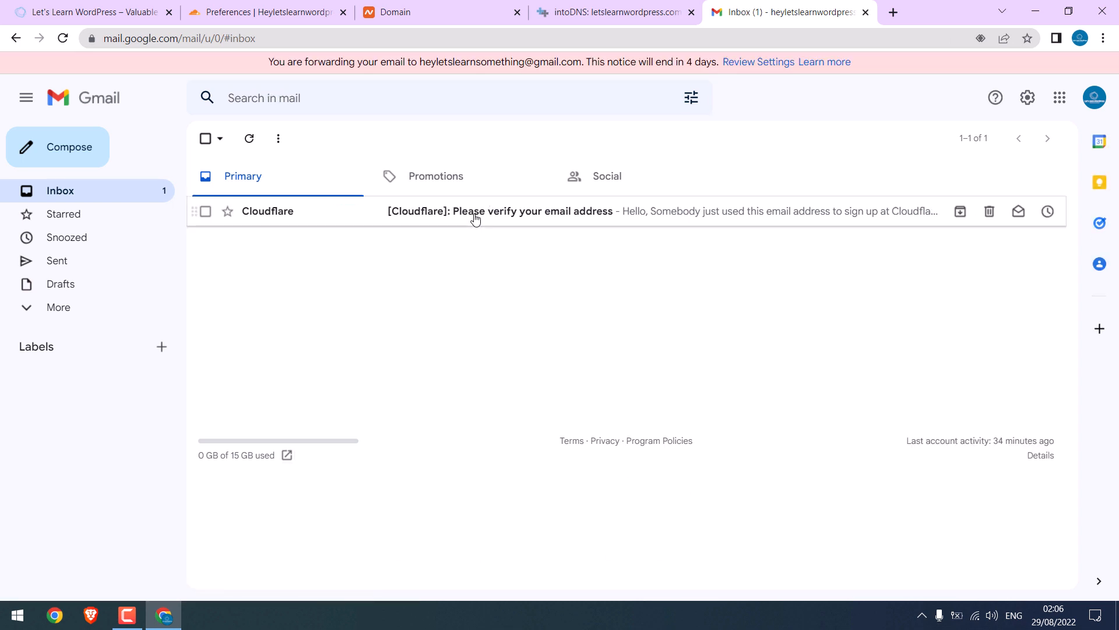
click(499, 211)
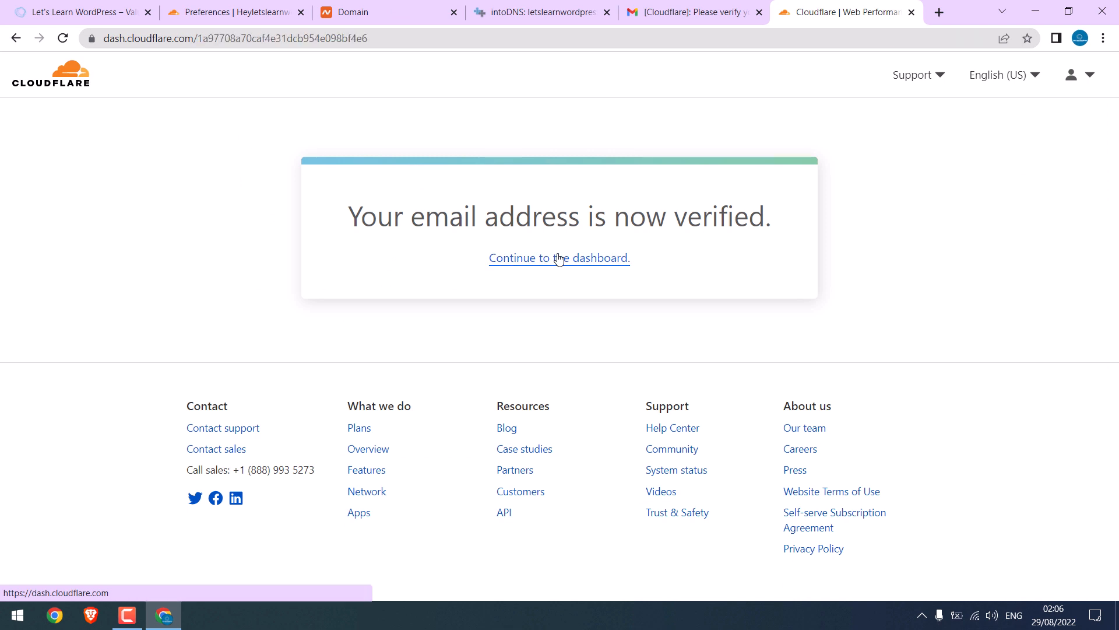
Continue to the dashboard, dismiss the Stream promotion, and request another letslearnwordpress.com nameserver check.
click(559, 258)
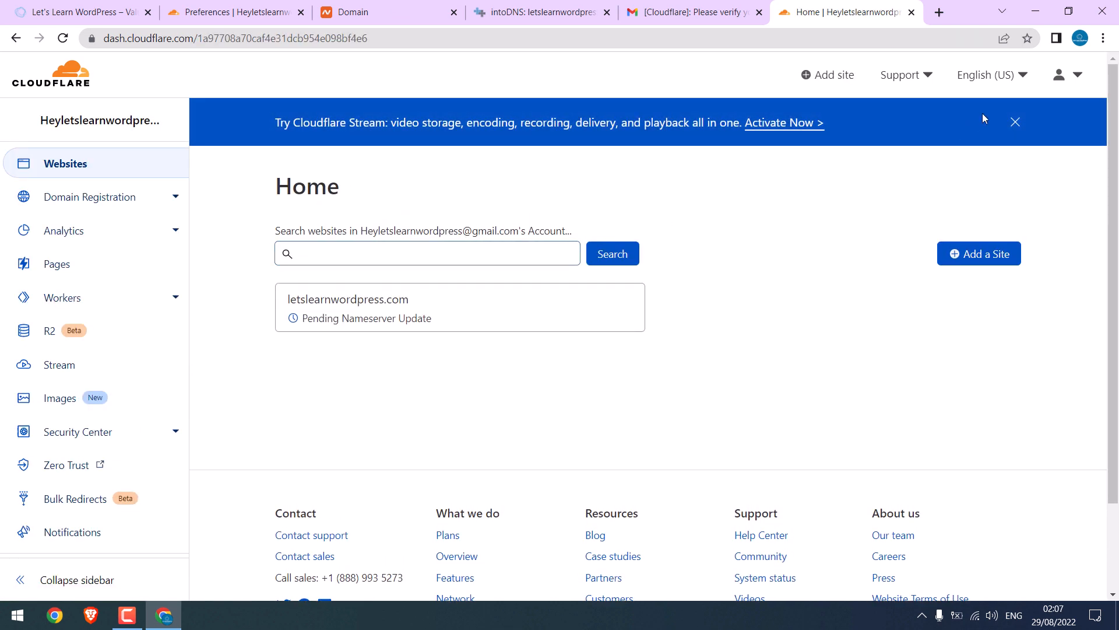
click(1015, 121)
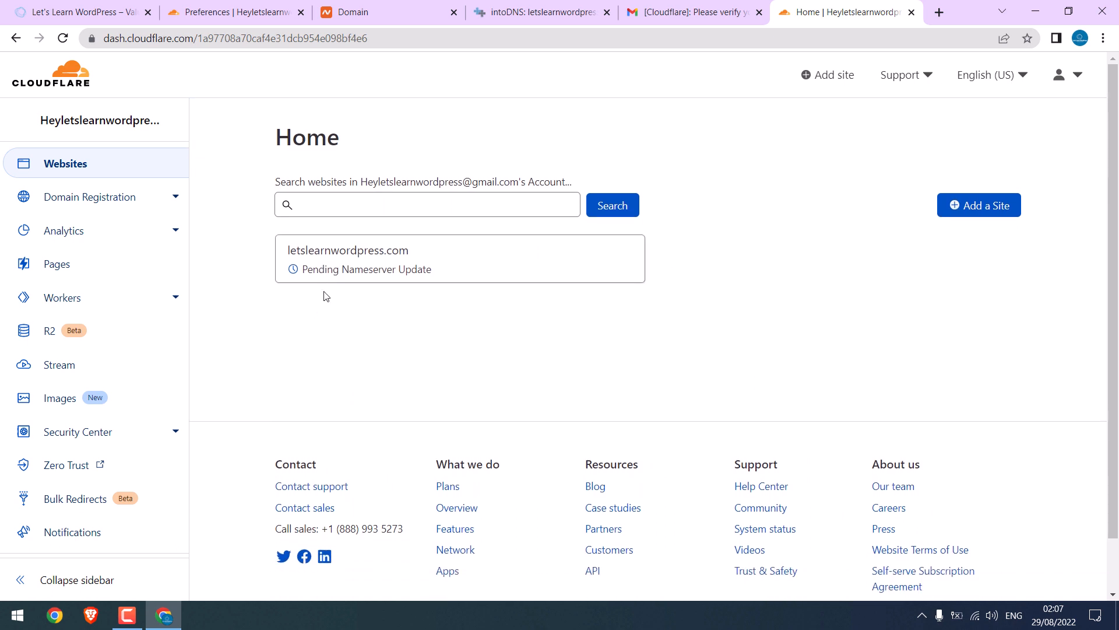
mouse_move(446, 280)
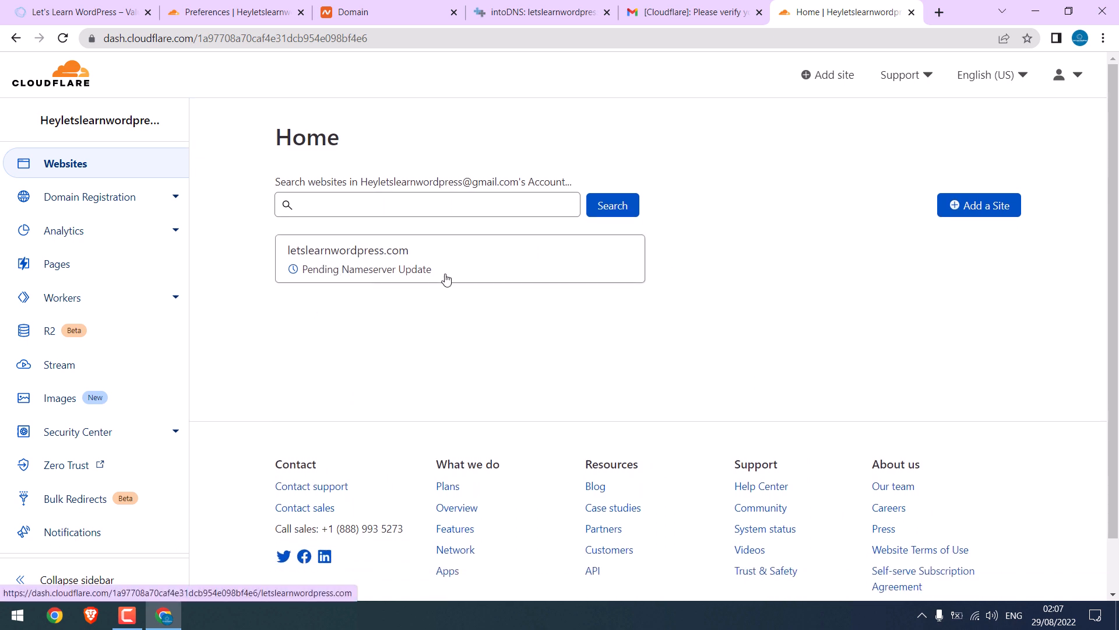
mouse_move(400, 323)
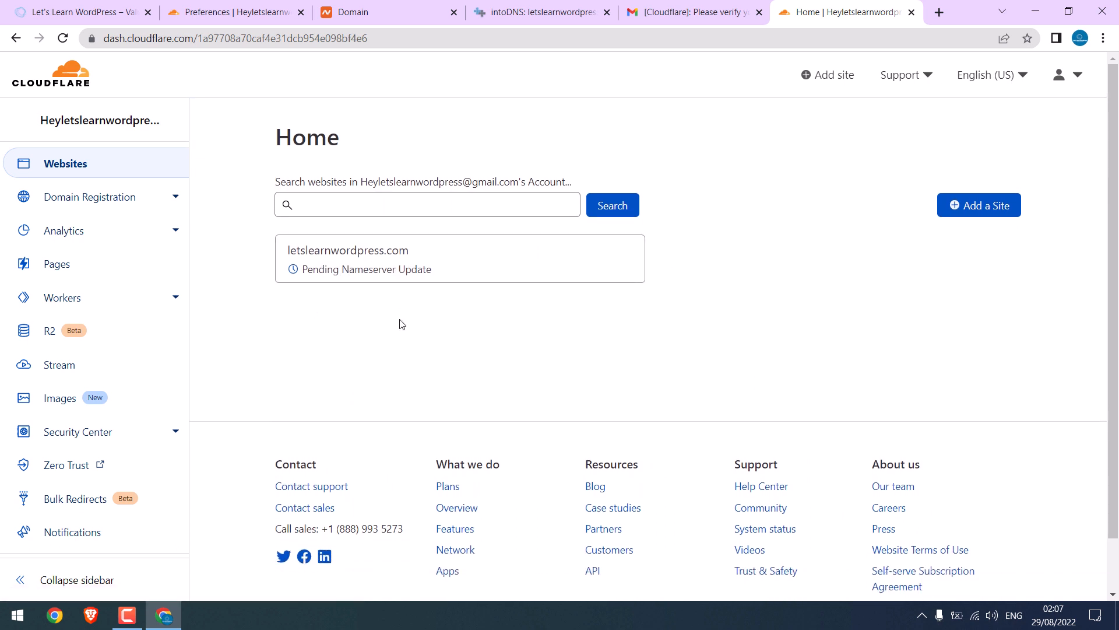
mouse_move(395, 283)
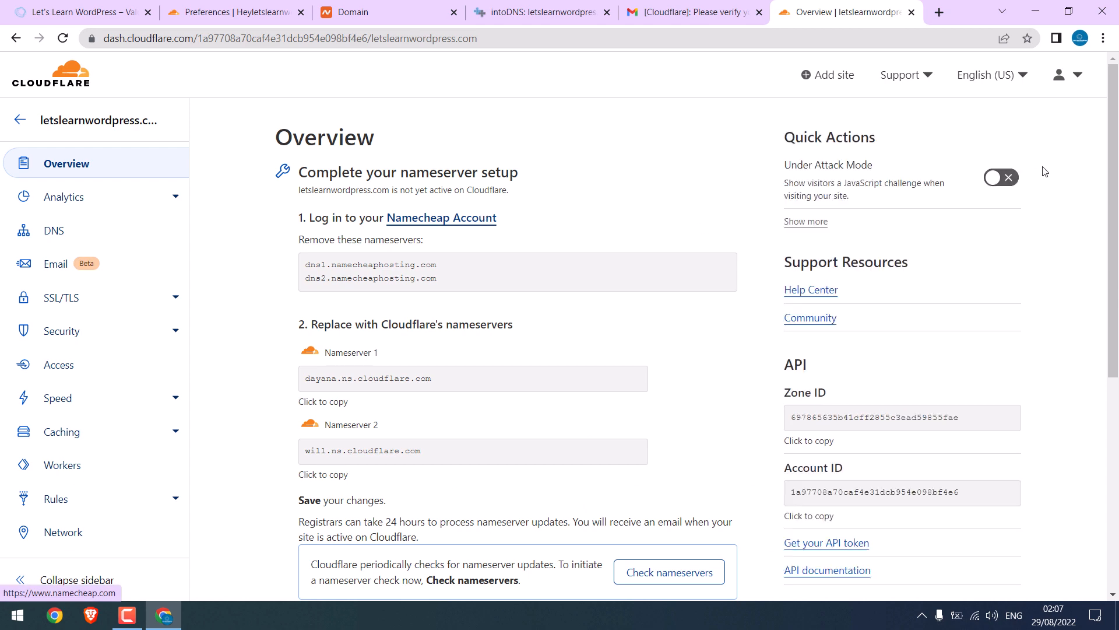
scroll(down, 3)
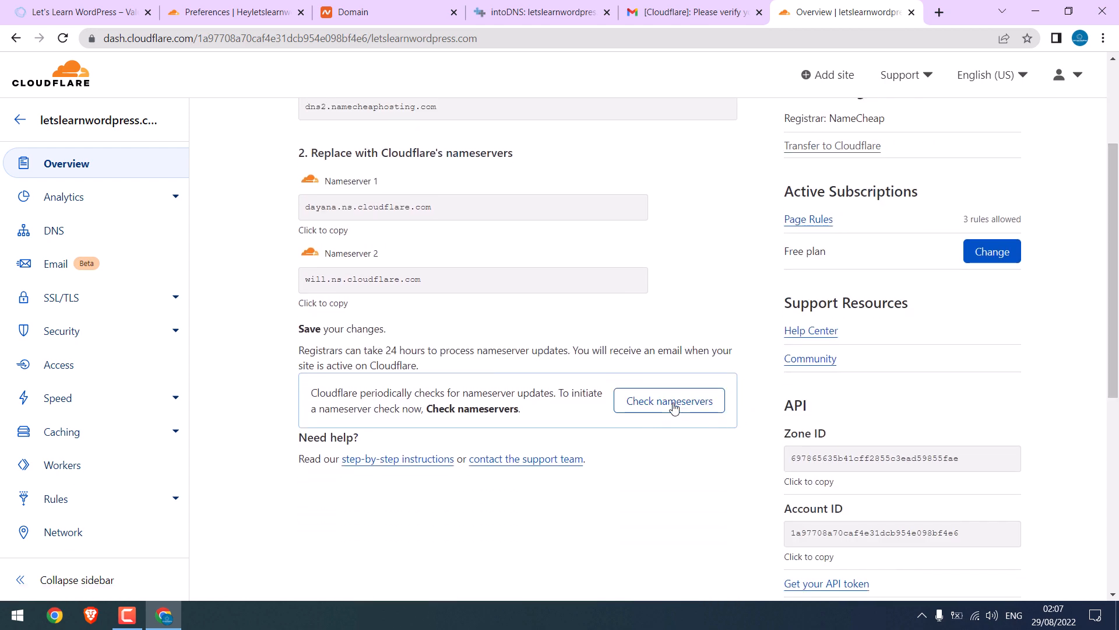
click(668, 400)
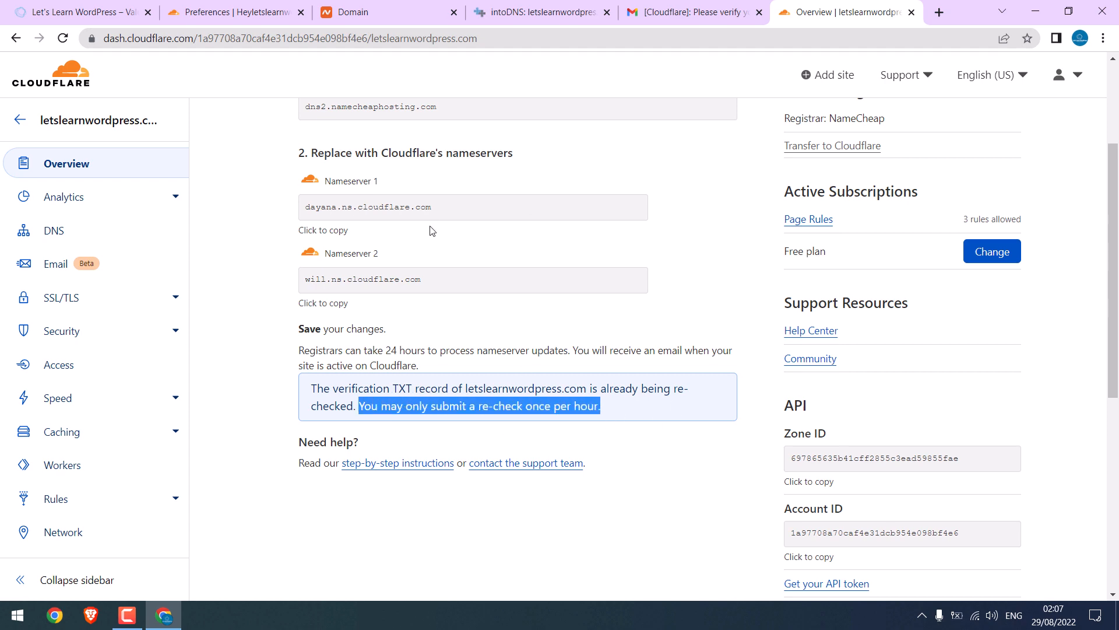
scroll(up, 3)
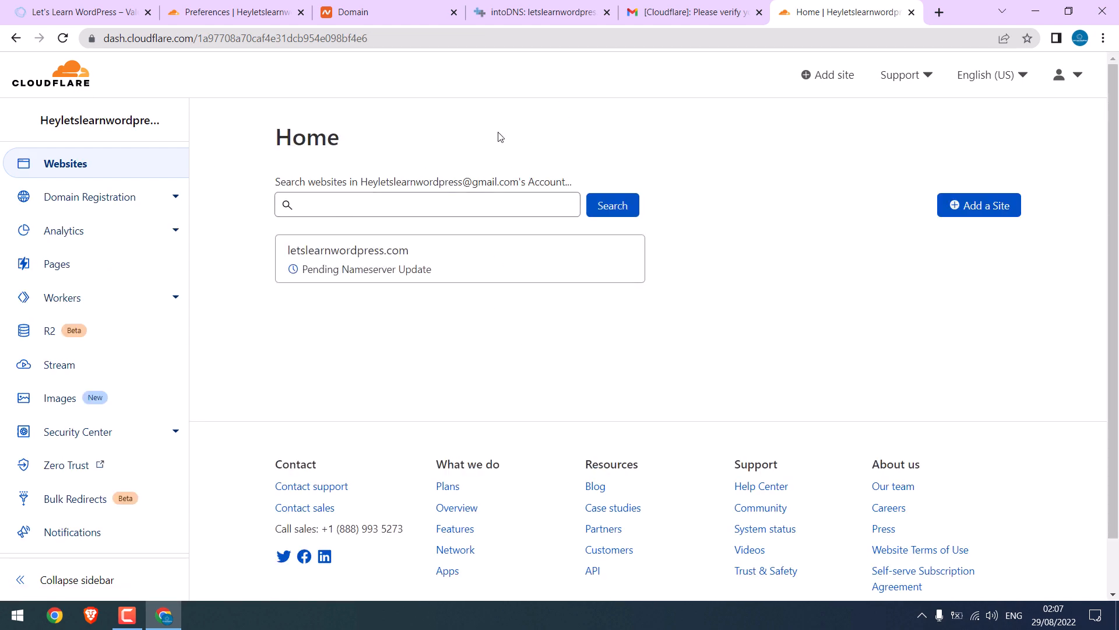
mouse_move(502, 312)
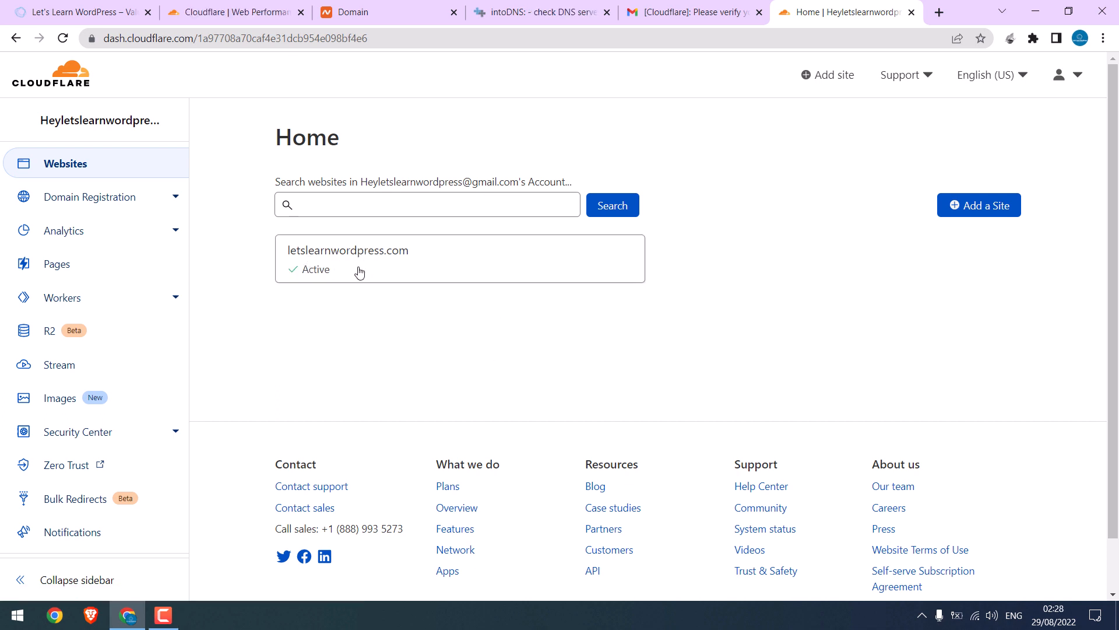
mouse_move(386, 270)
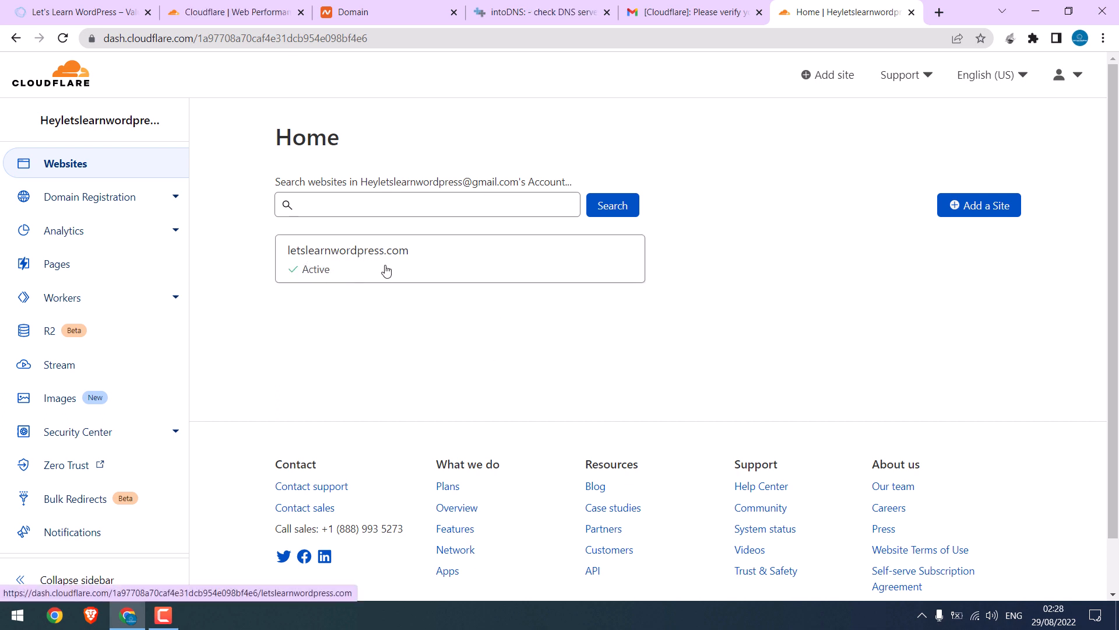
mouse_move(360, 243)
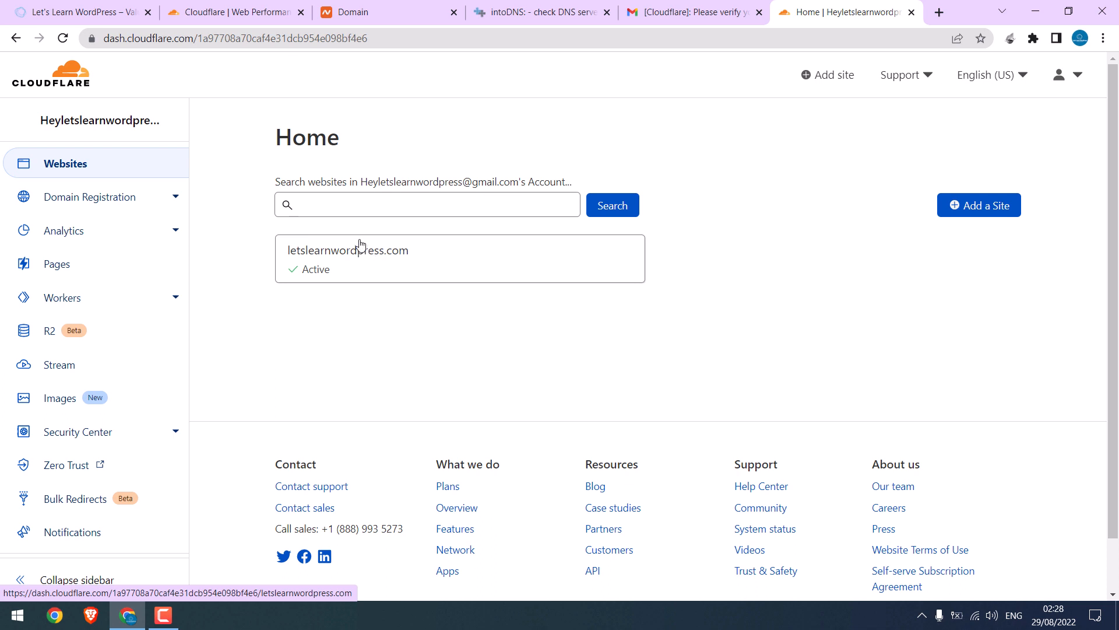
mouse_move(361, 263)
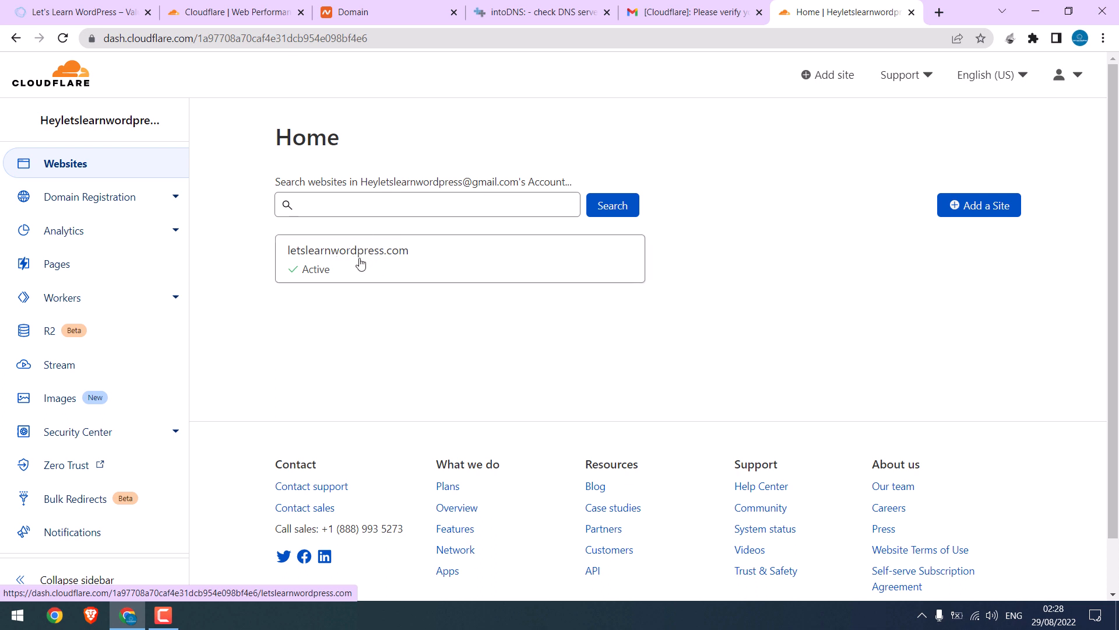
Open the letslearnwordpress.com site card from the Cloudflare Home page.
click(347, 251)
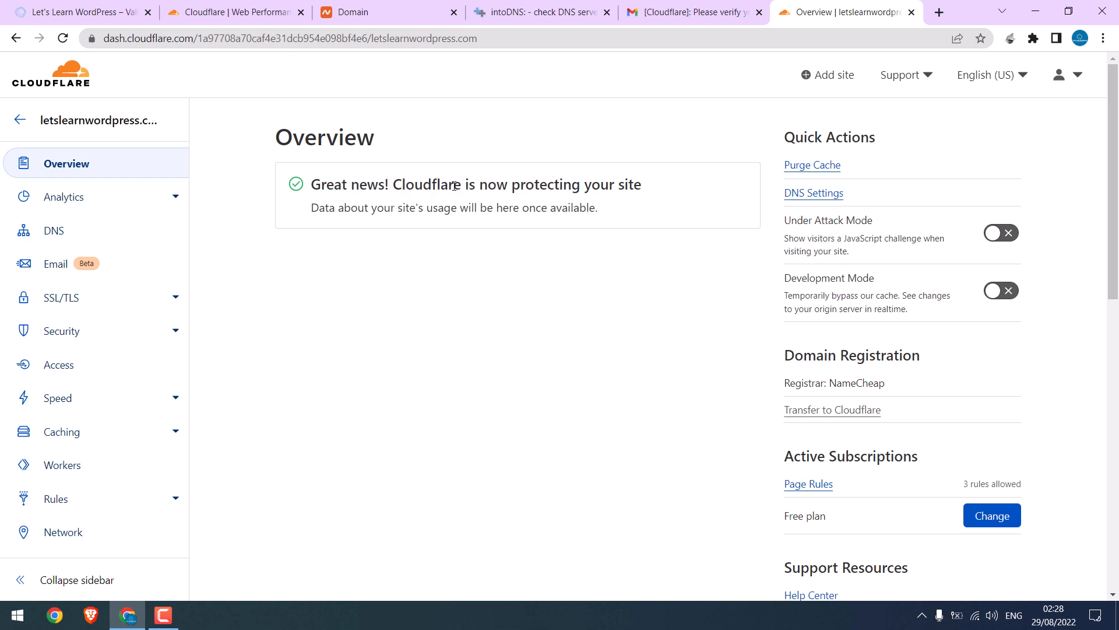
mouse_move(88, 301)
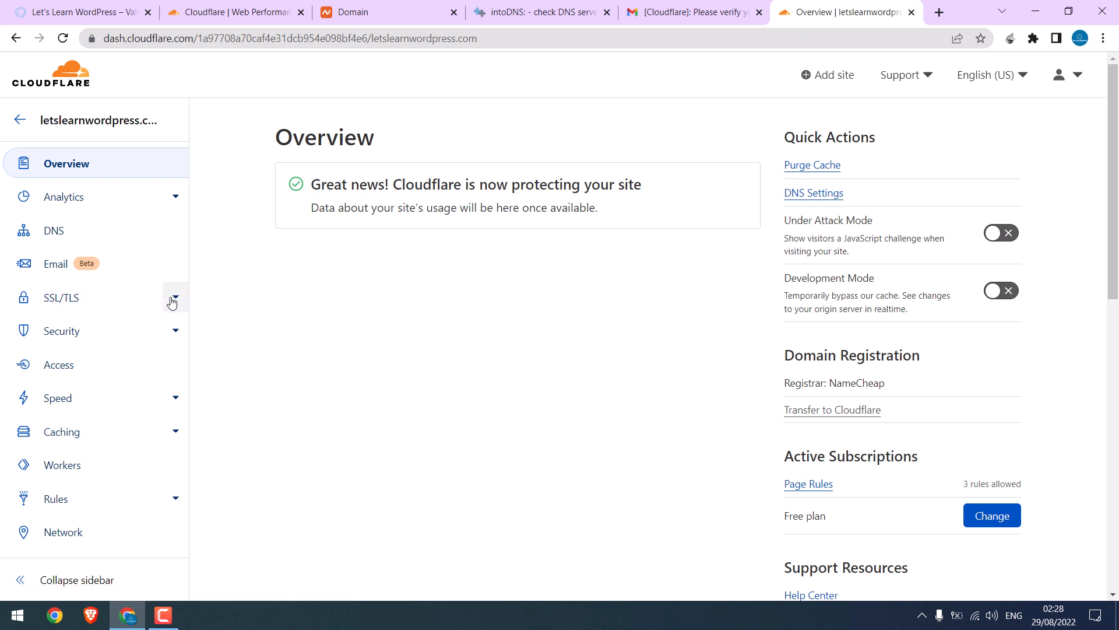
Open SSL/TLS Edge Certificates for letslearnwordpress.com.
click(61, 298)
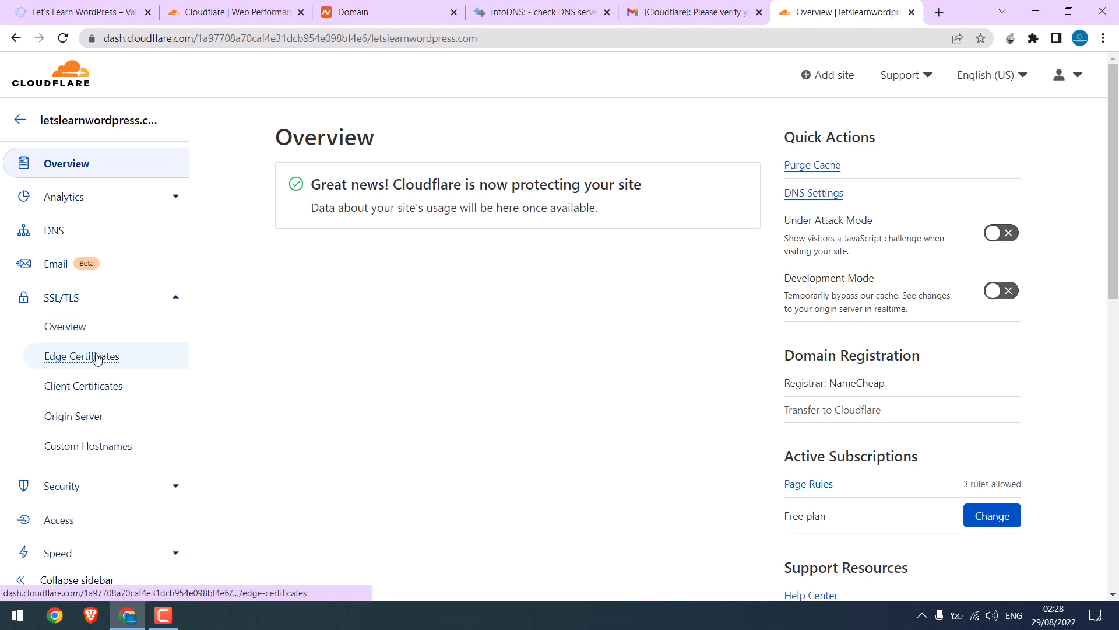
click(81, 356)
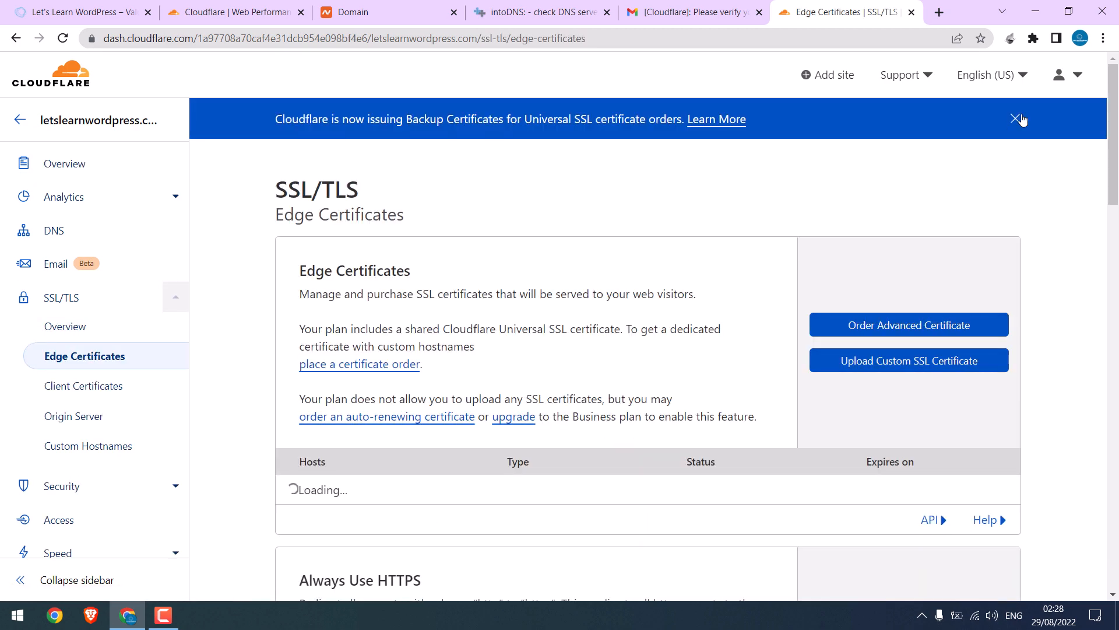
scroll(down, 3)
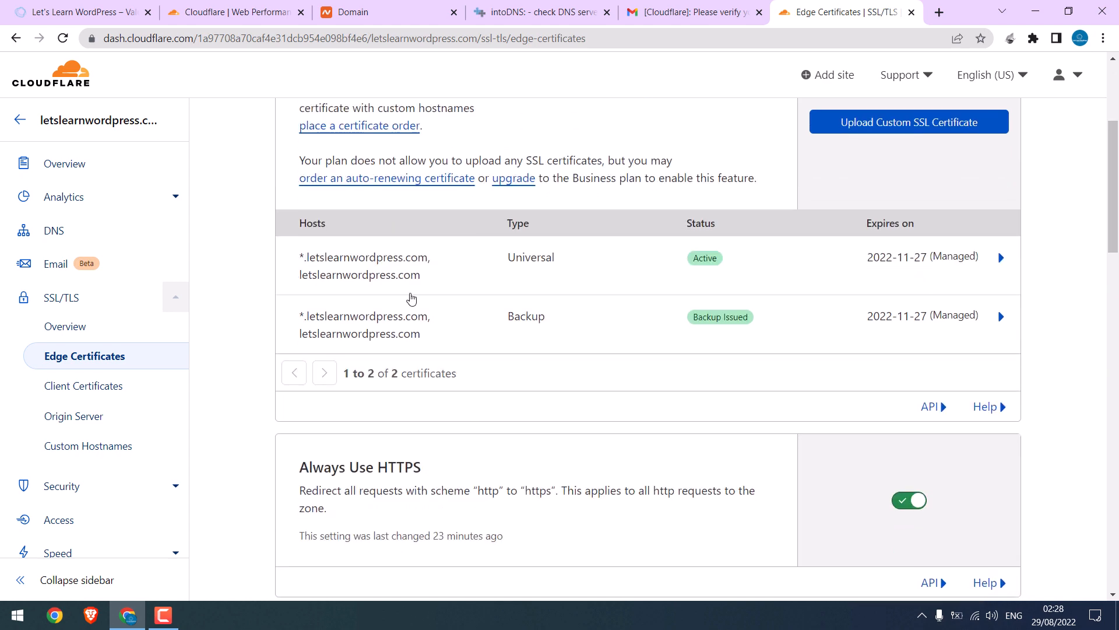
mouse_move(499, 261)
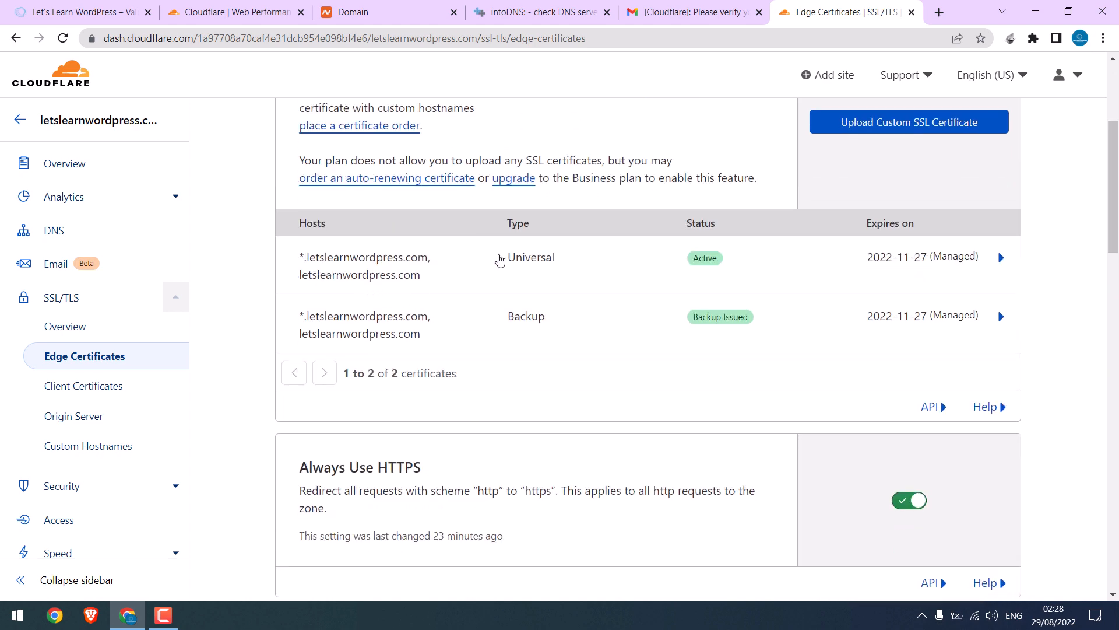
mouse_move(707, 256)
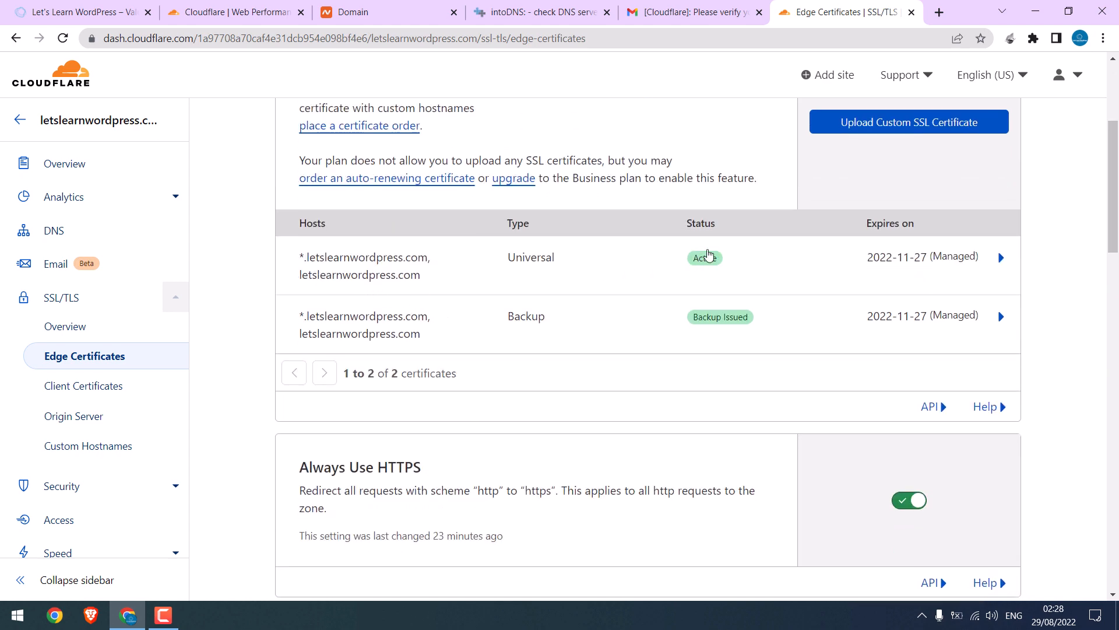
mouse_move(705, 258)
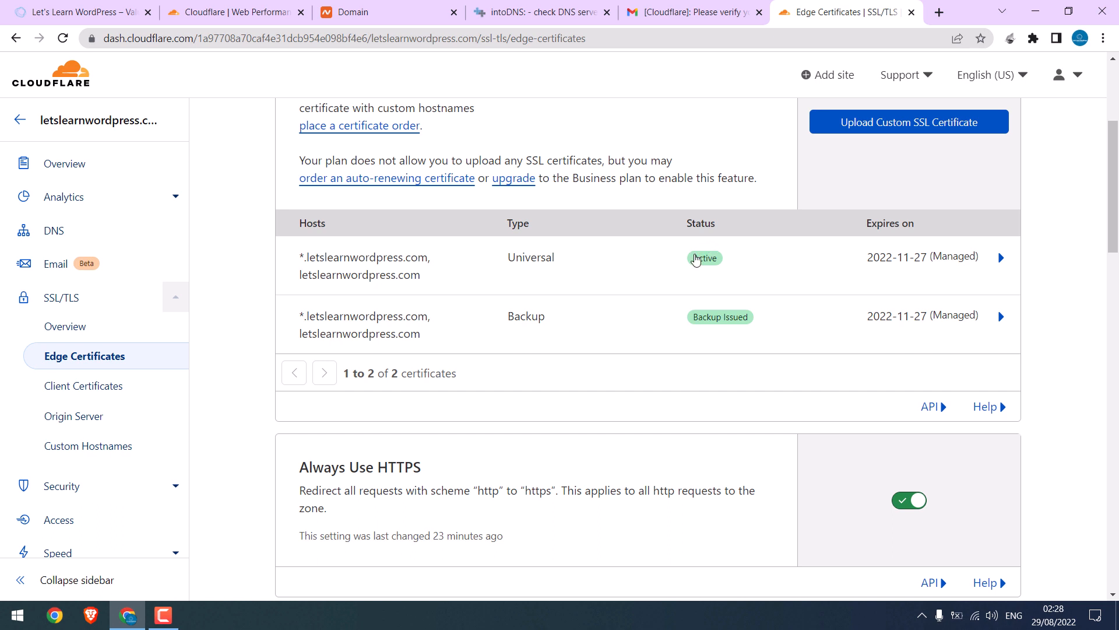
Review the Universal certificate: Let's Encrypt, 3-month validity, managed by Cloudflare.
click(1000, 257)
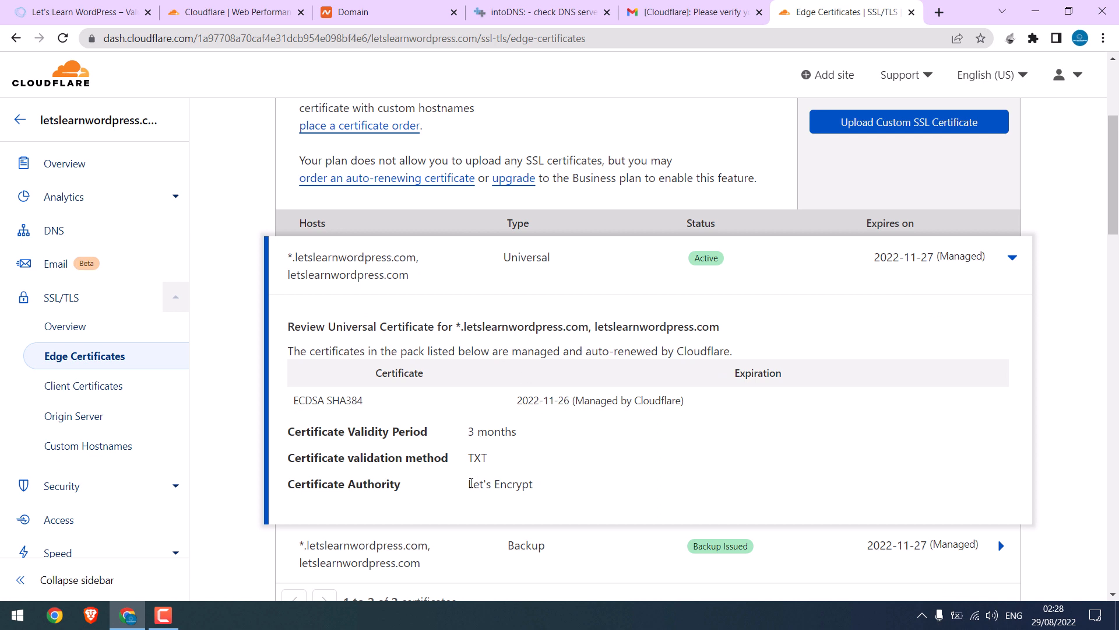
double_click(499, 483)
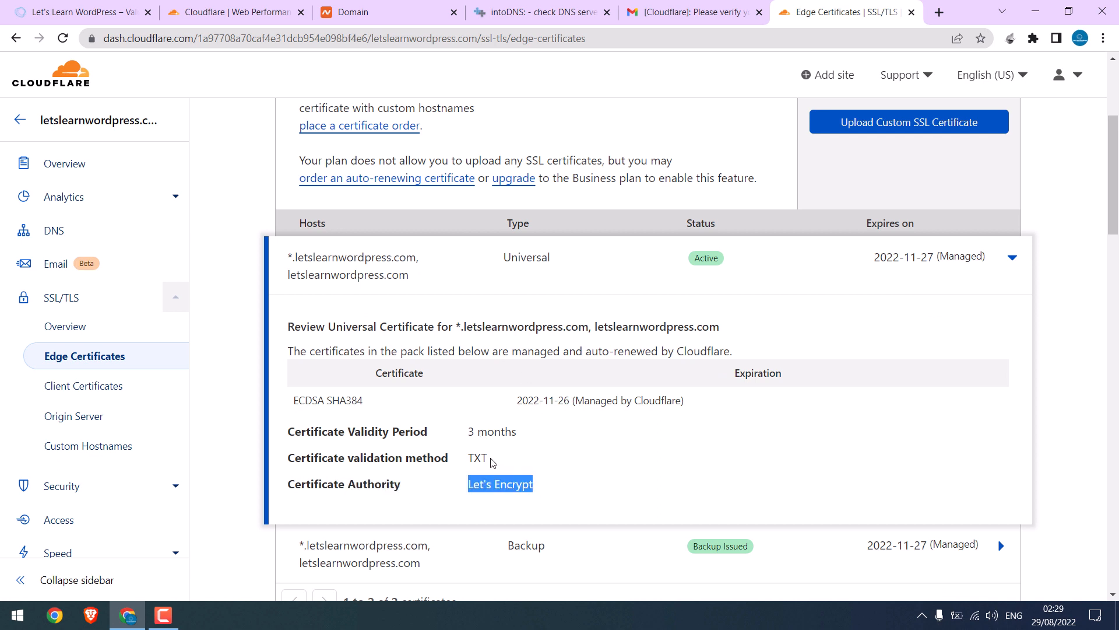
double_click(491, 431)
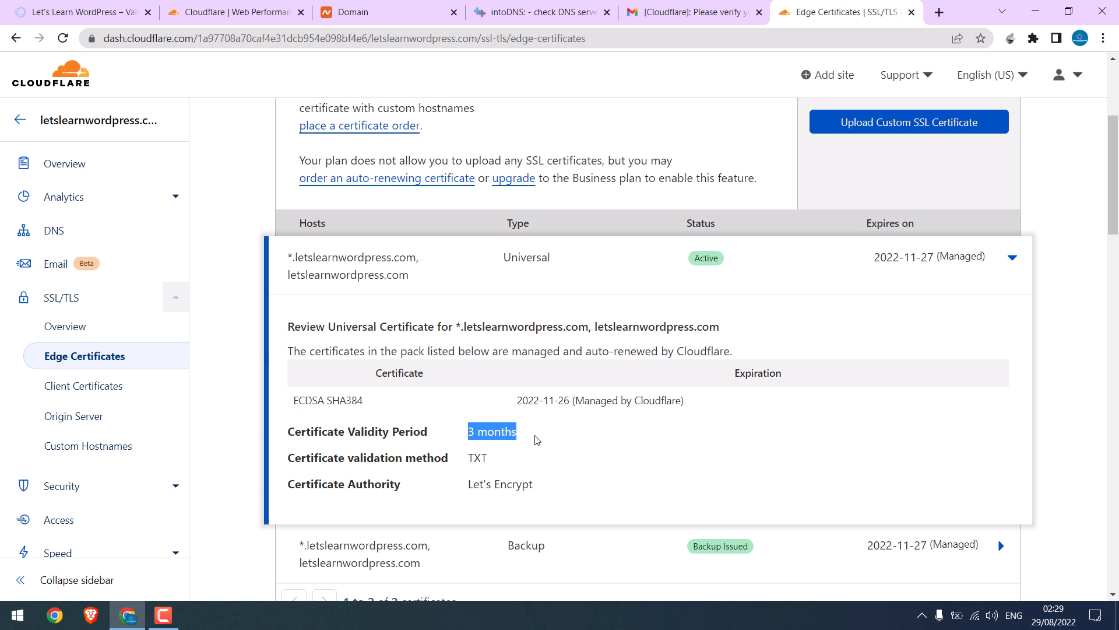
double_click(618, 400)
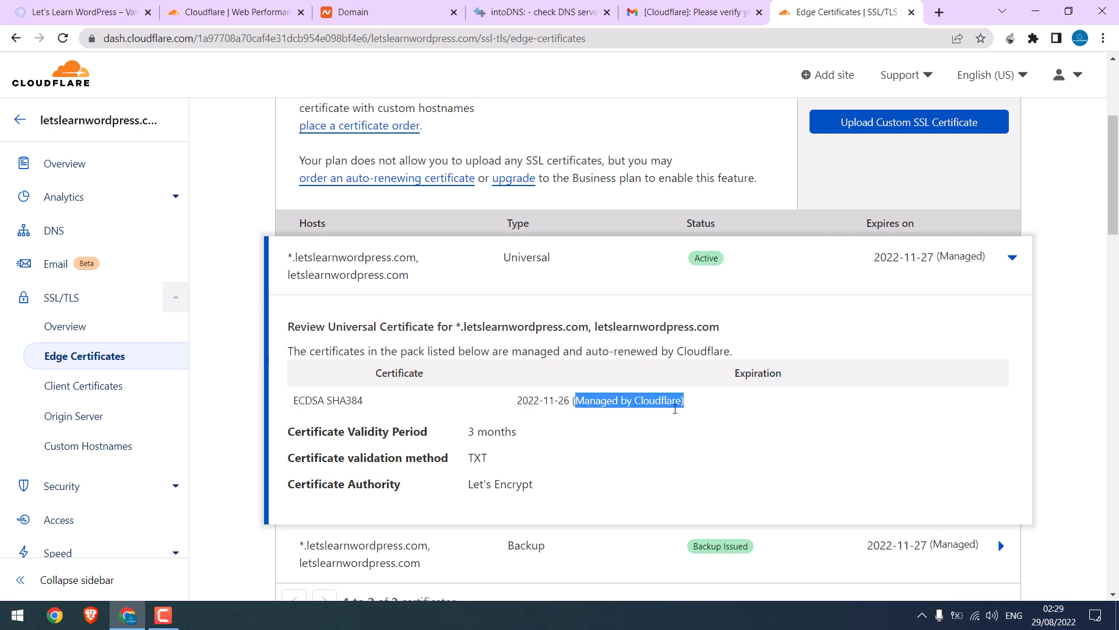
mouse_move(484, 475)
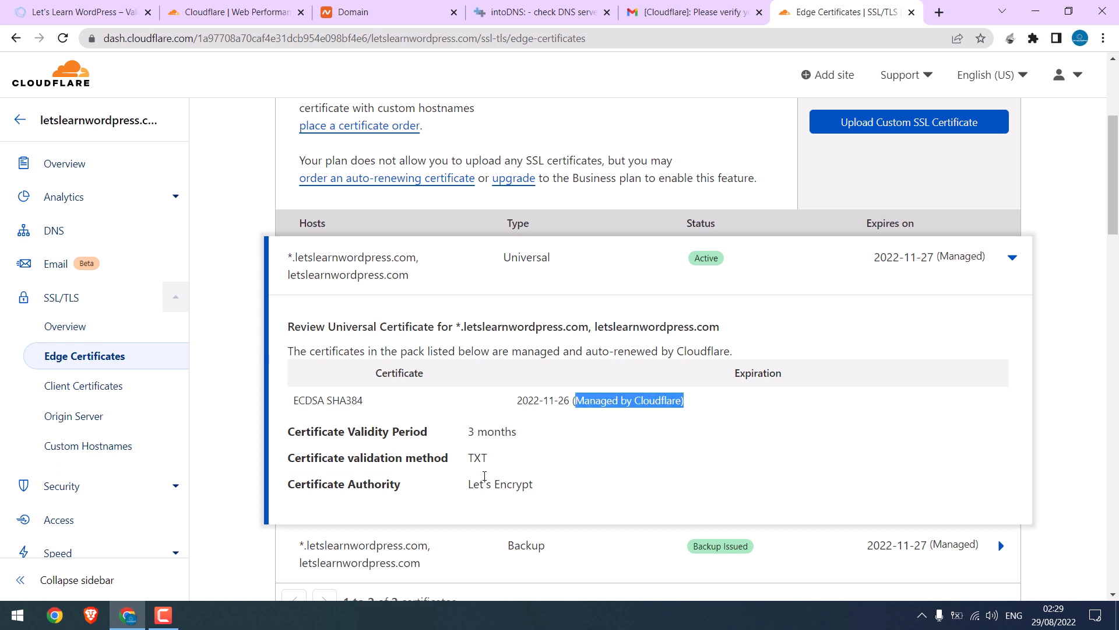
mouse_move(520, 387)
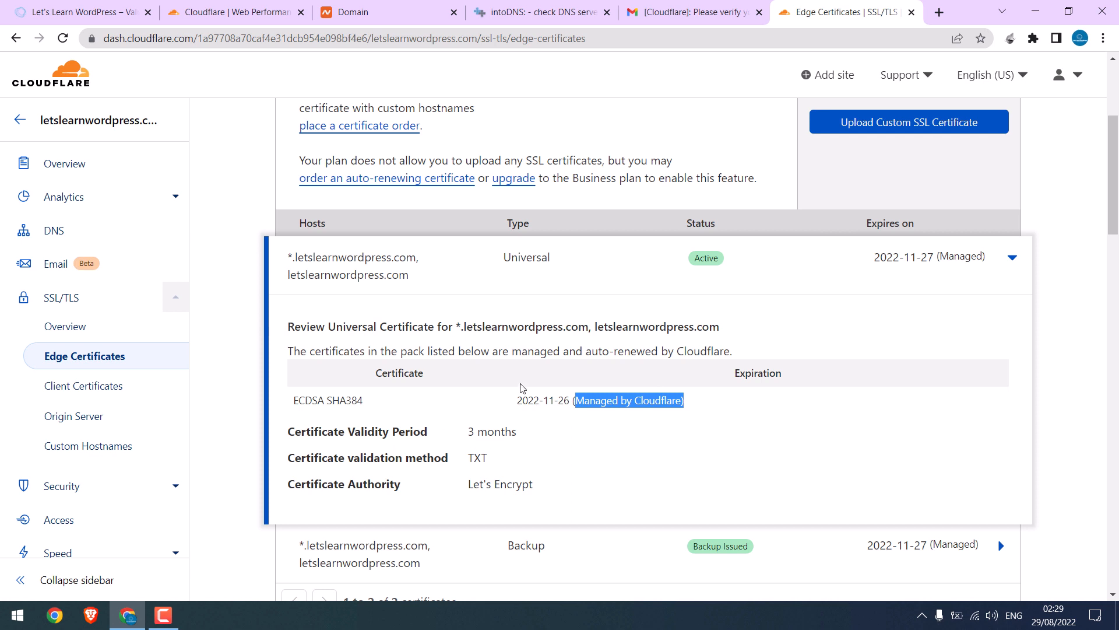
mouse_move(655, 405)
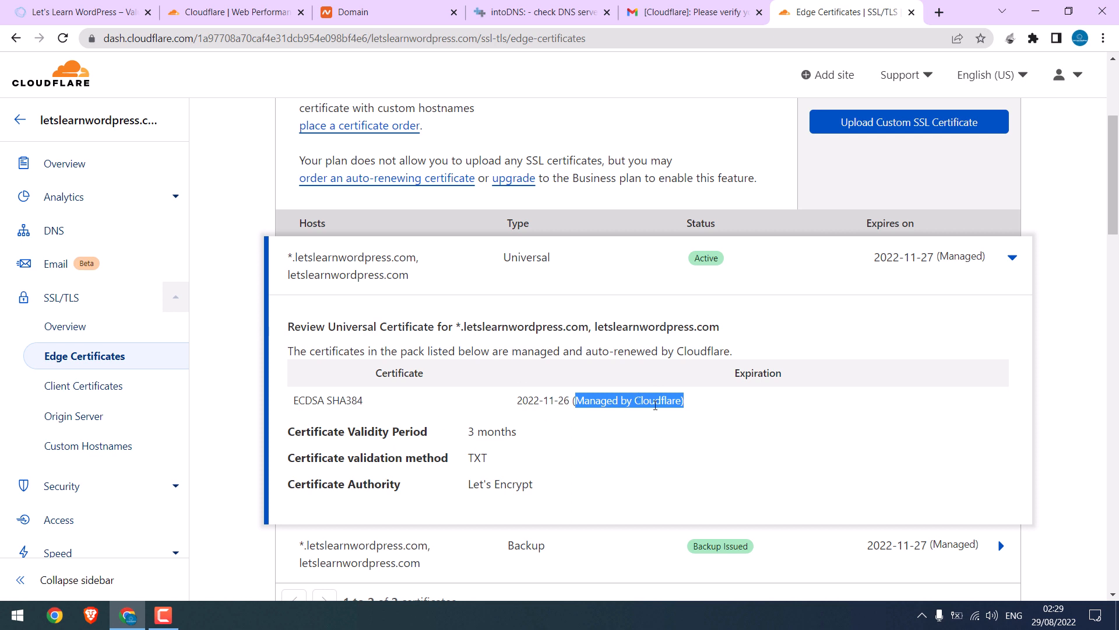
double_click(491, 432)
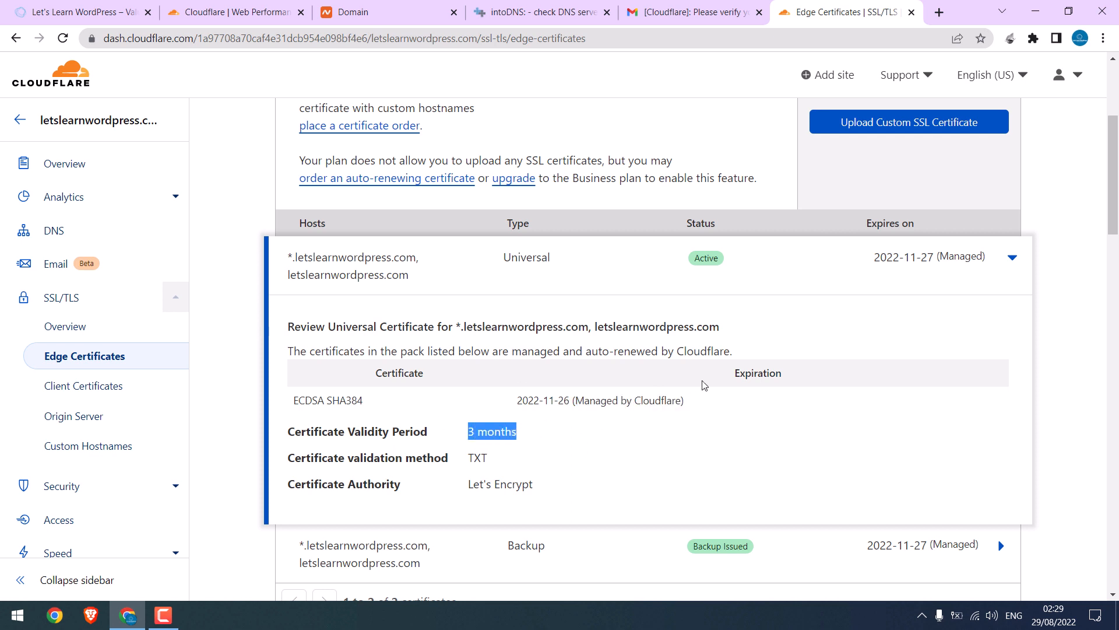
click(1011, 257)
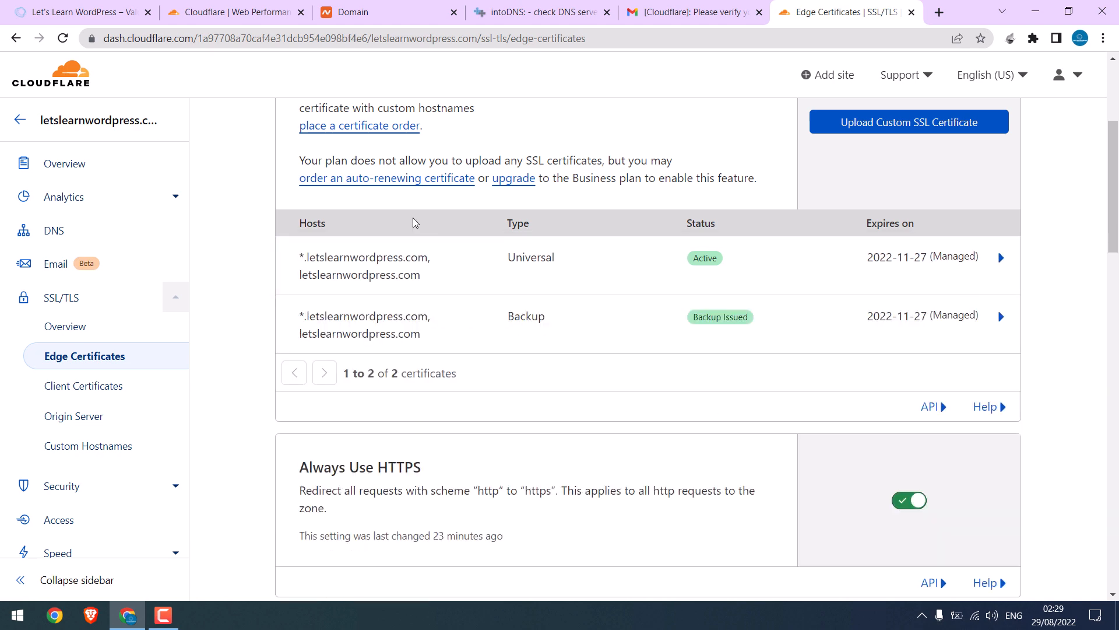
View the SSL/TLS Overview and confirm the Full end-to-end encryption mode.
click(65, 326)
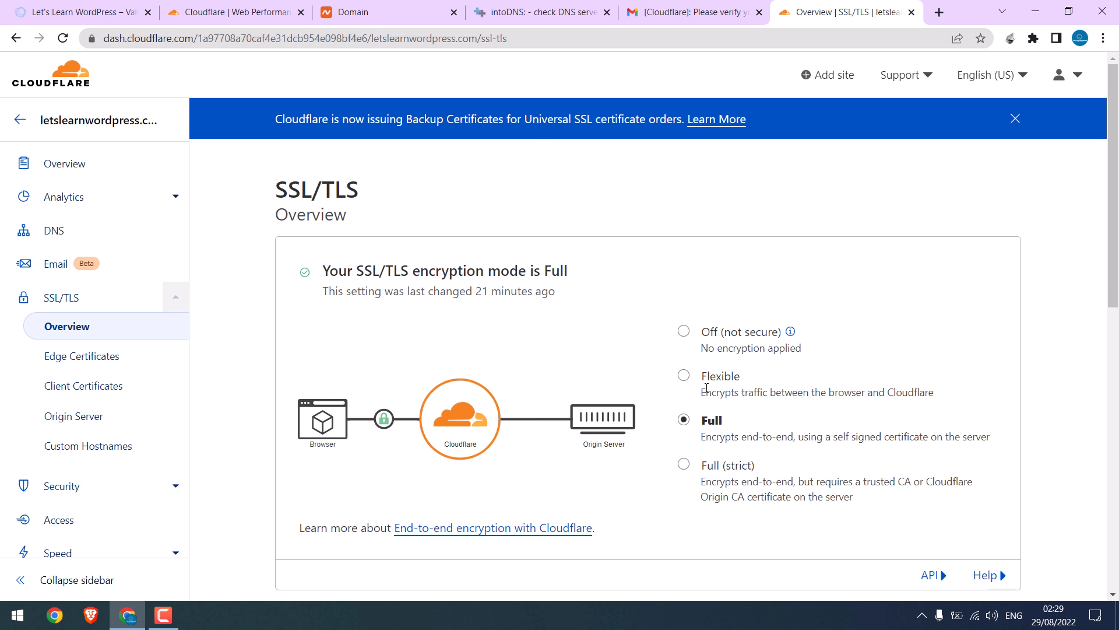
double_click(731, 436)
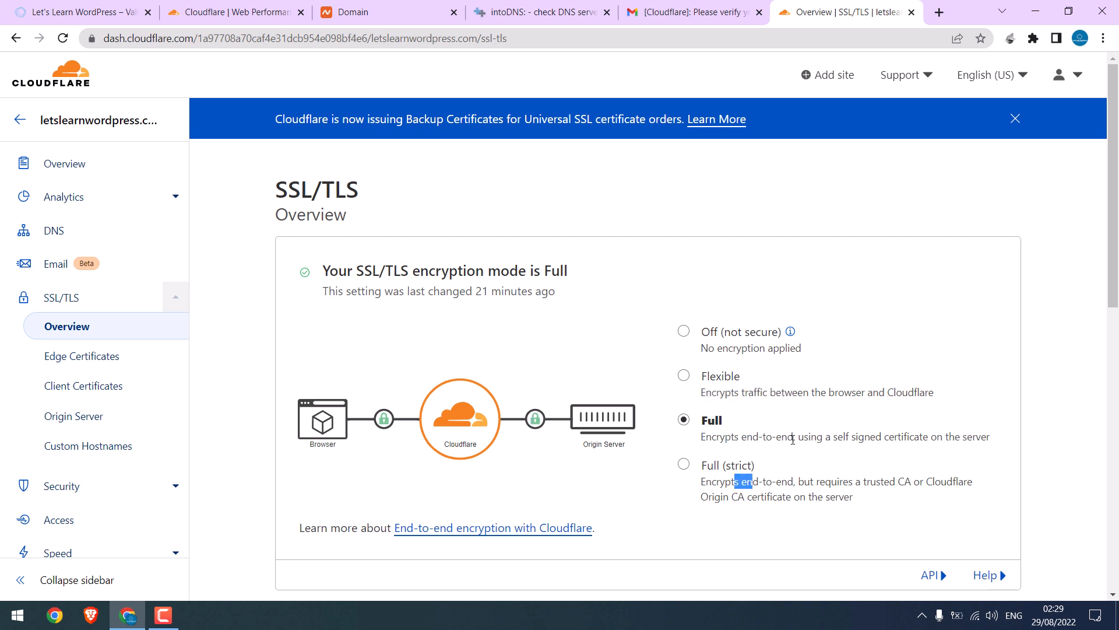
mouse_move(721, 404)
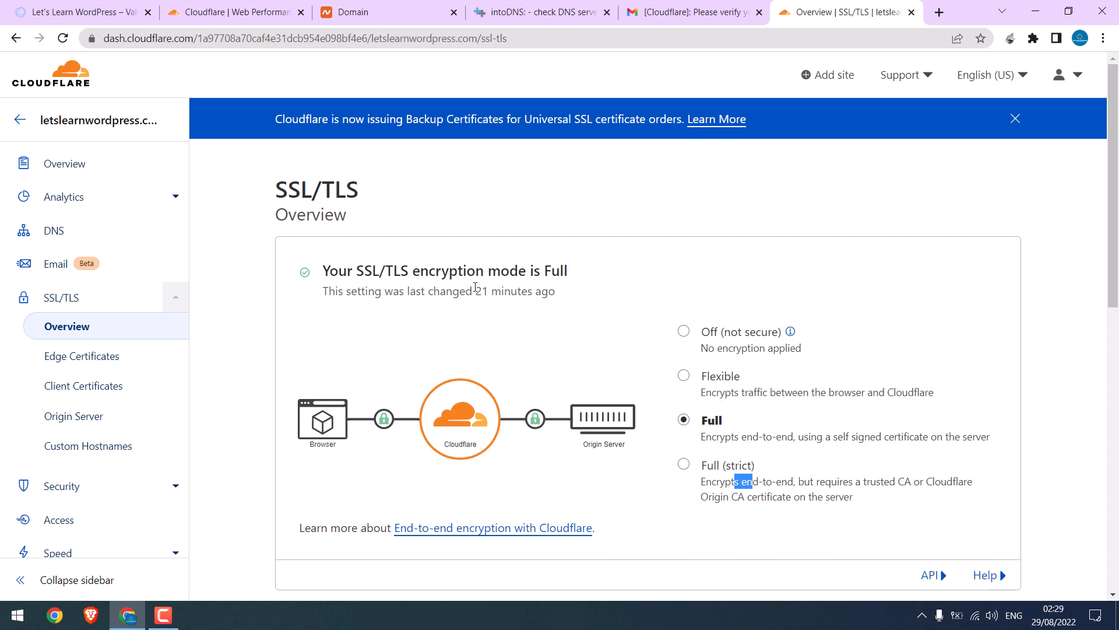
mouse_move(353, 283)
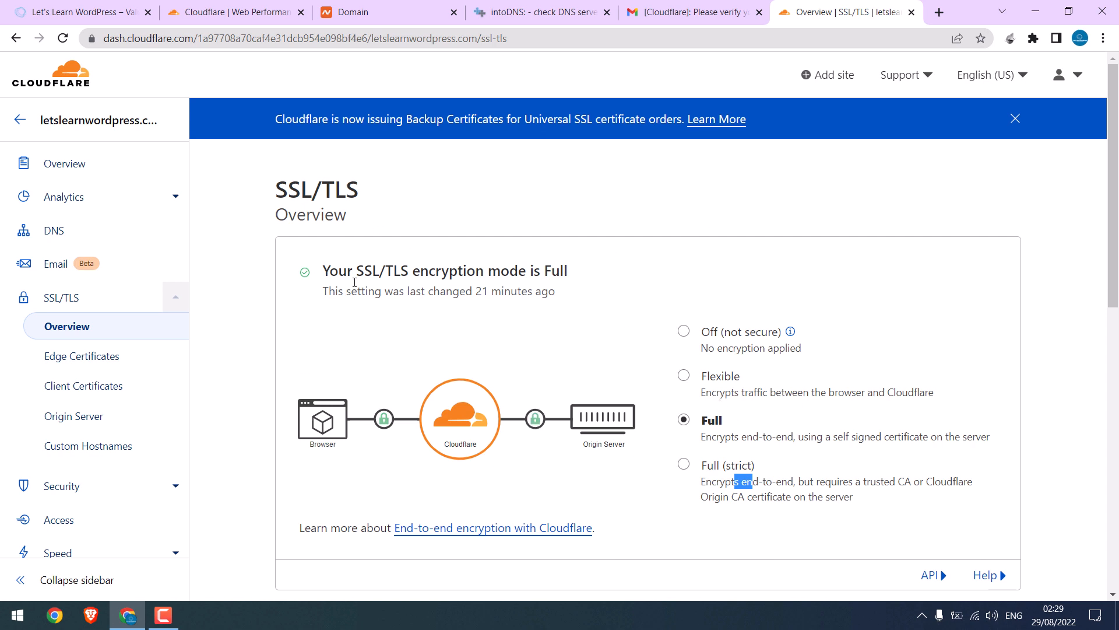
mouse_move(804, 94)
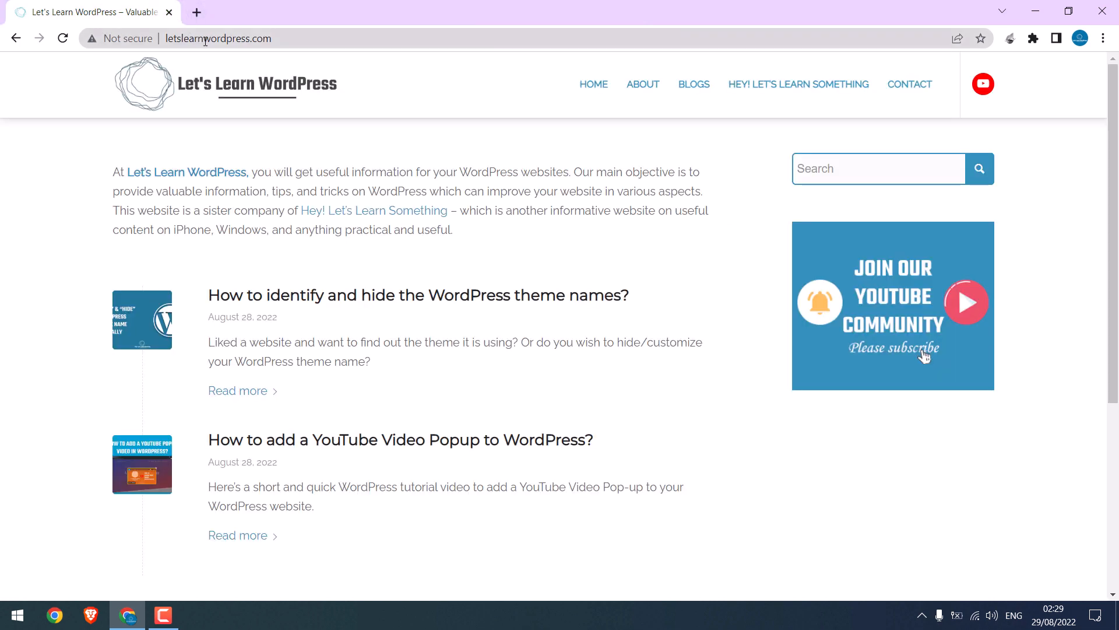
click(218, 37)
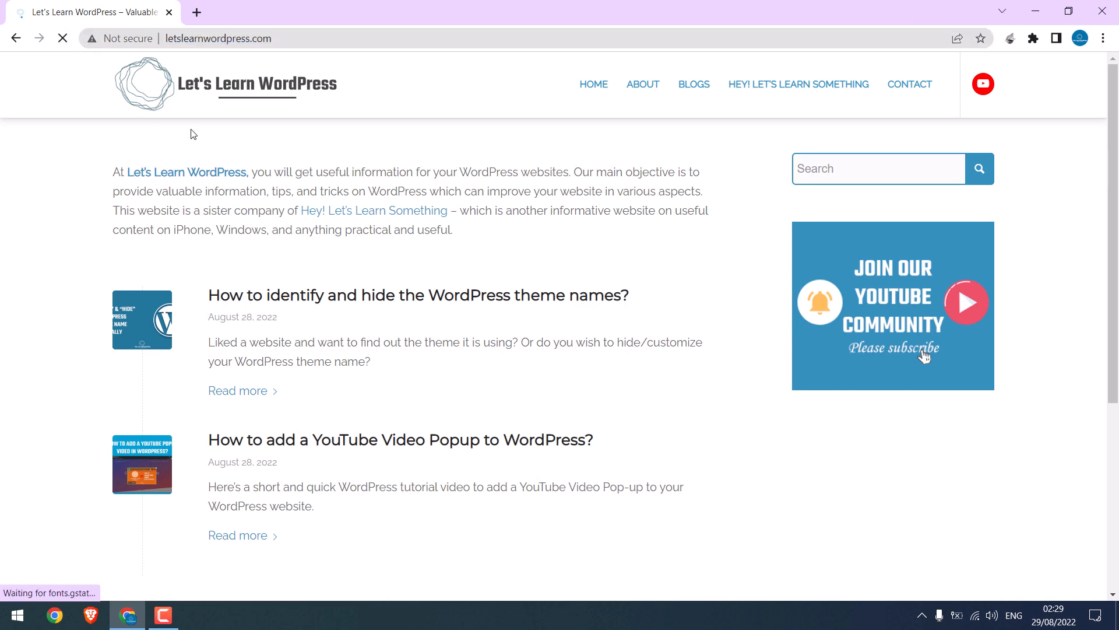
click(217, 38)
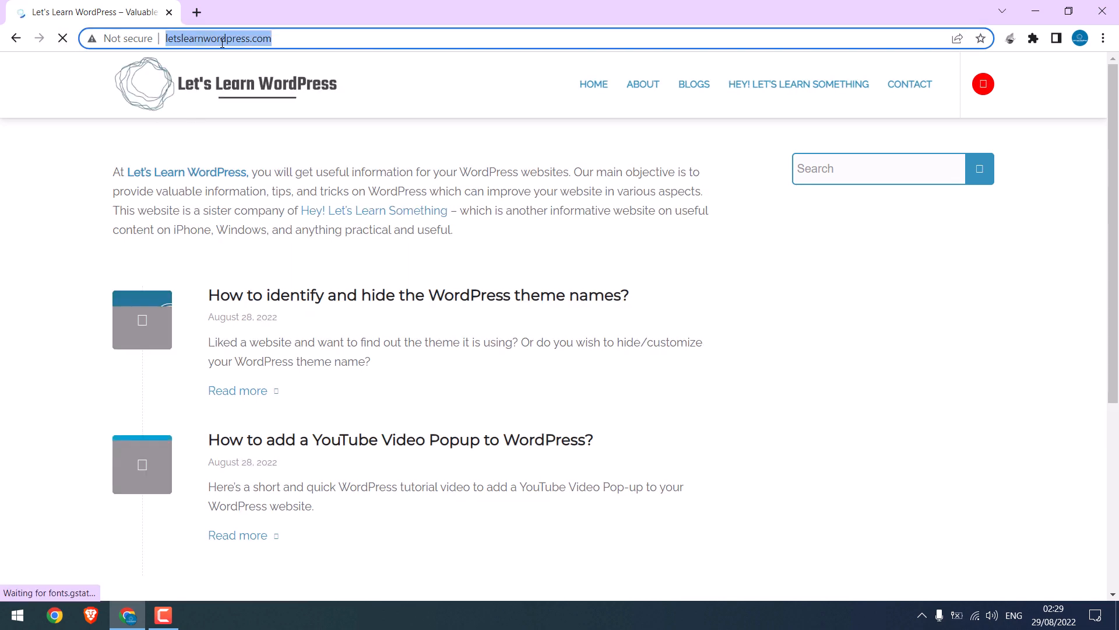
click(214, 38)
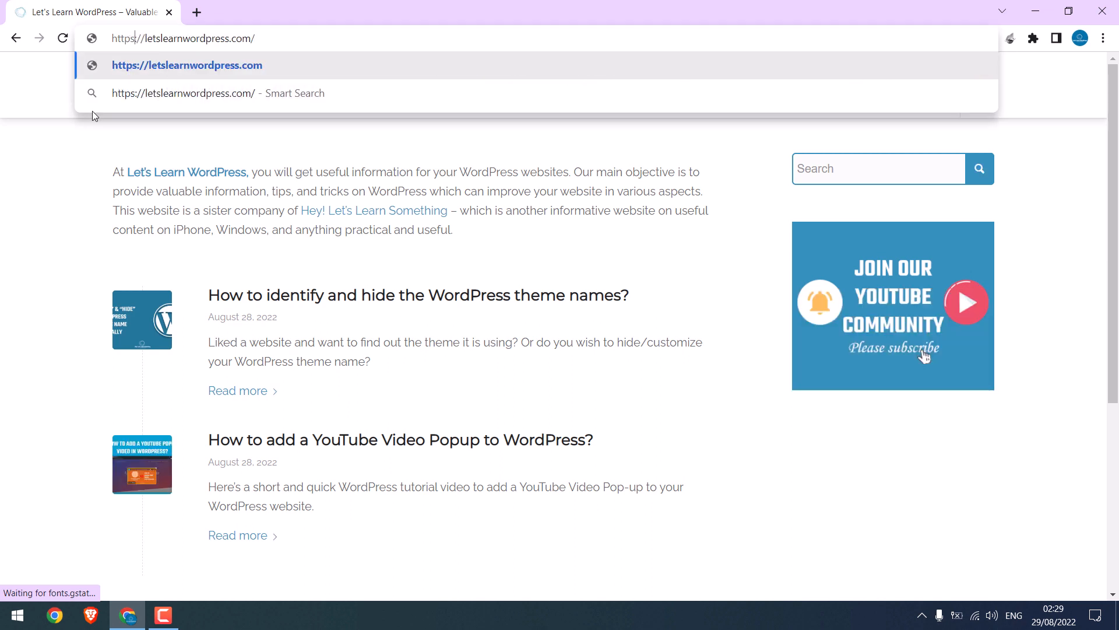
click(188, 65)
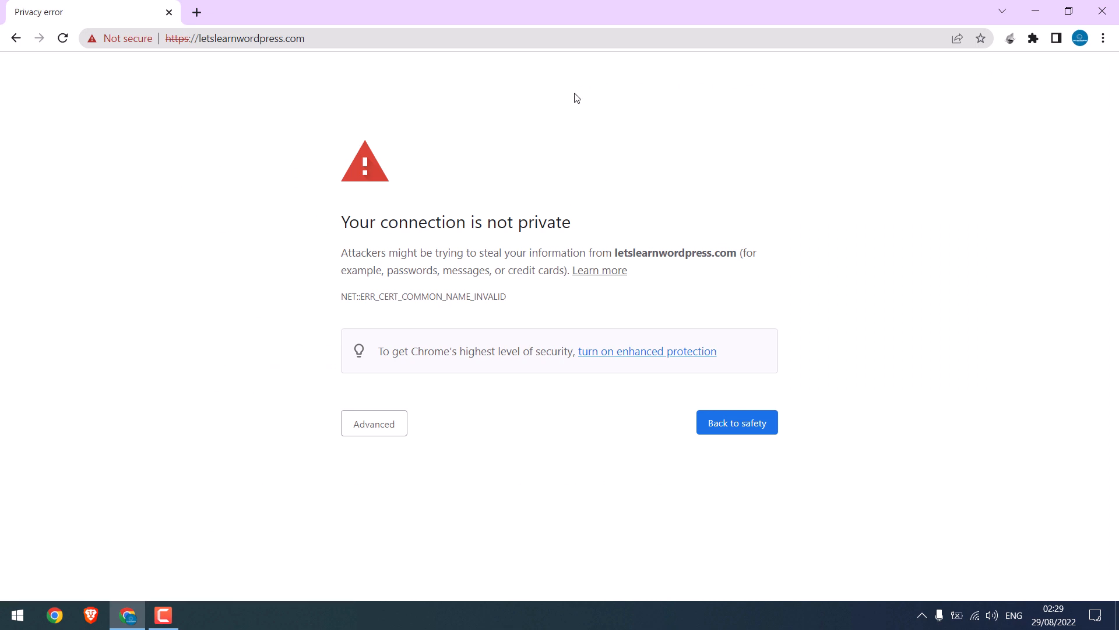
mouse_move(436, 156)
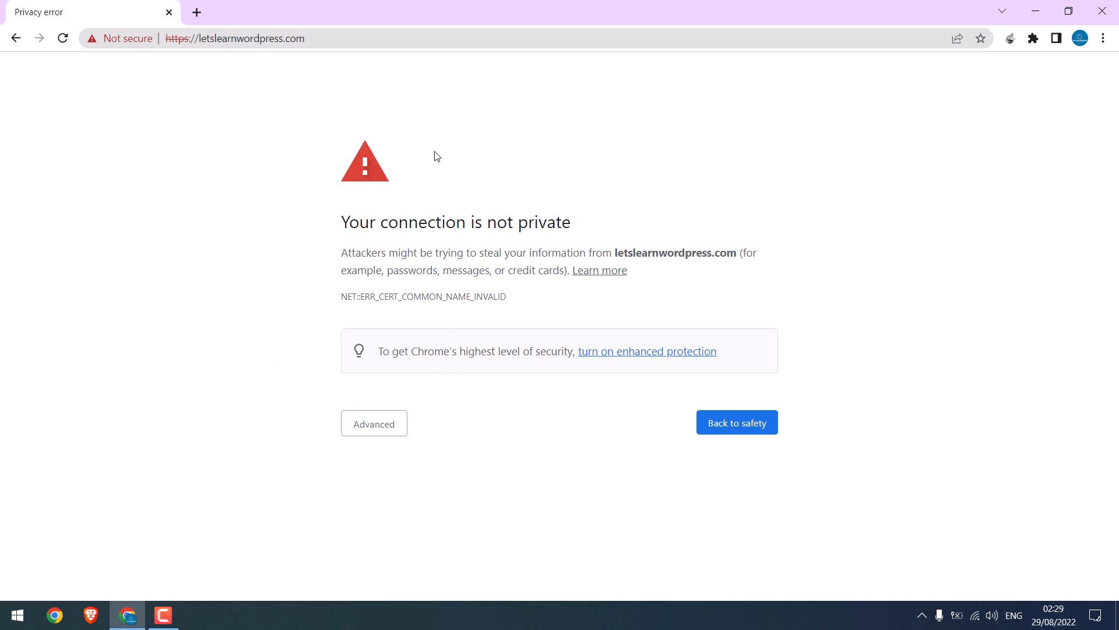
mouse_move(360, 134)
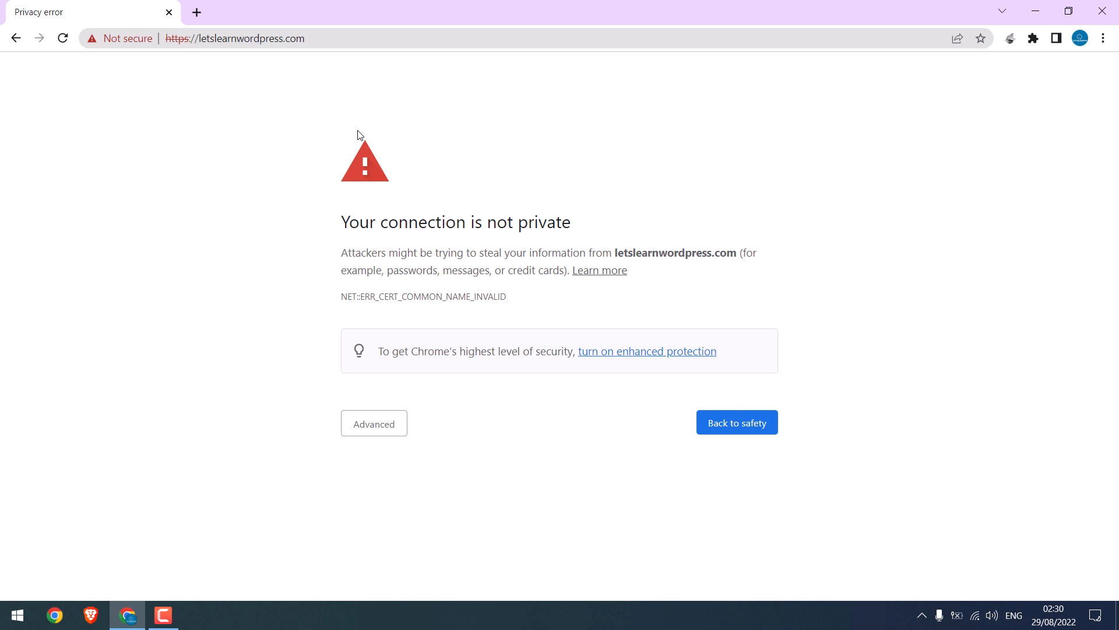
mouse_move(414, 188)
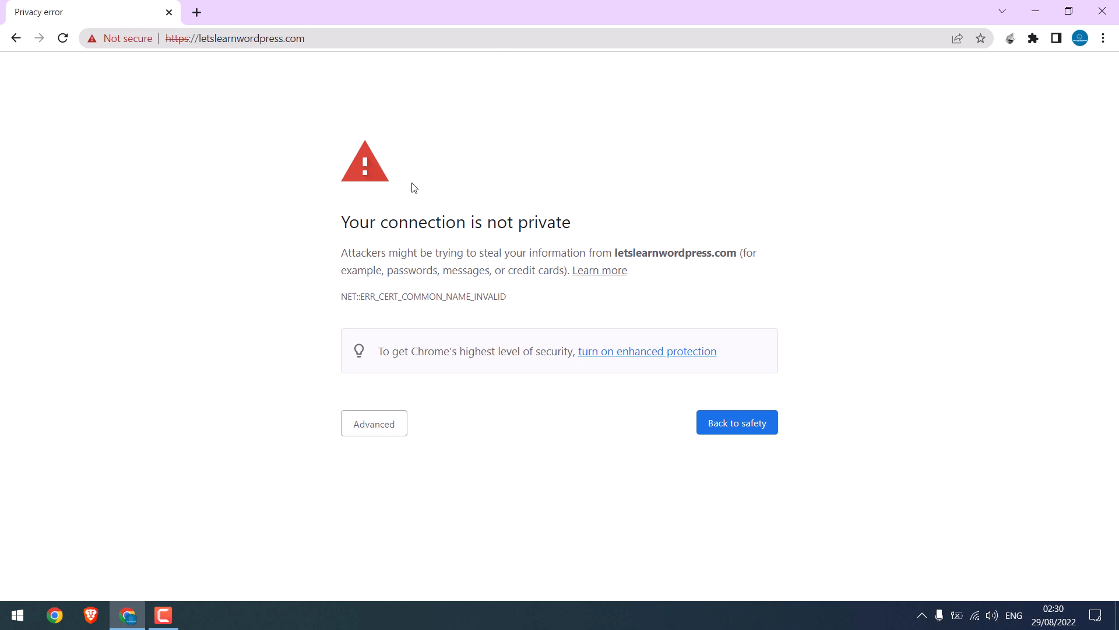
mouse_move(1009, 39)
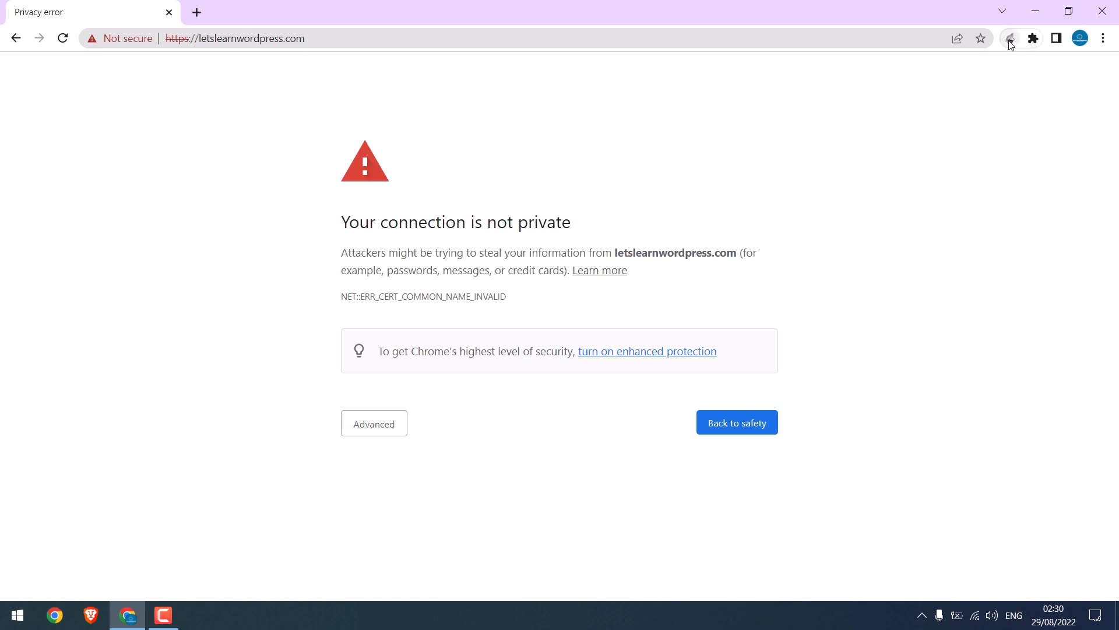
Turn on the UltraSurf VPN, confirm a United States location, and reopen letslearnwordpress.com.
click(1010, 38)
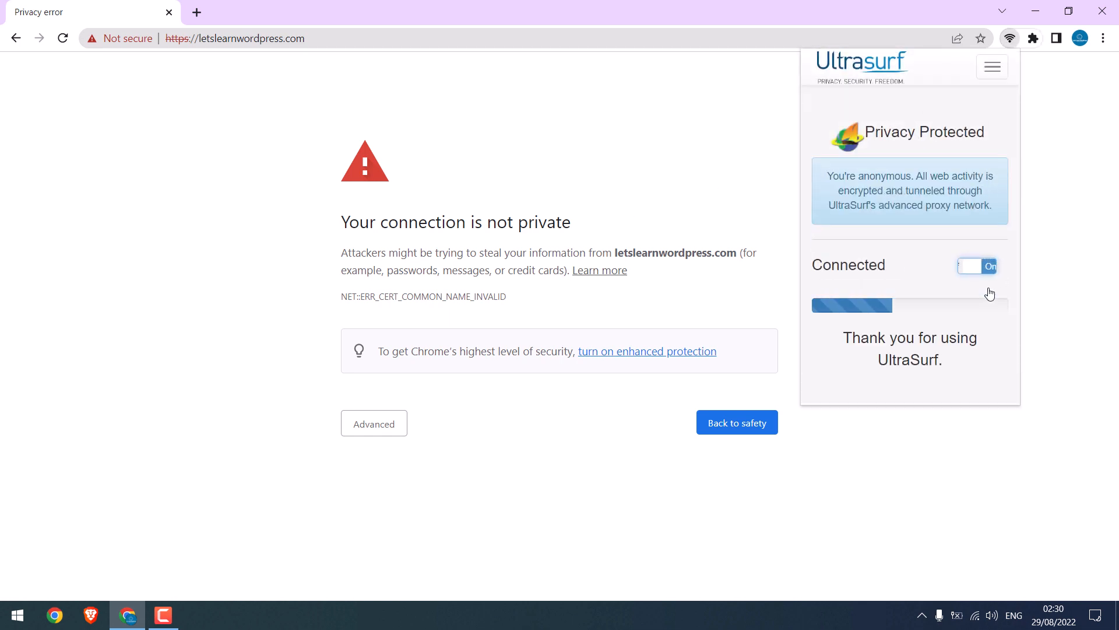
click(862, 61)
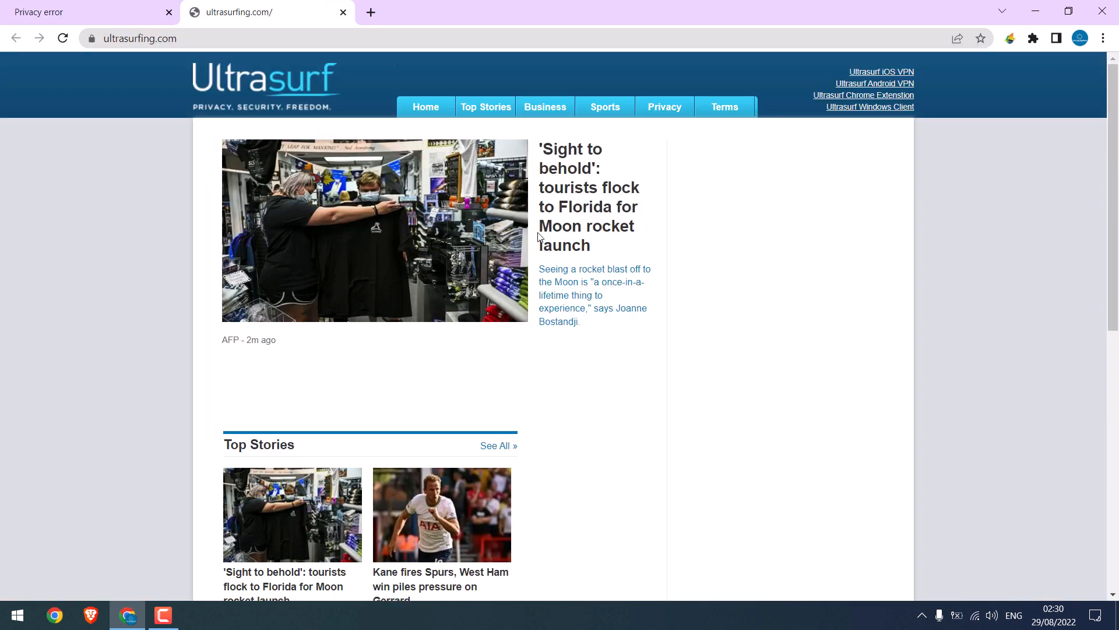
mouse_move(271, 86)
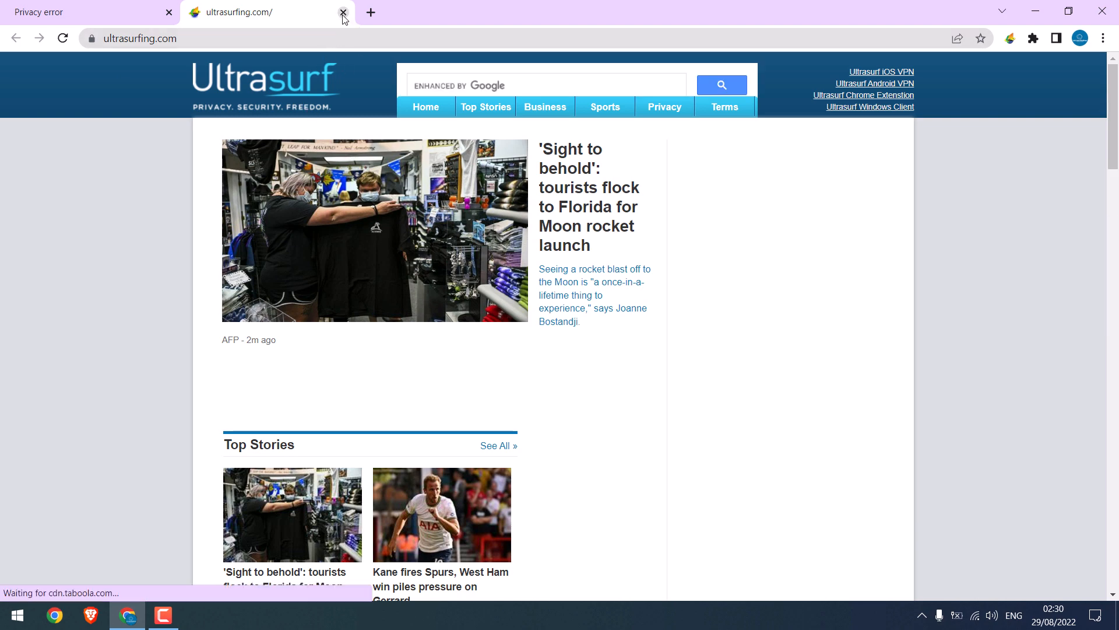
click(342, 13)
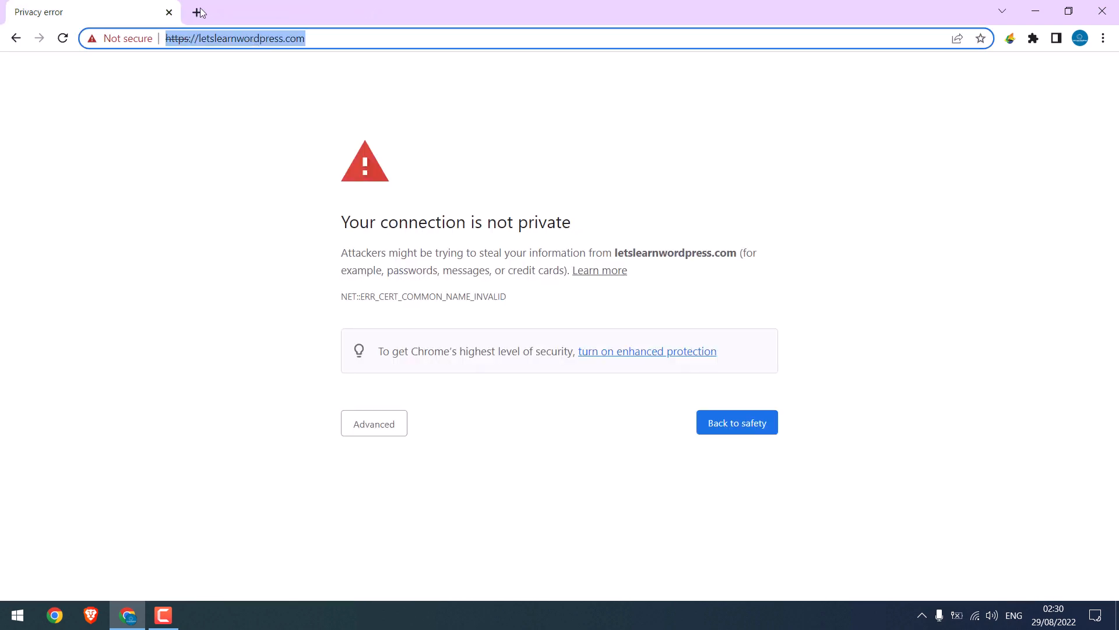
click(199, 12)
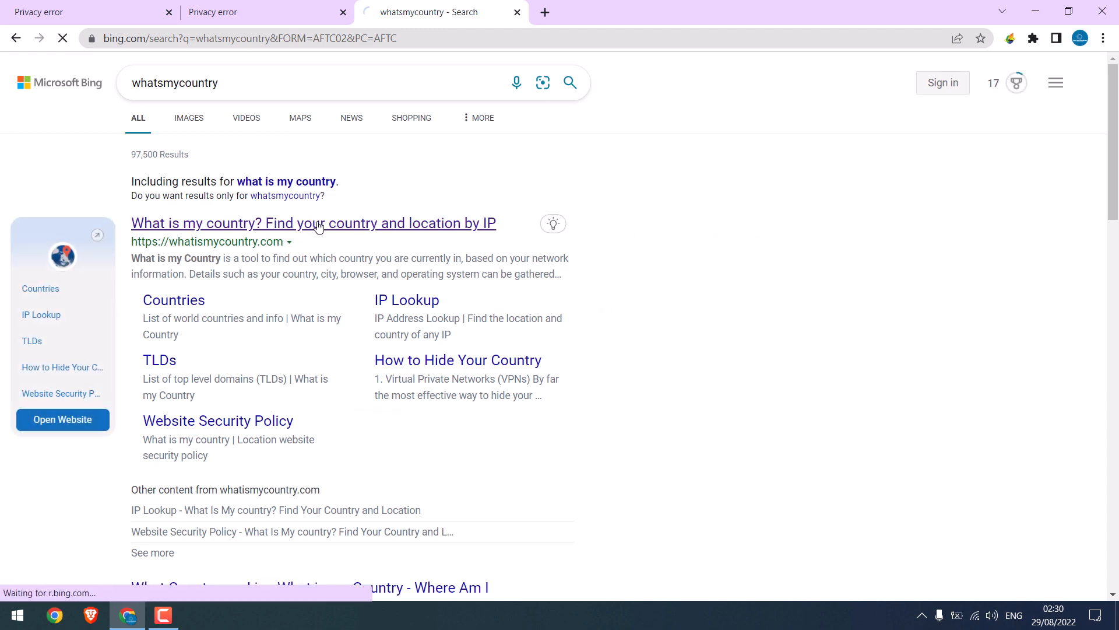
click(312, 223)
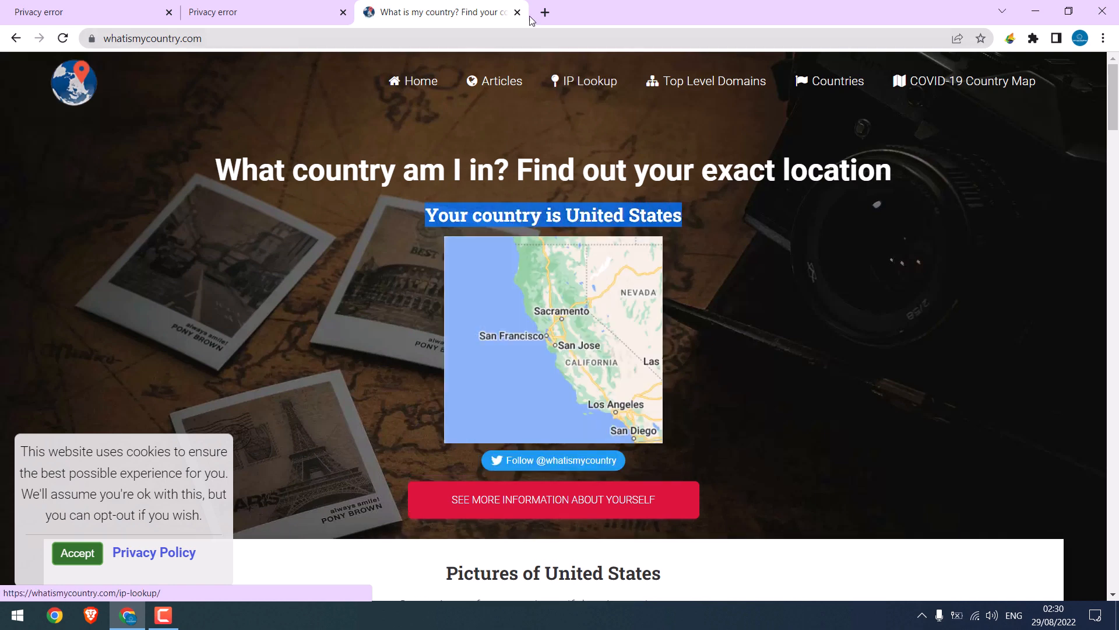
click(516, 12)
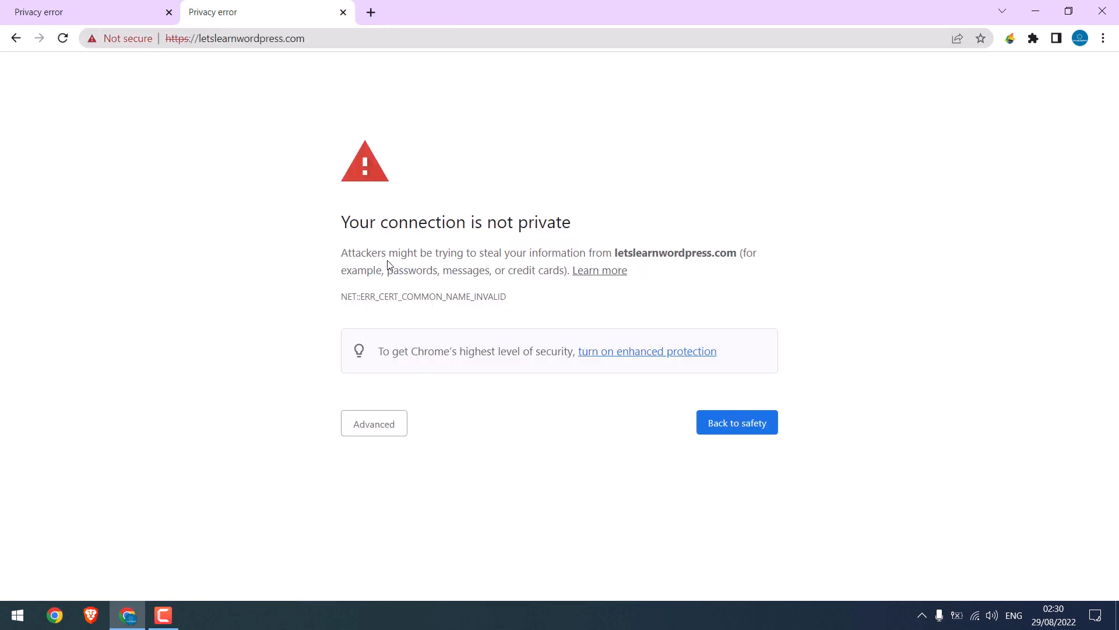
mouse_move(328, 200)
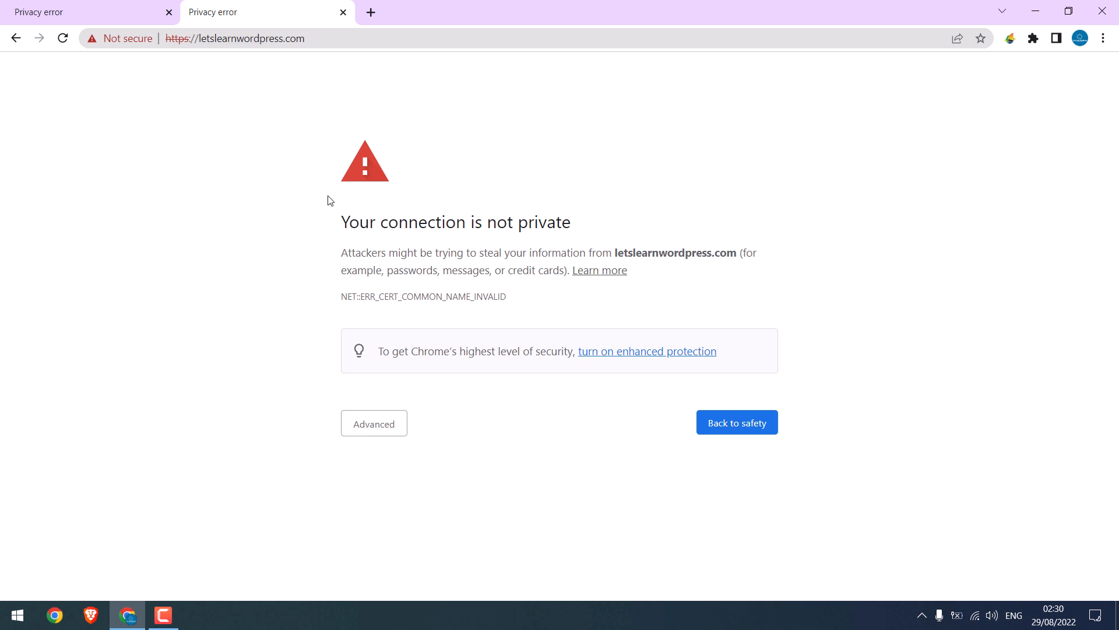
mouse_move(547, 124)
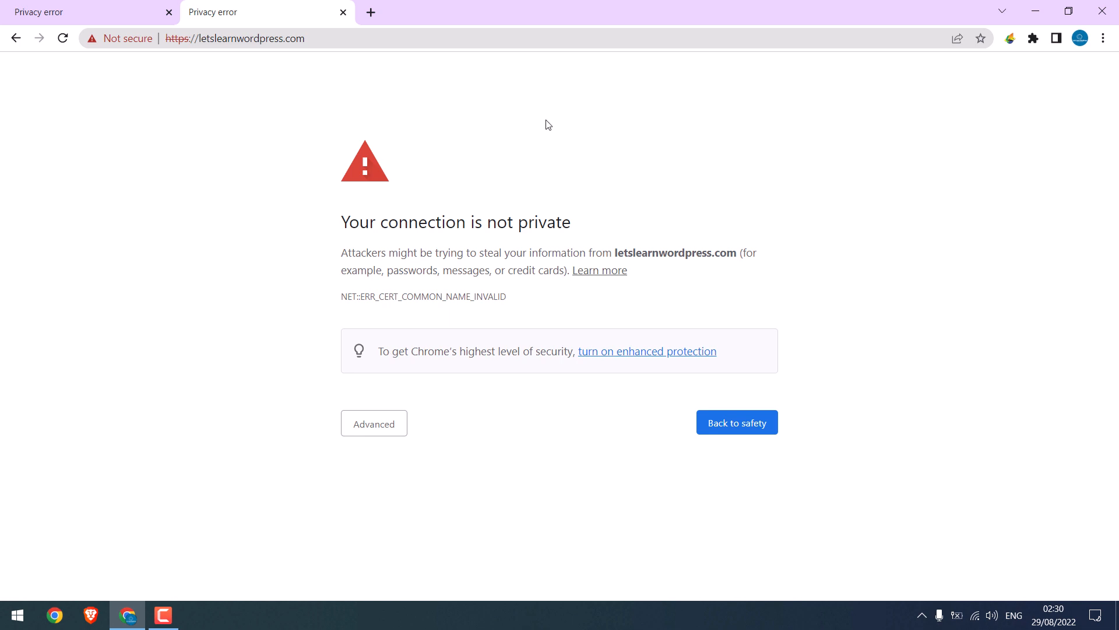
mouse_move(528, 179)
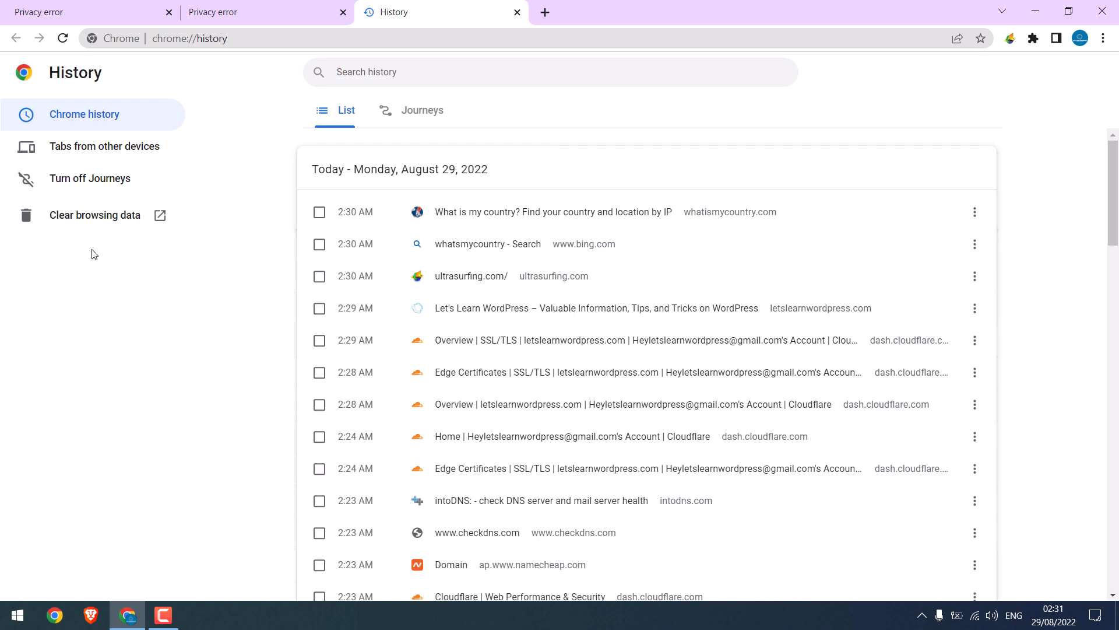
Clear Chrome browsing data for the last hour, then for the last 4 weeks.
click(95, 215)
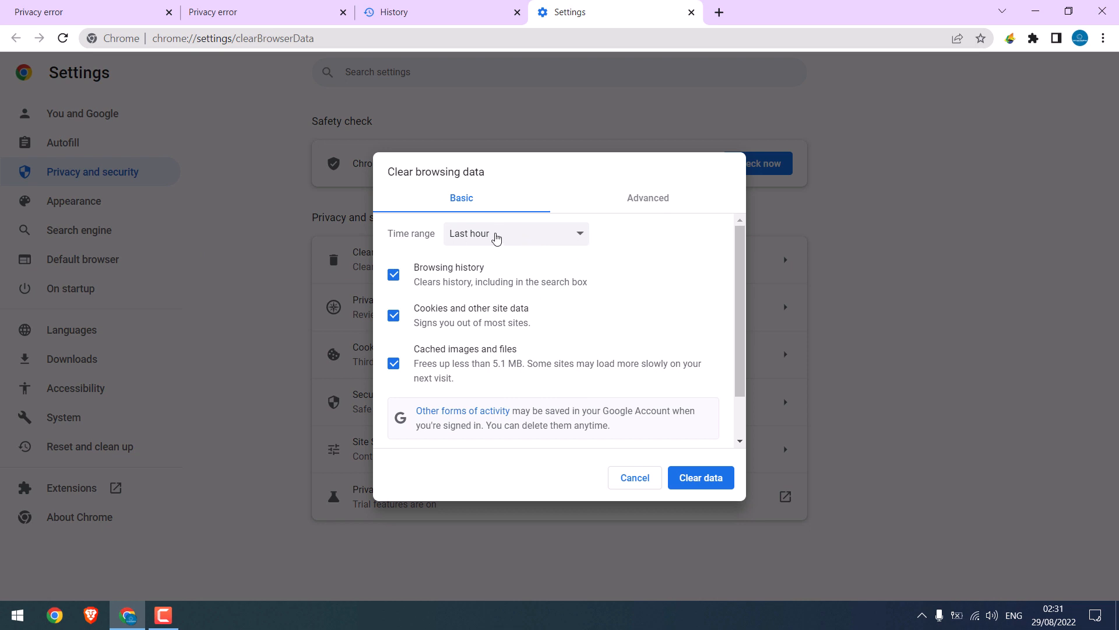
click(514, 234)
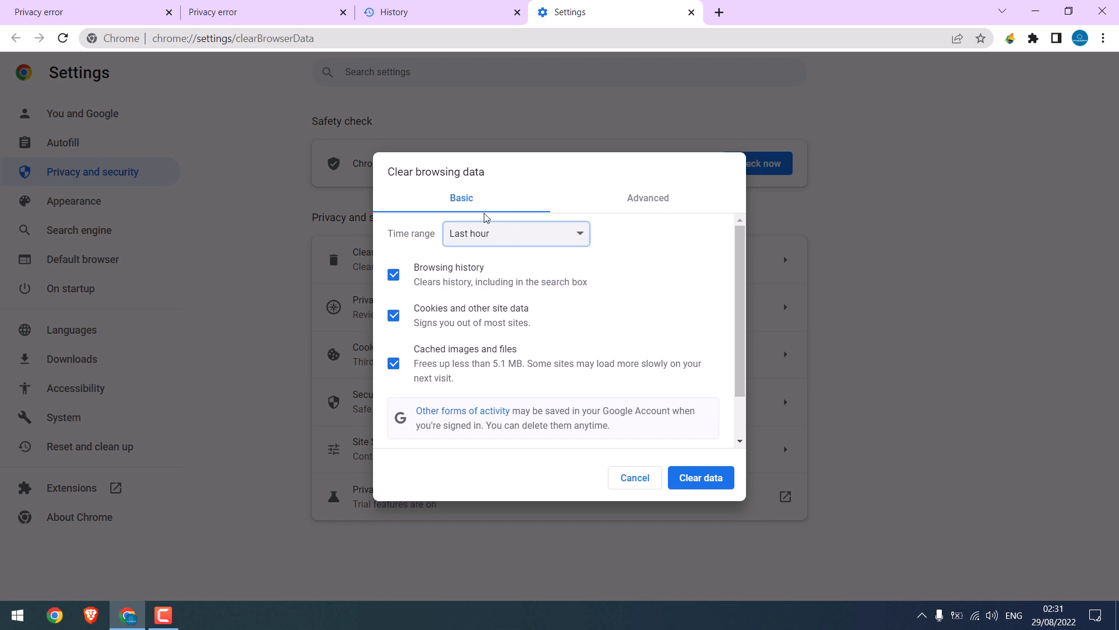
click(700, 477)
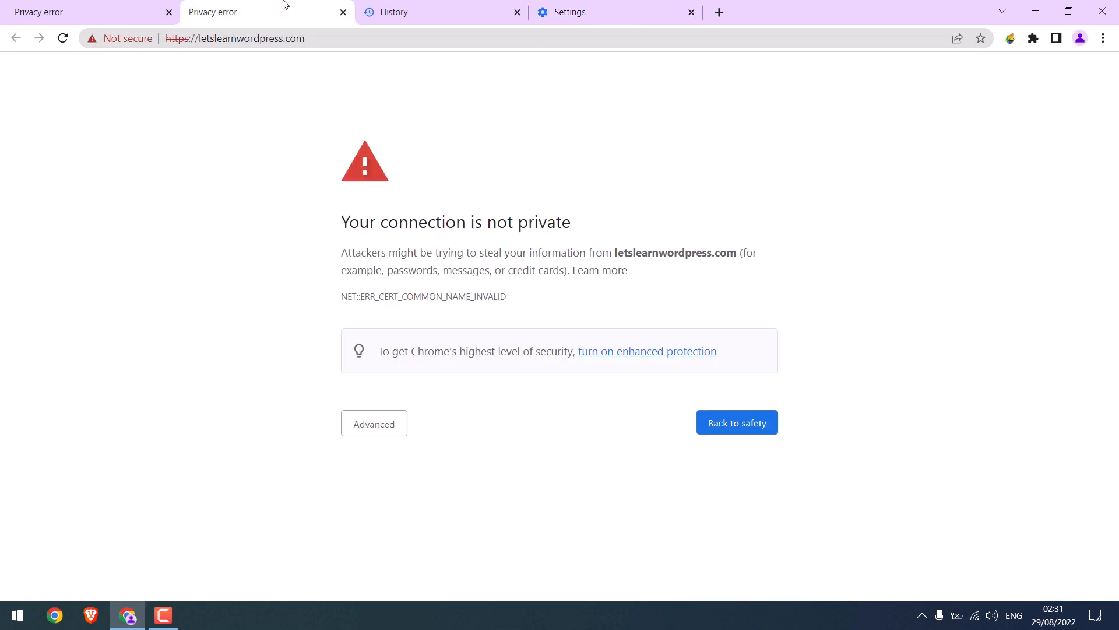
mouse_move(63, 38)
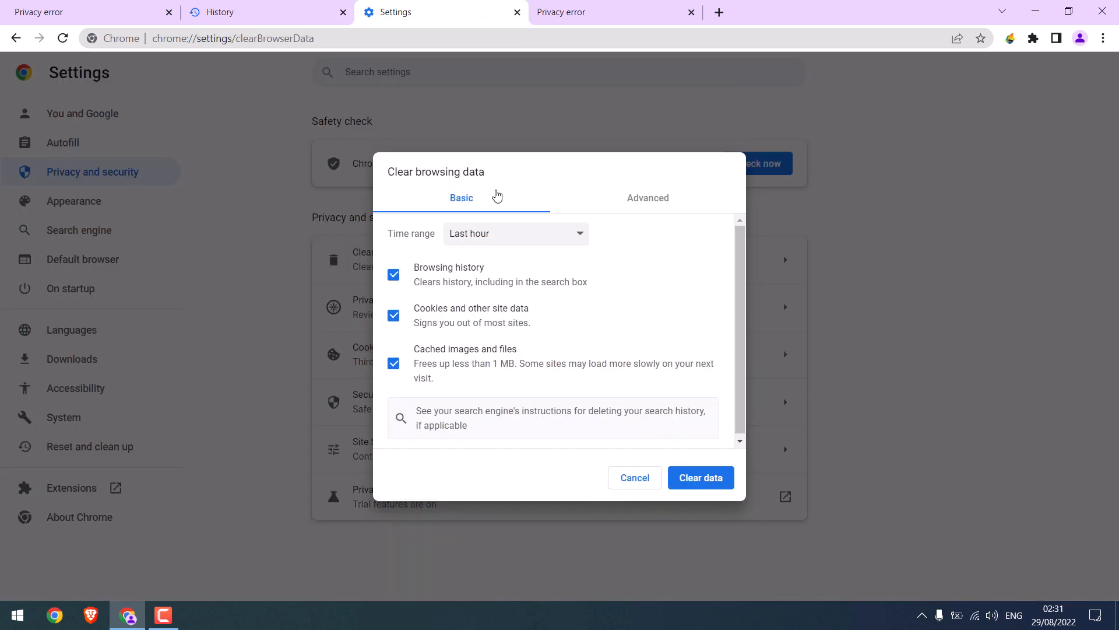
click(516, 233)
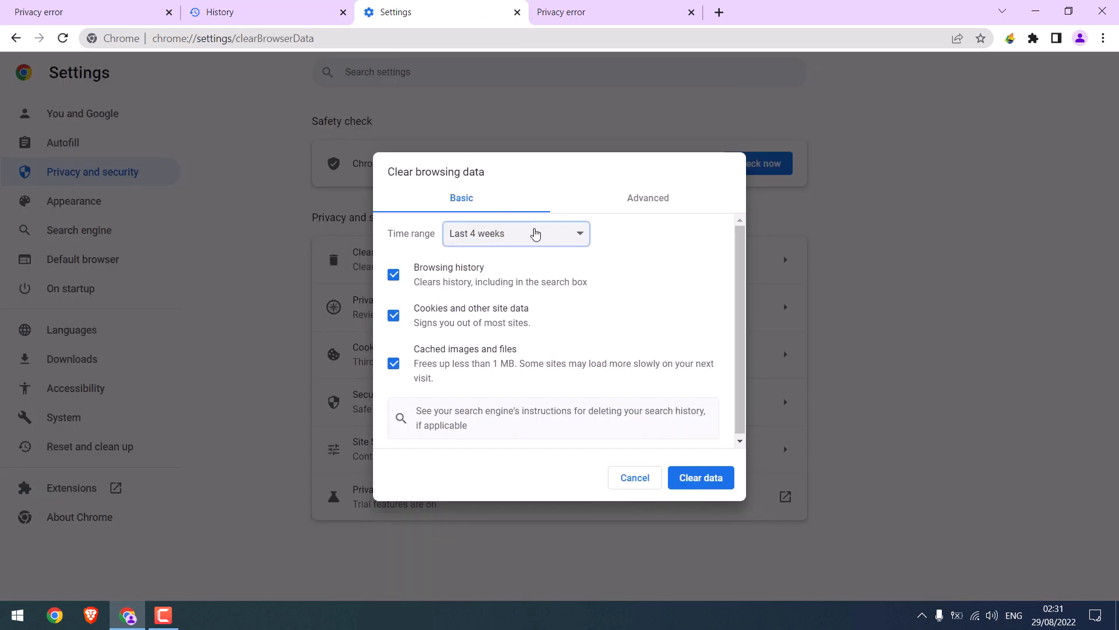
click(633, 477)
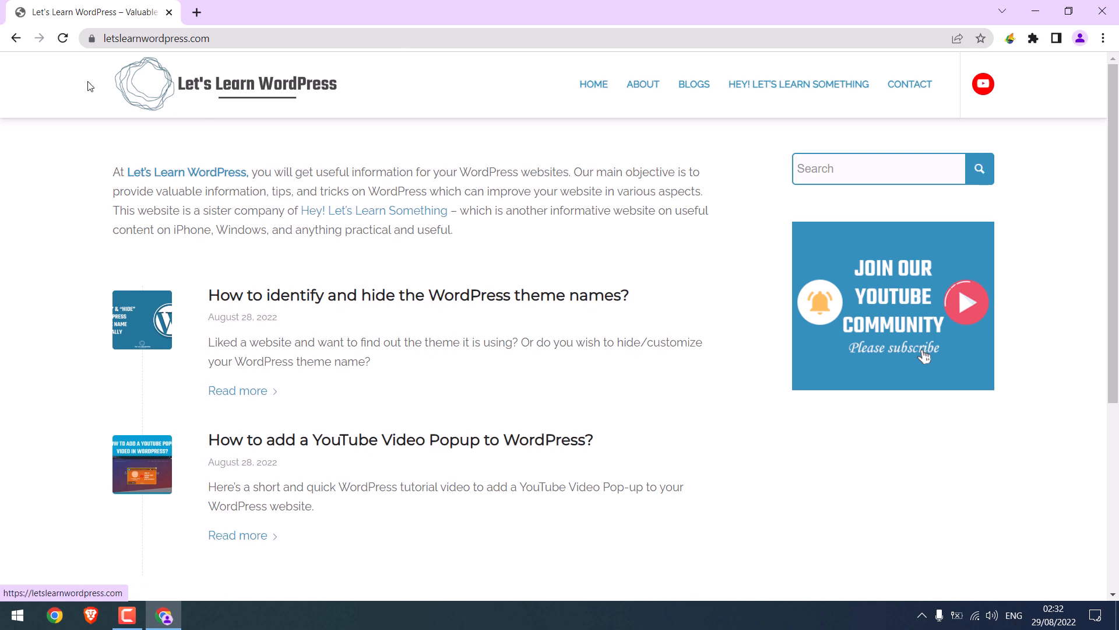
mouse_move(71, 170)
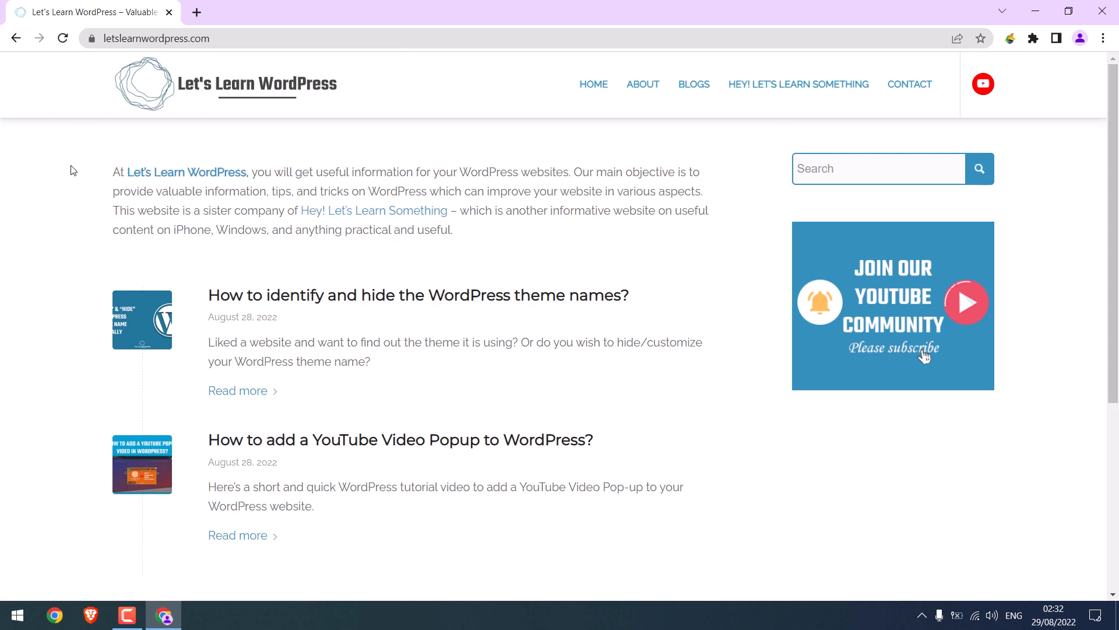
mouse_move(174, 226)
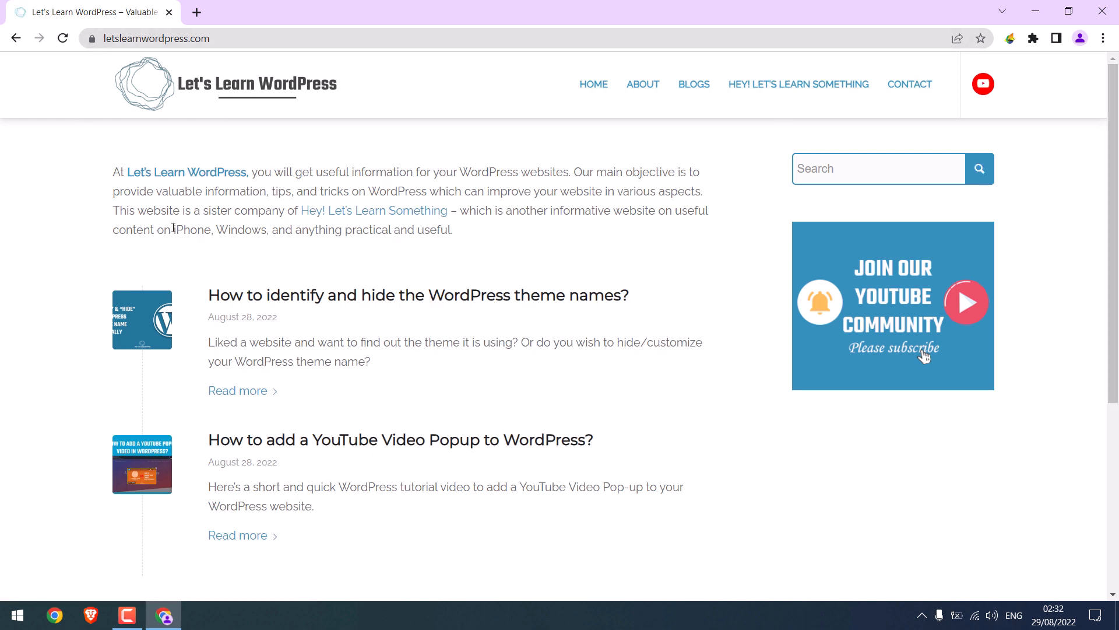
mouse_move(430, 250)
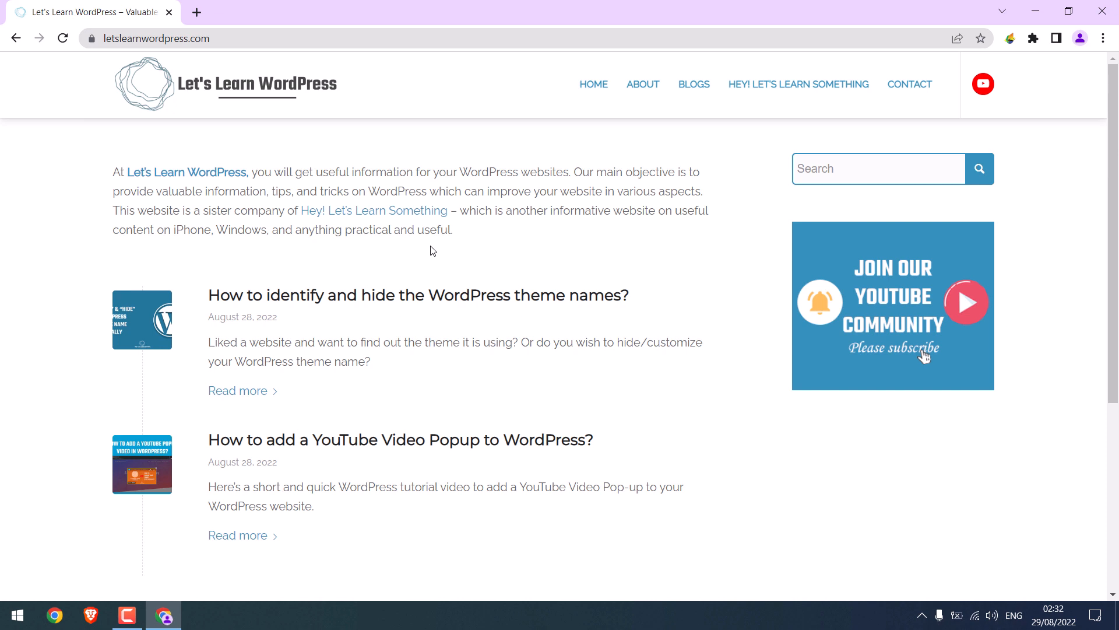
mouse_move(292, 98)
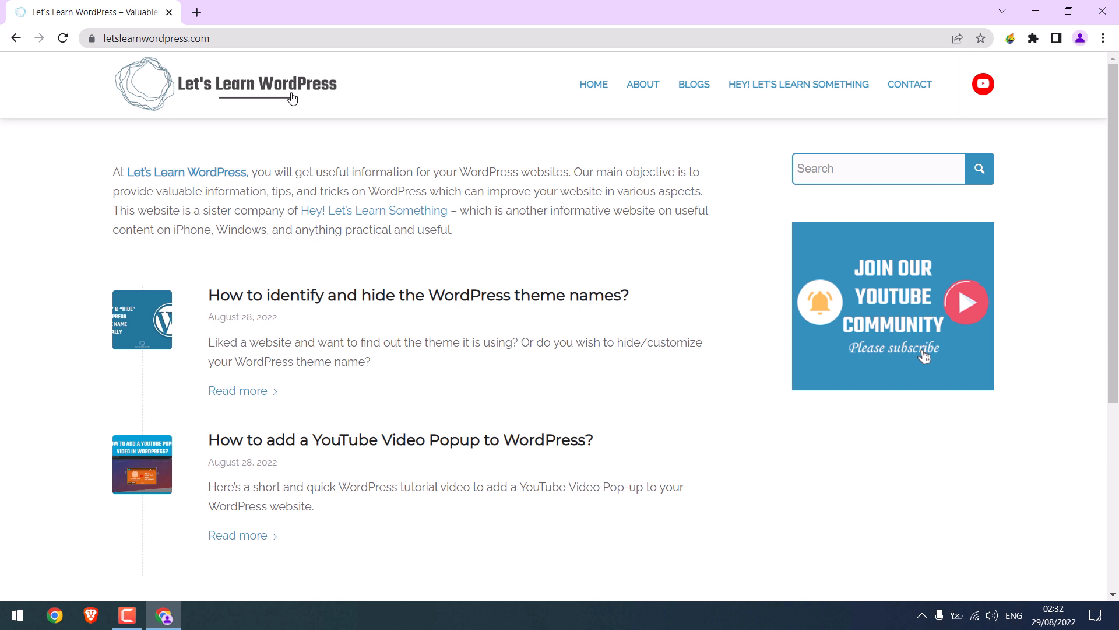
click(94, 38)
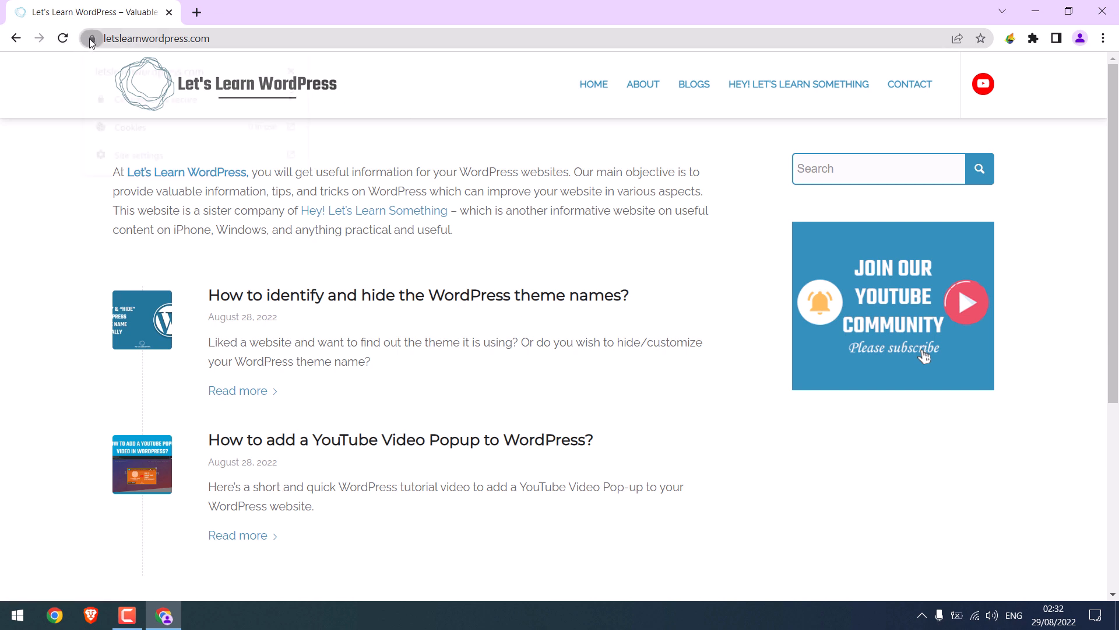
click(91, 39)
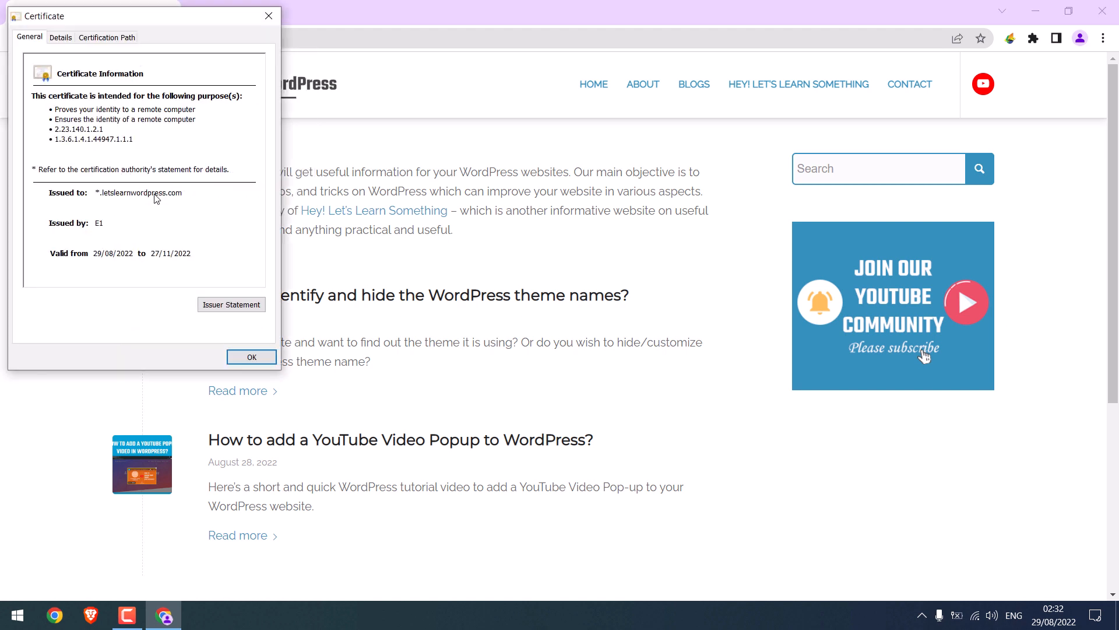
mouse_move(158, 165)
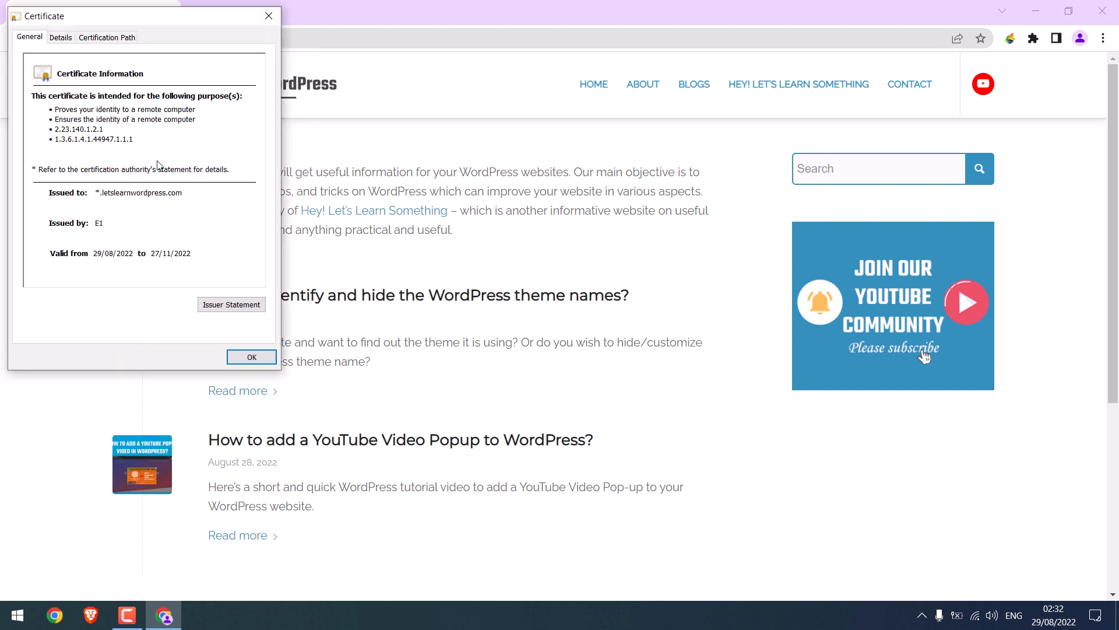
mouse_move(150, 267)
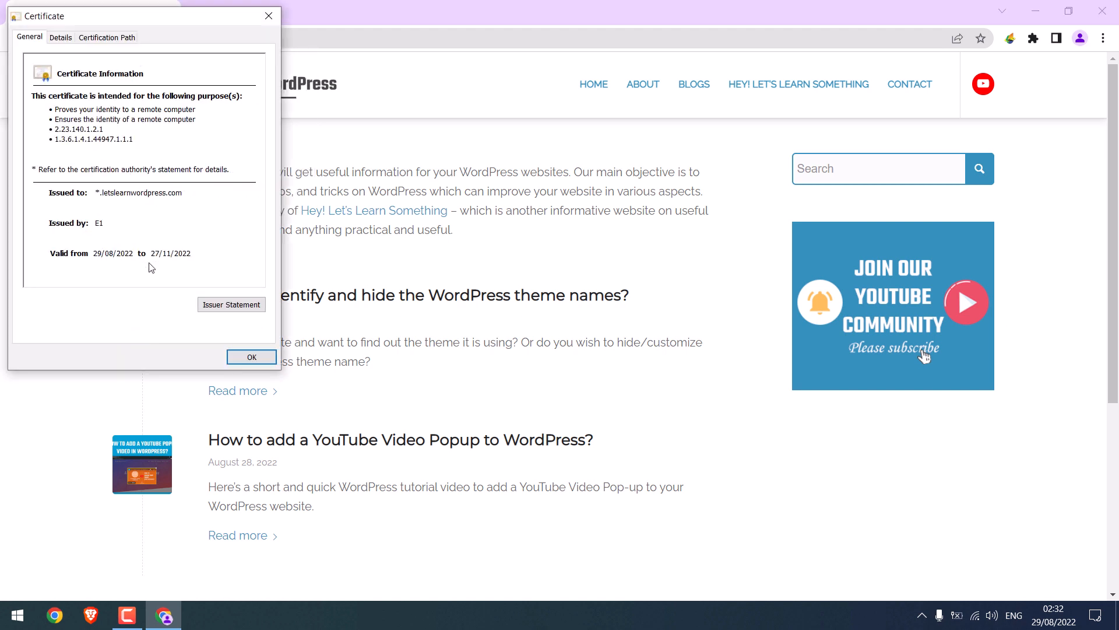
mouse_move(208, 269)
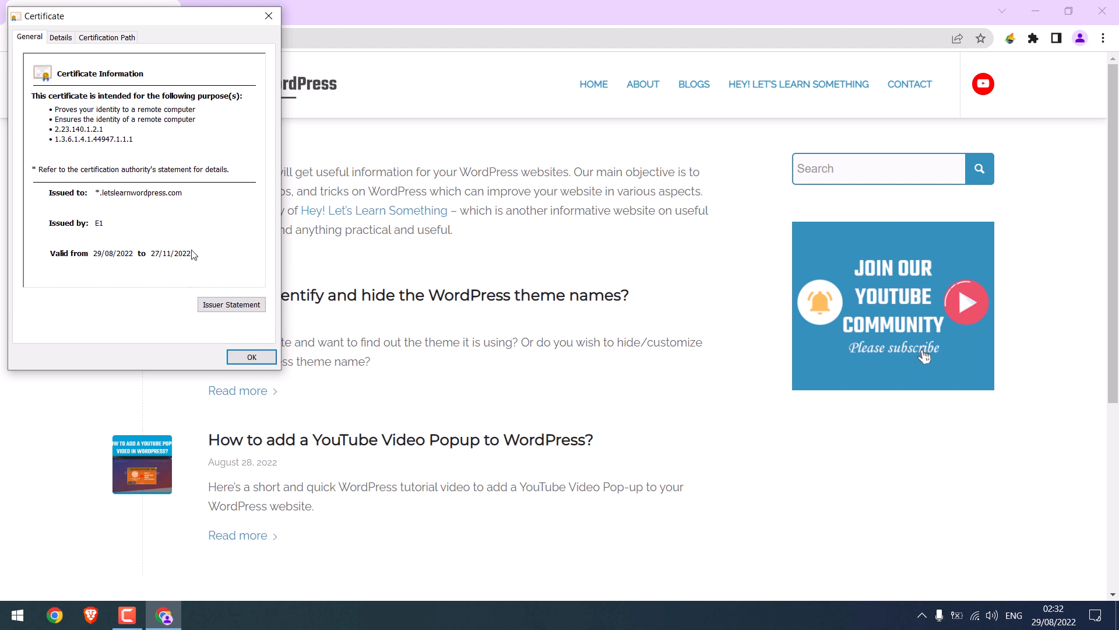
mouse_move(203, 349)
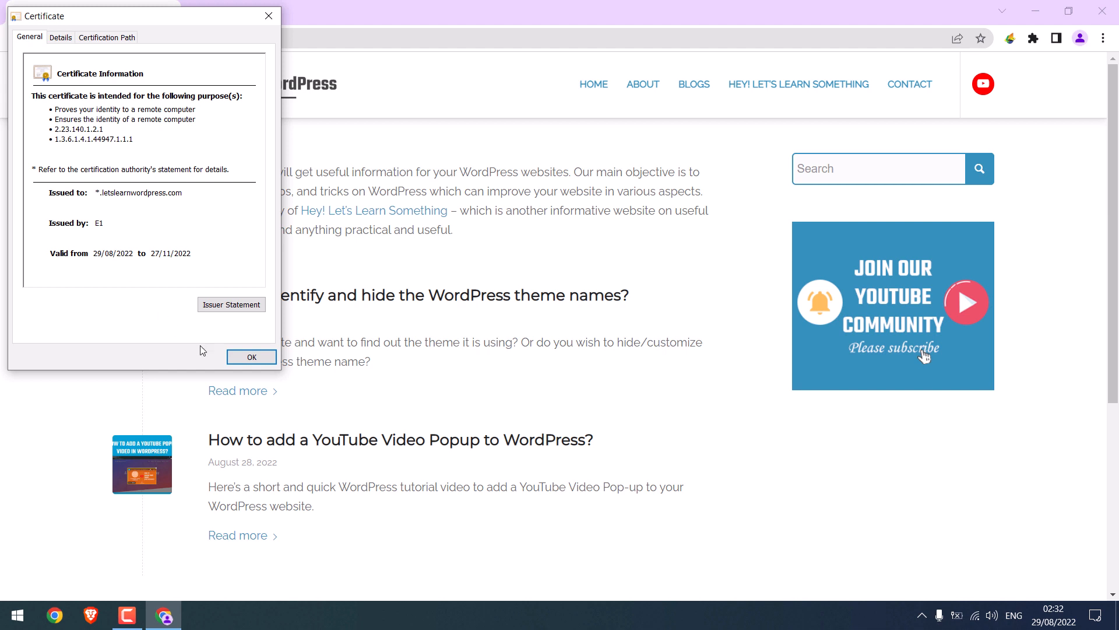
click(250, 357)
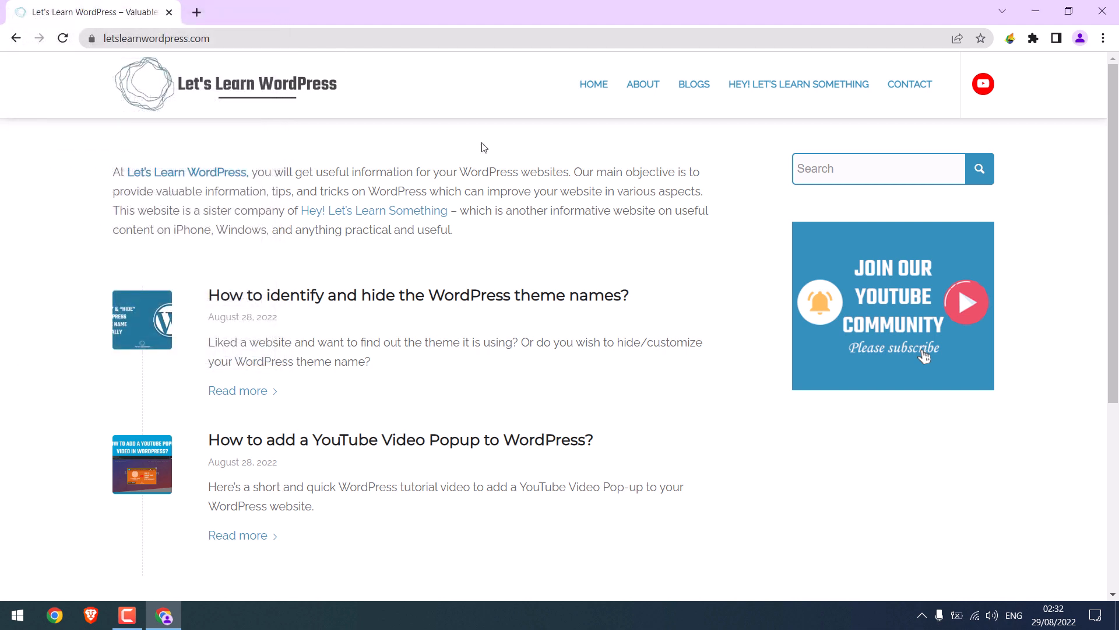
mouse_move(311, 91)
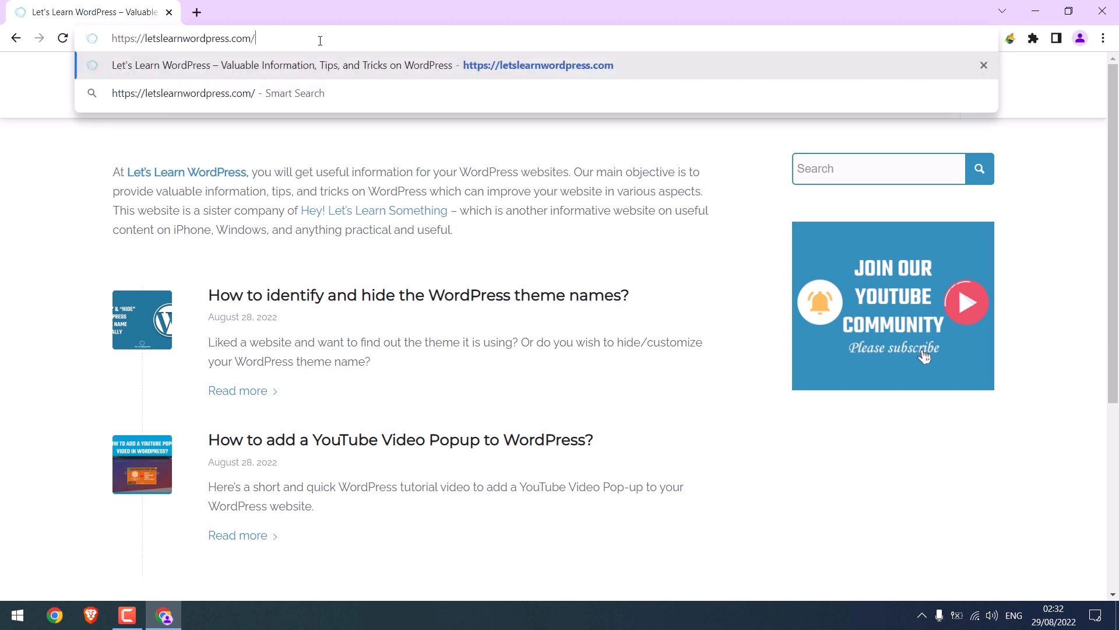
Log in at wp-admin, dismiss the Welcome panel, and open Plugins > Add New.
text(wp-admin%2F&reauth=1)
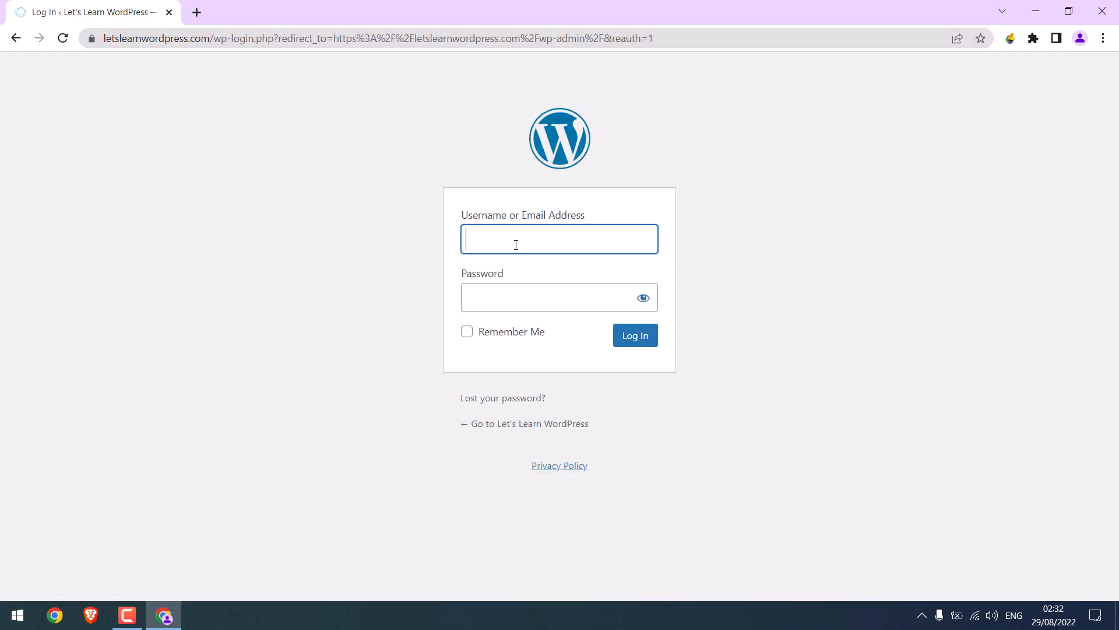
click(633, 335)
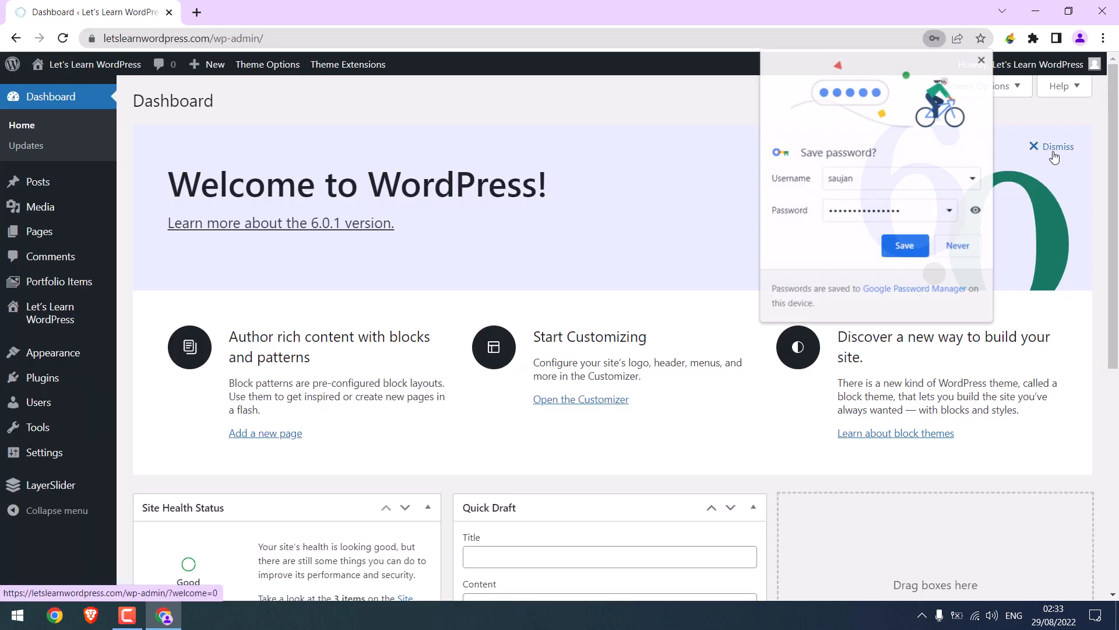
click(1057, 147)
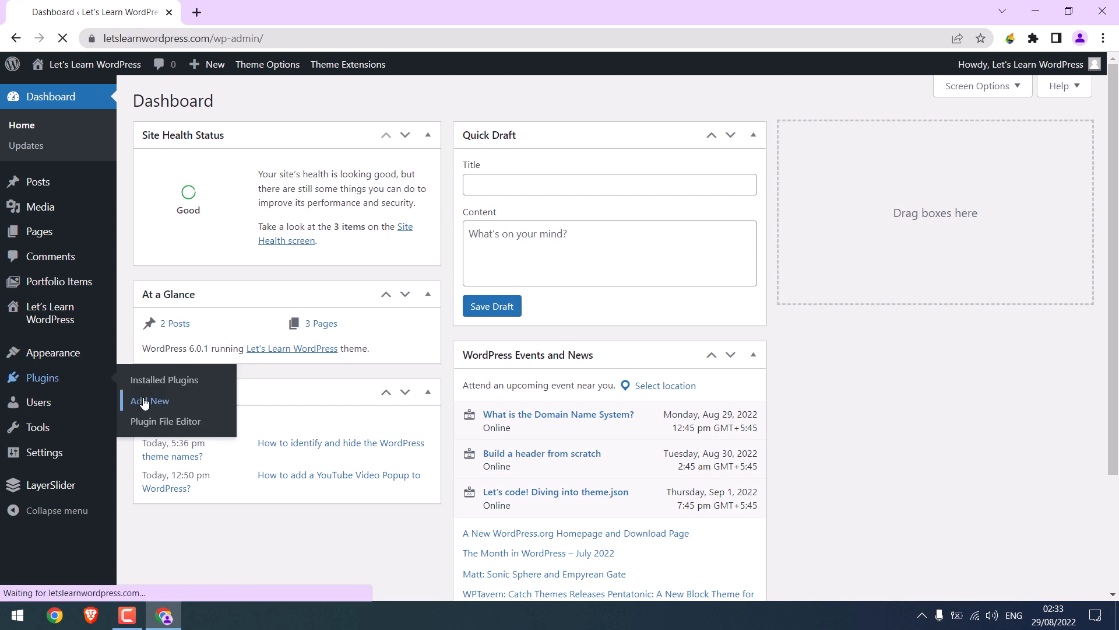
click(147, 401)
text(really simple ssl)
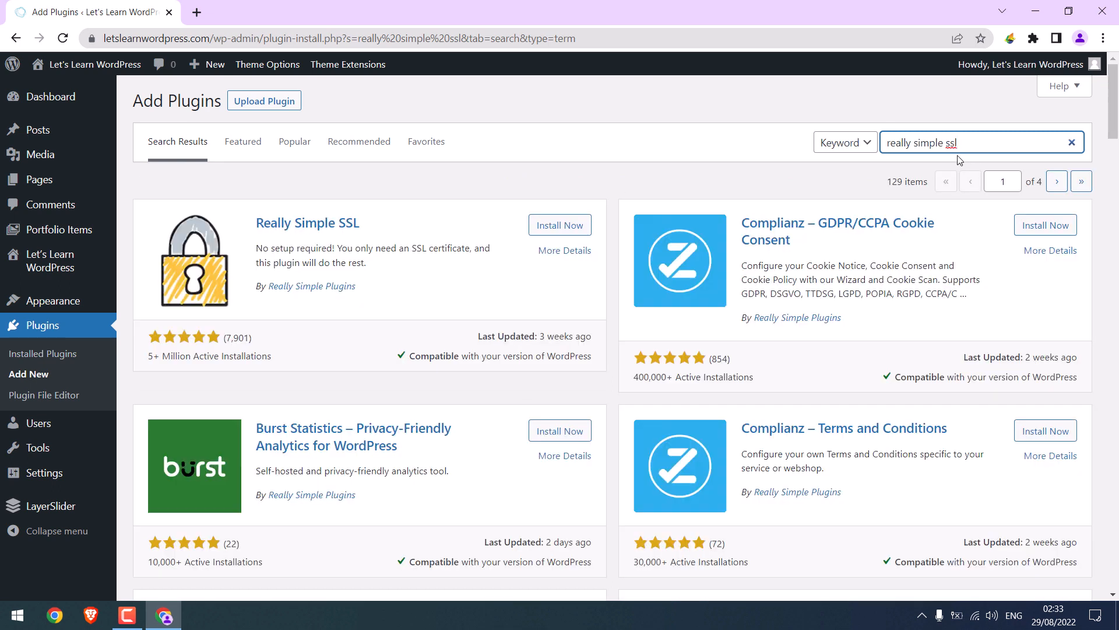
mouse_move(874, 133)
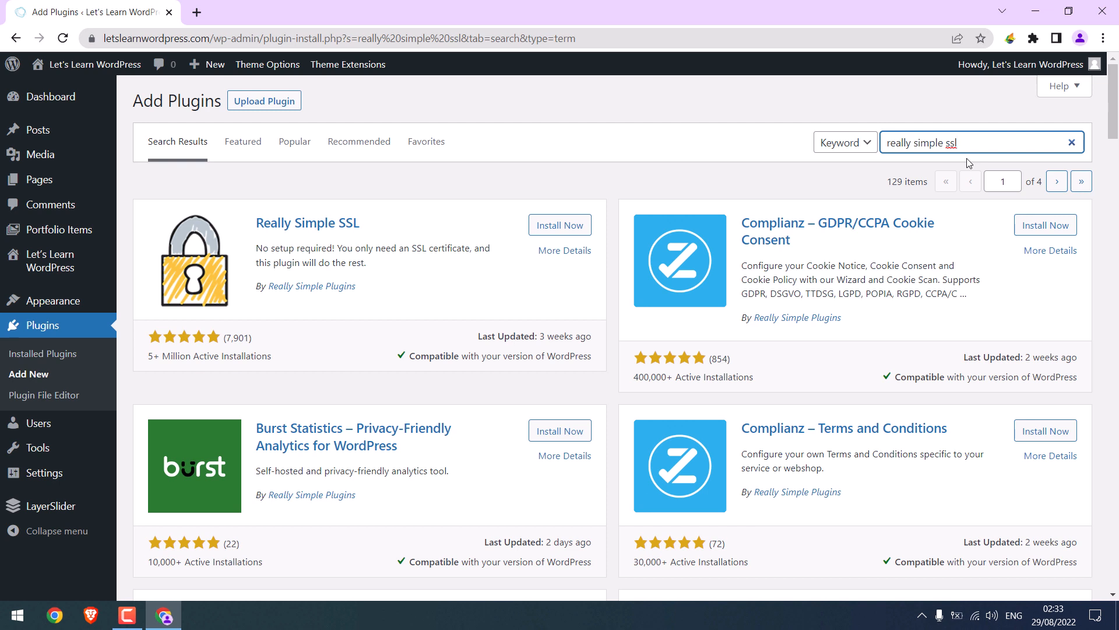
mouse_move(105, 64)
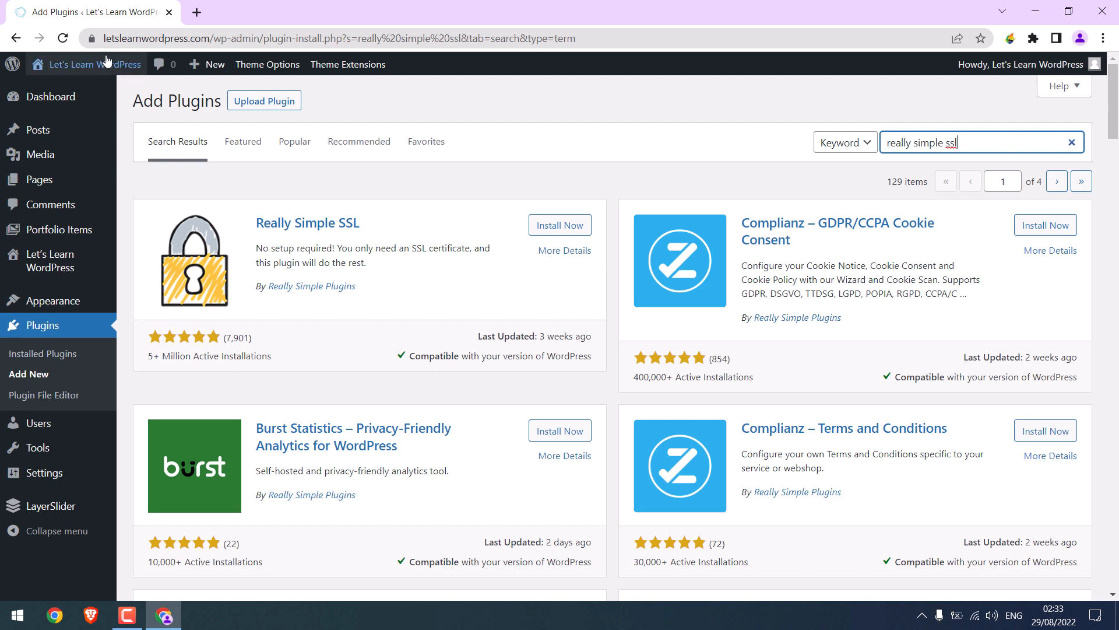
mouse_move(448, 194)
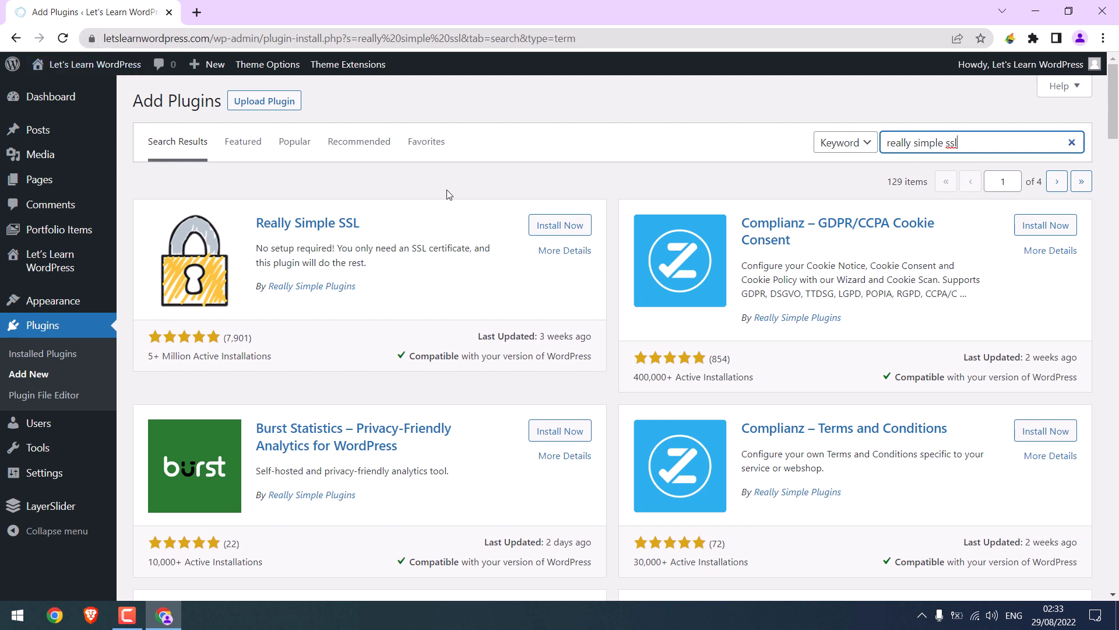
Install and activate the Really Simple SSL plugin, then go to its settings.
click(560, 225)
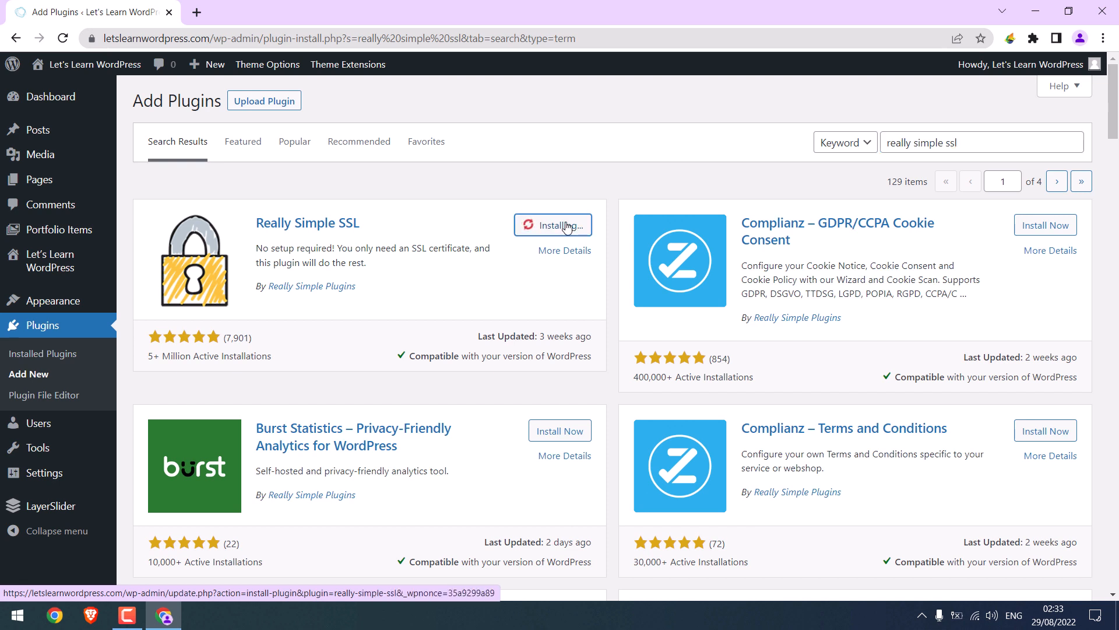
click(552, 225)
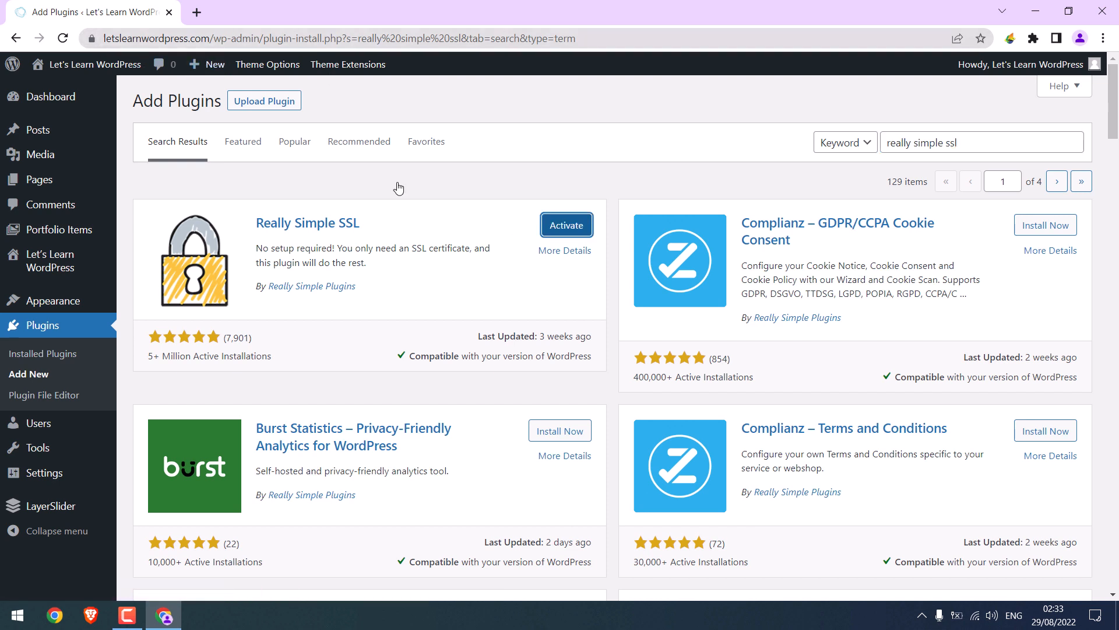
click(566, 225)
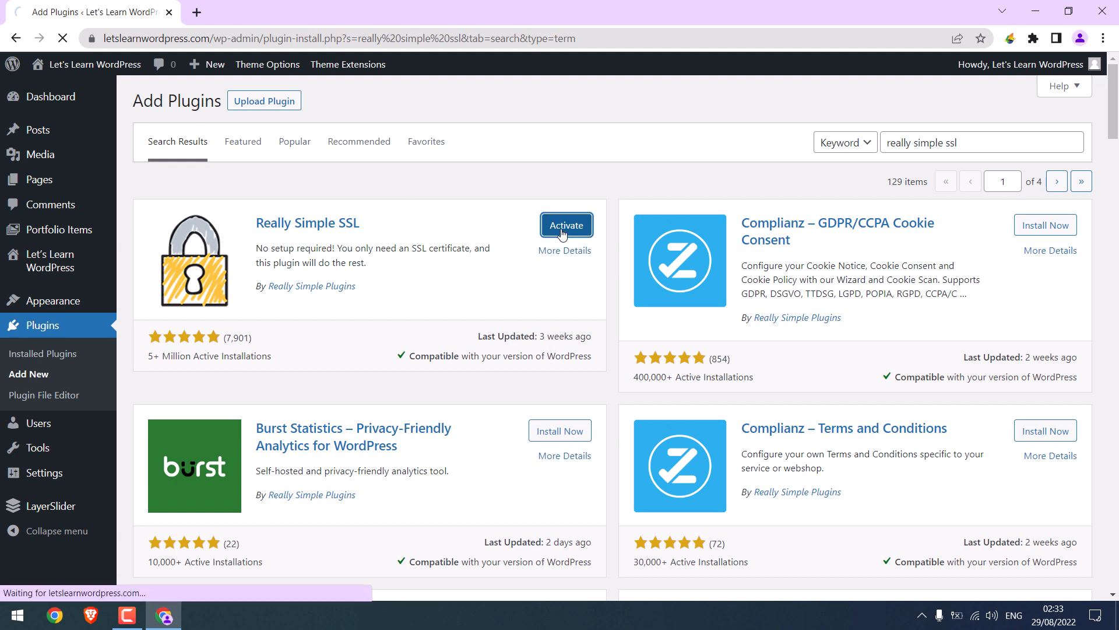
click(567, 224)
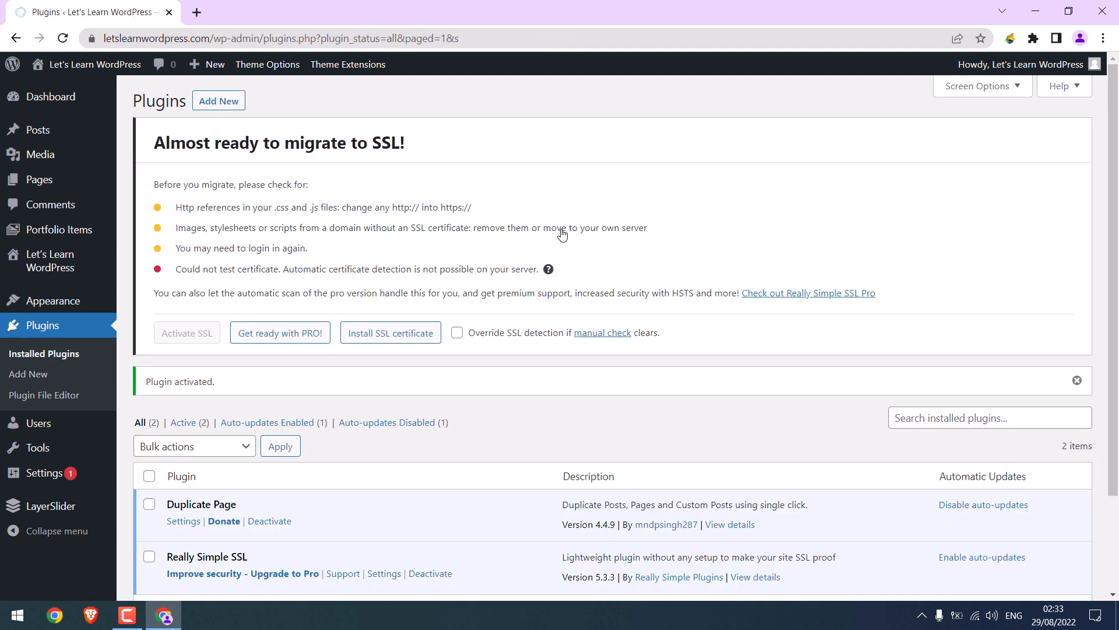
mouse_move(409, 251)
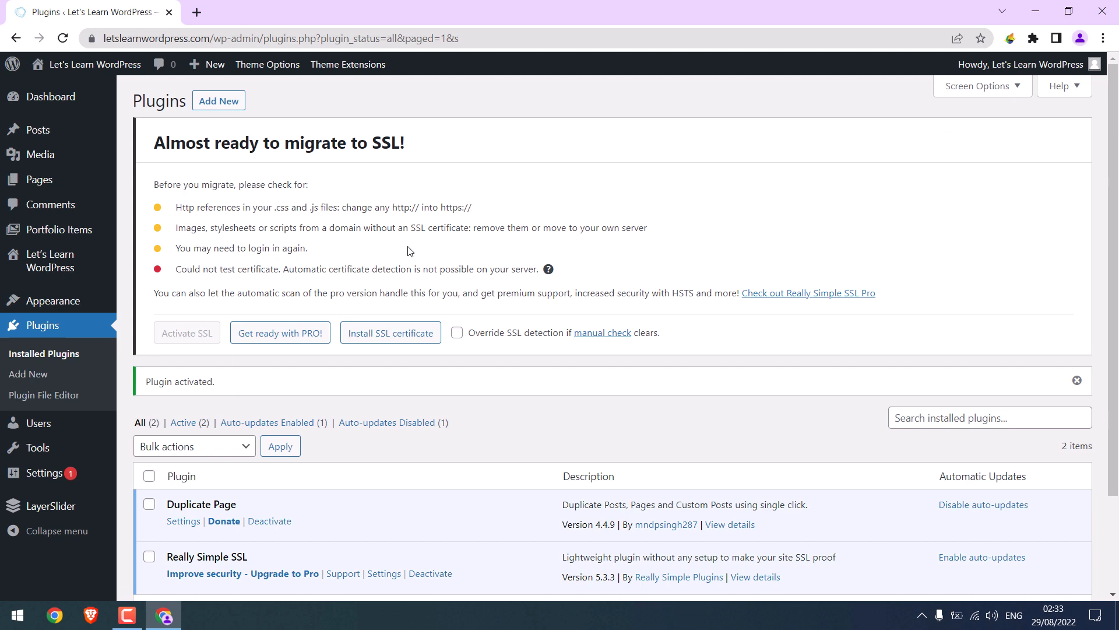
scroll(down, 3)
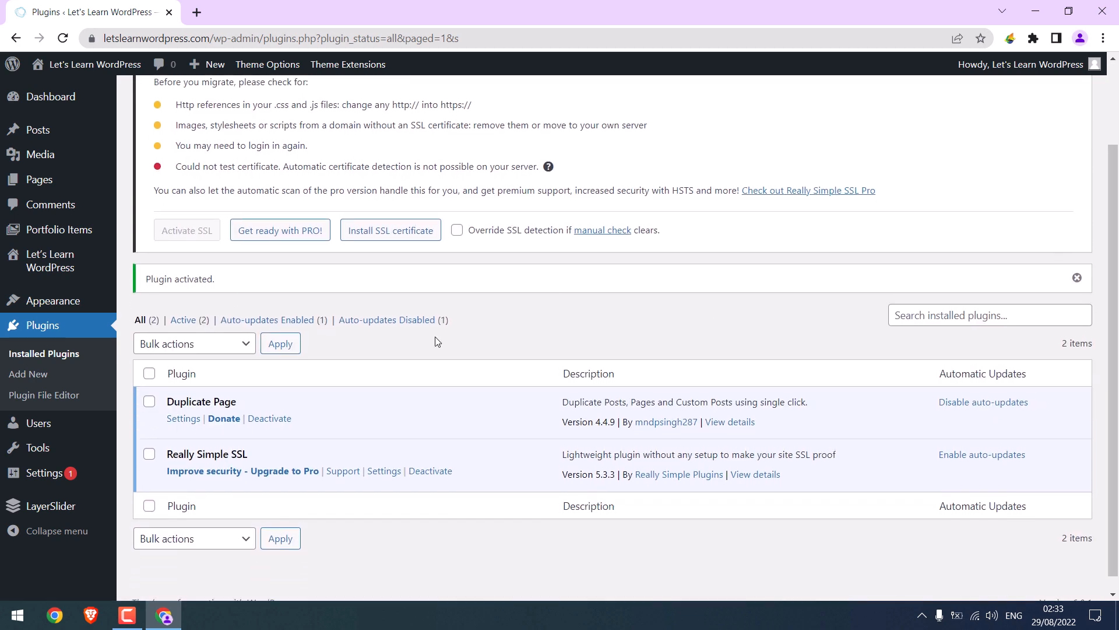
click(383, 470)
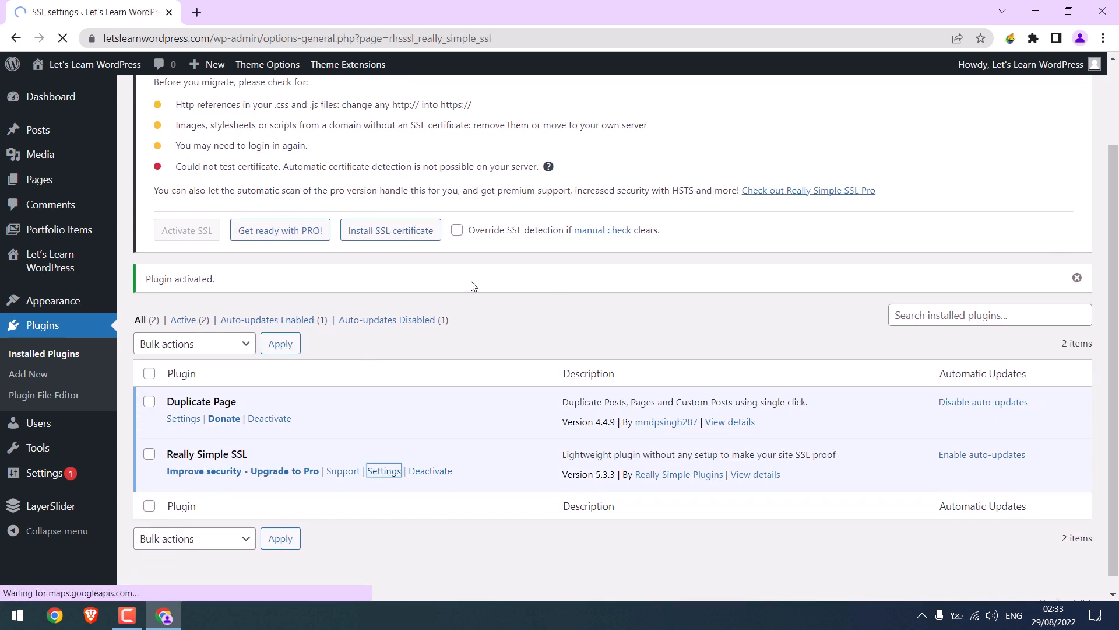
click(384, 470)
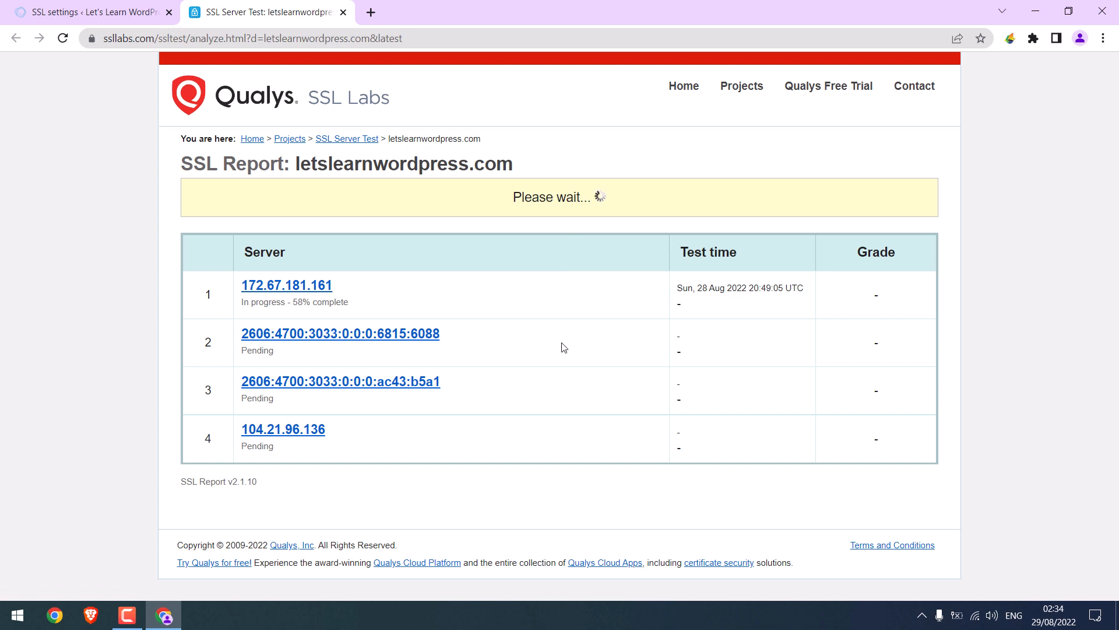
click(86, 12)
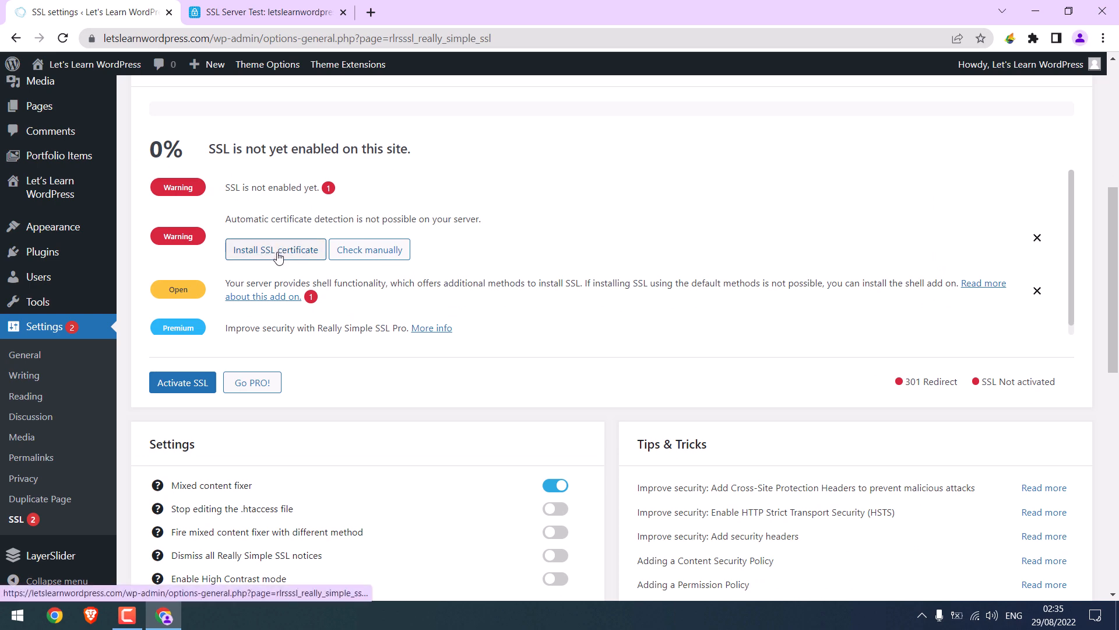
Recheck the SSL server test, then activate SSL in Really Simple SSL.
click(264, 12)
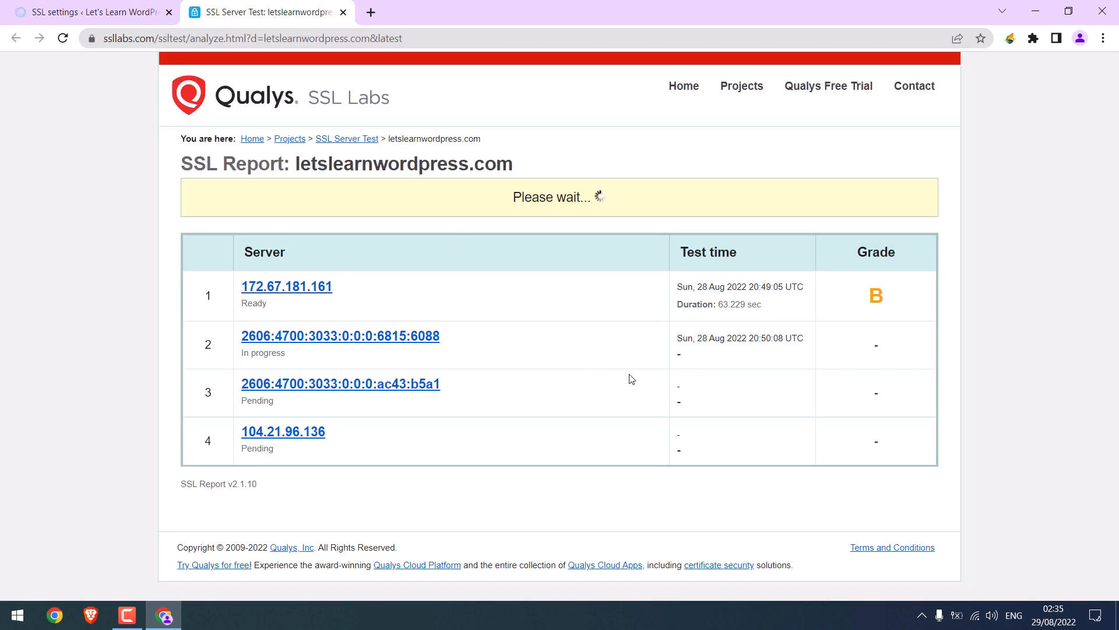
click(86, 12)
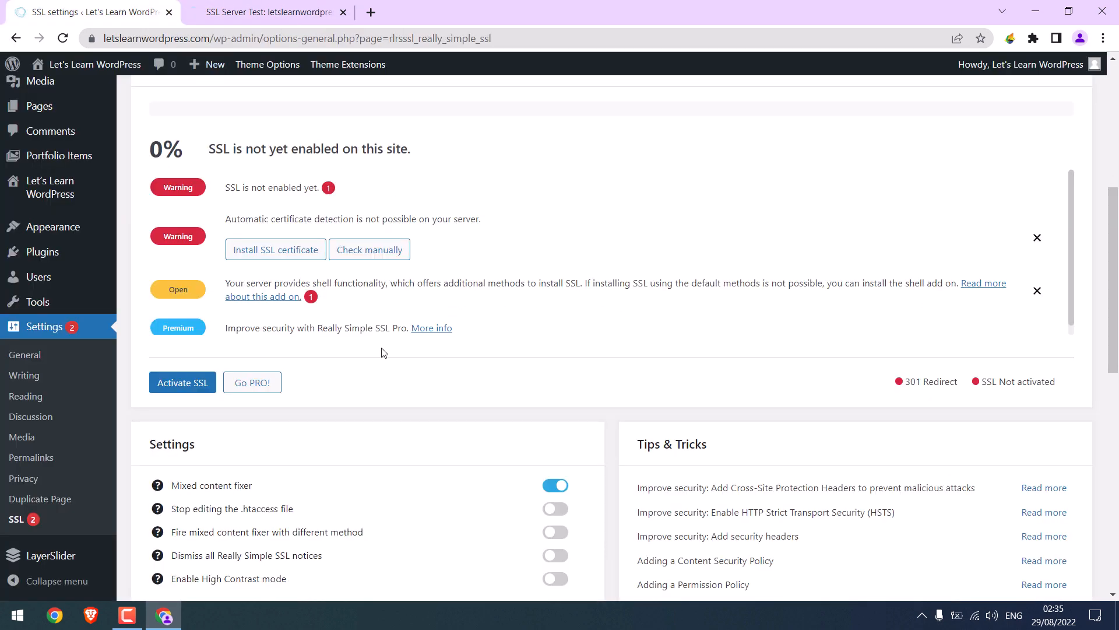
click(182, 381)
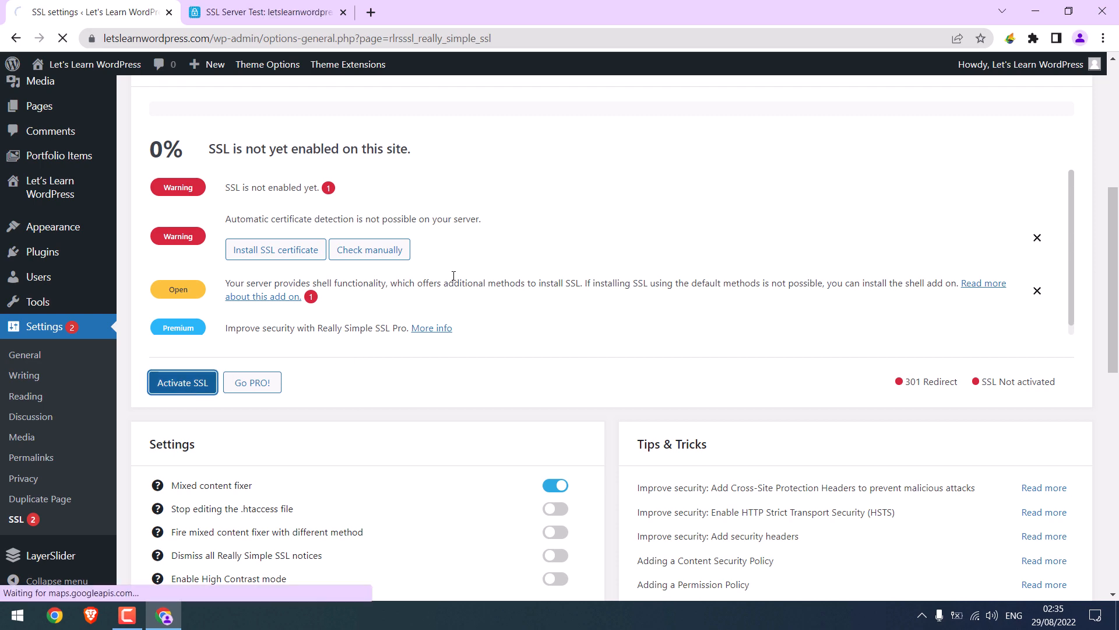
click(182, 382)
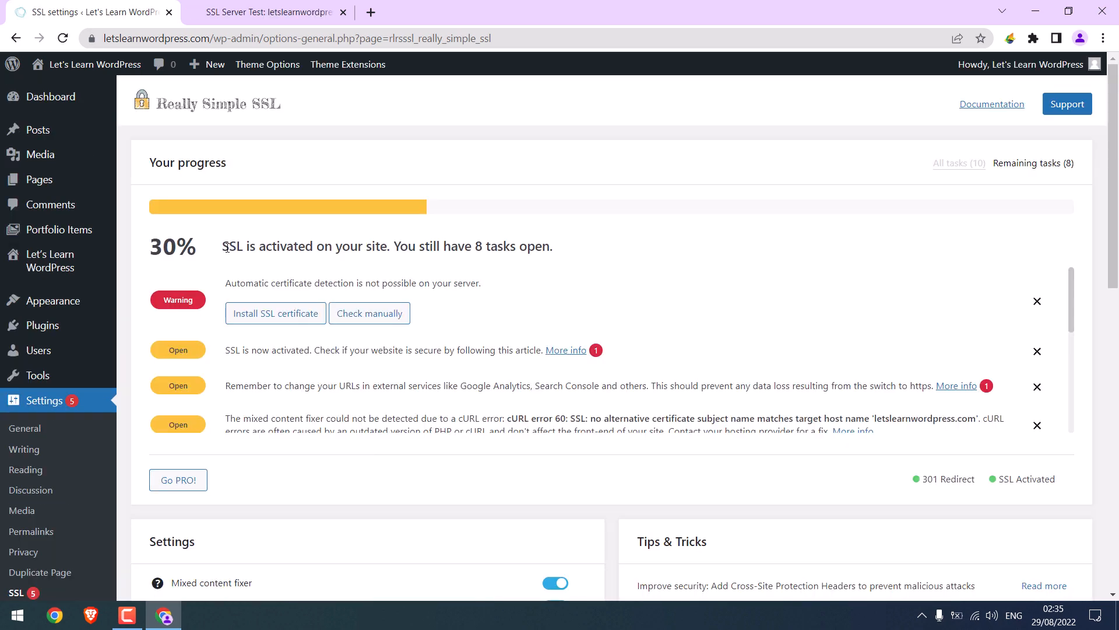
Dismiss the certificate detection warning, SSL-activated notice and another open task notice.
click(1036, 301)
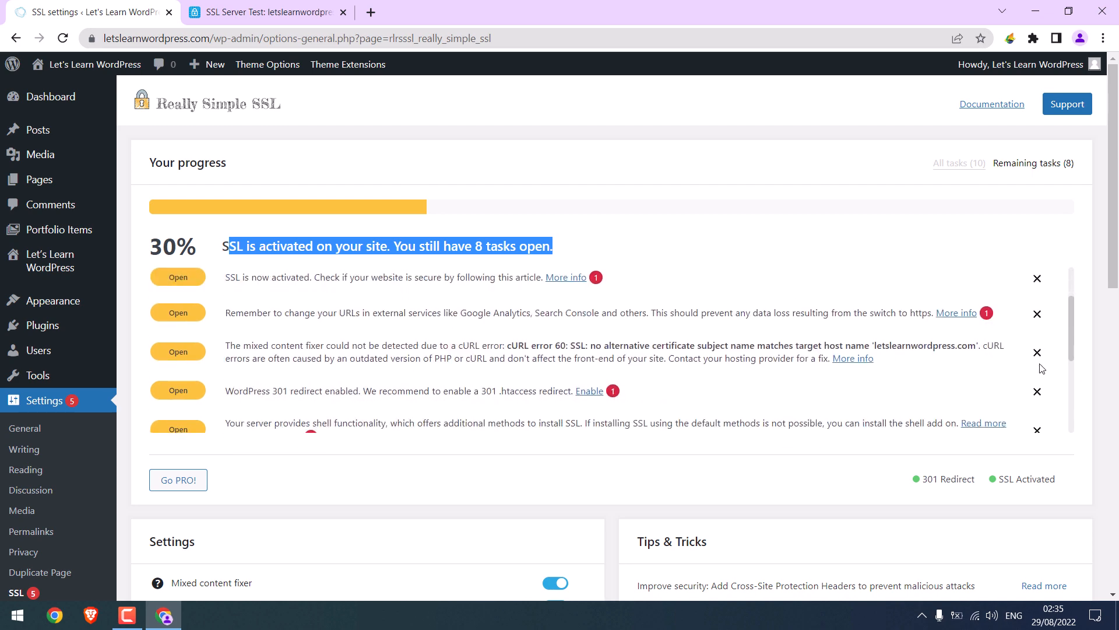
click(1037, 279)
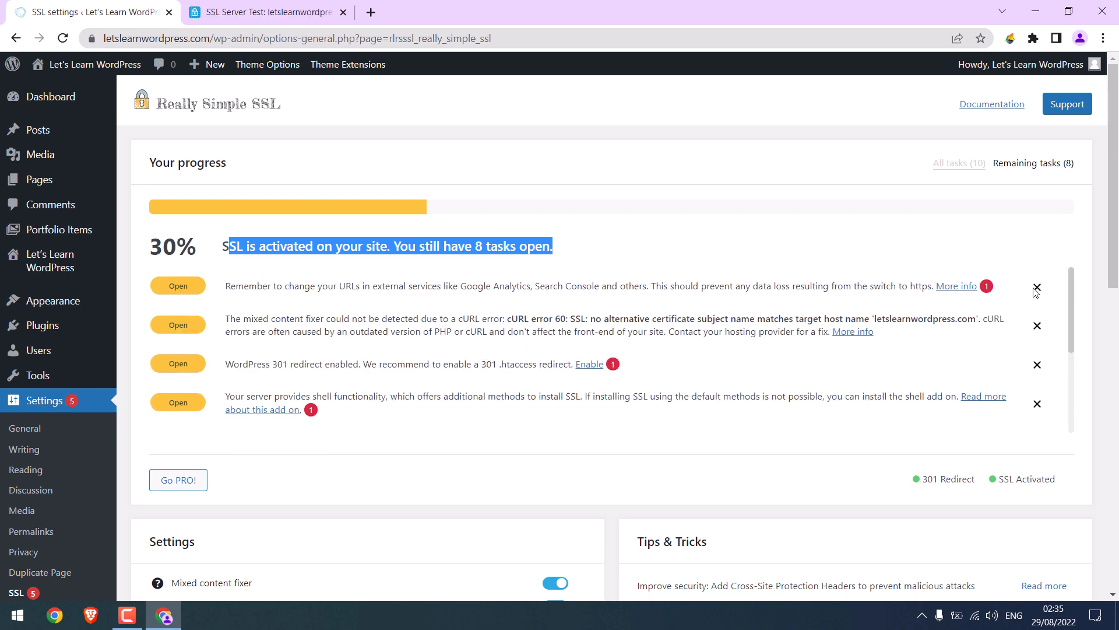
click(1037, 289)
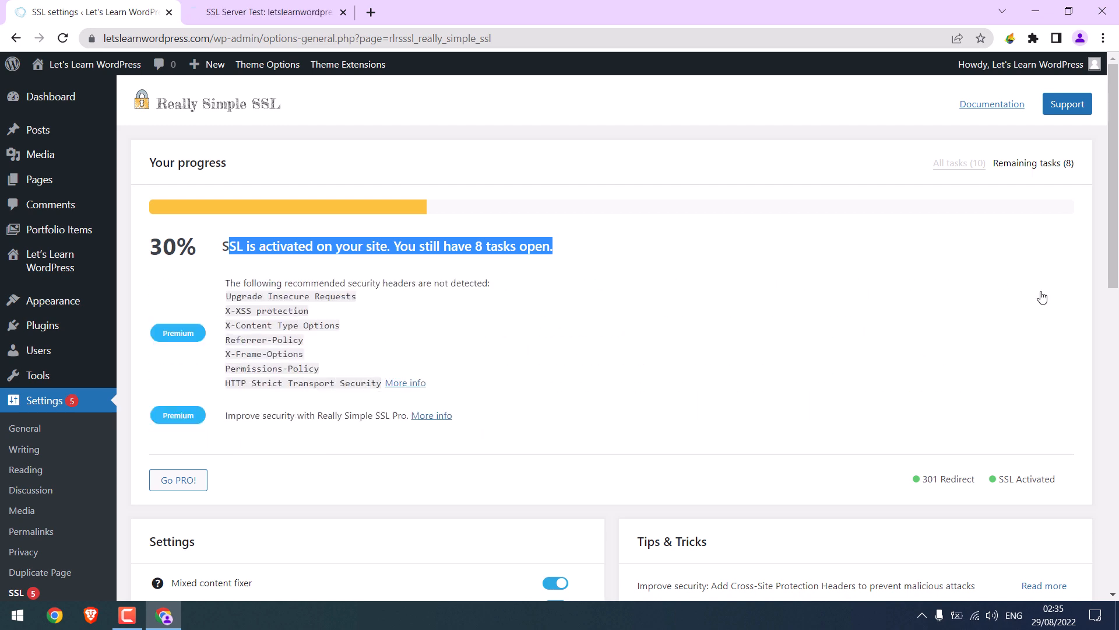
scroll(down, 3)
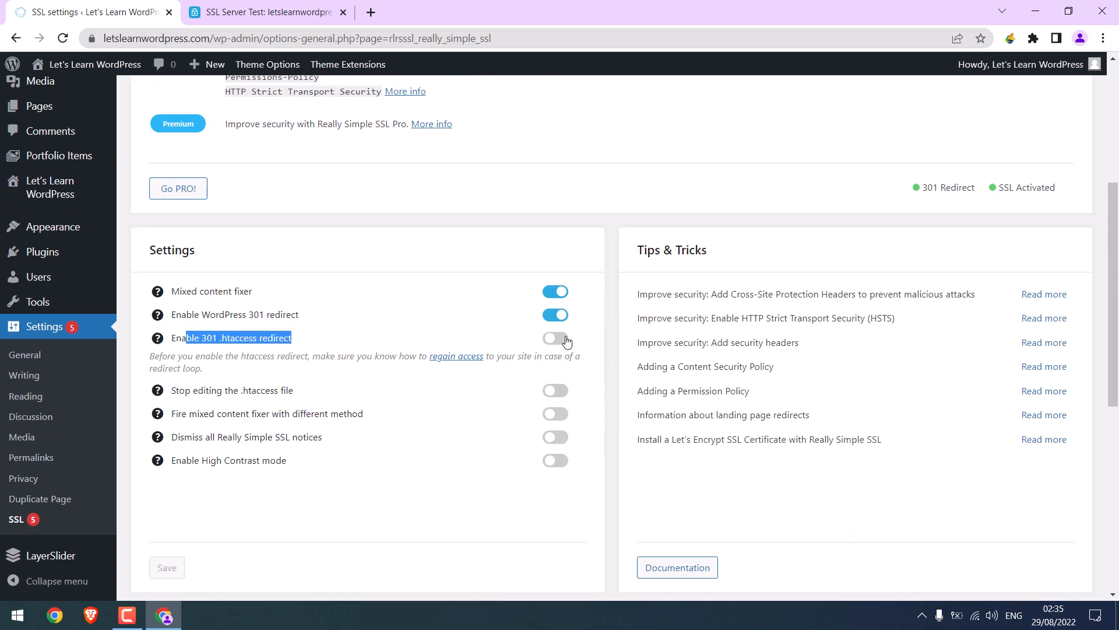
mouse_move(508, 343)
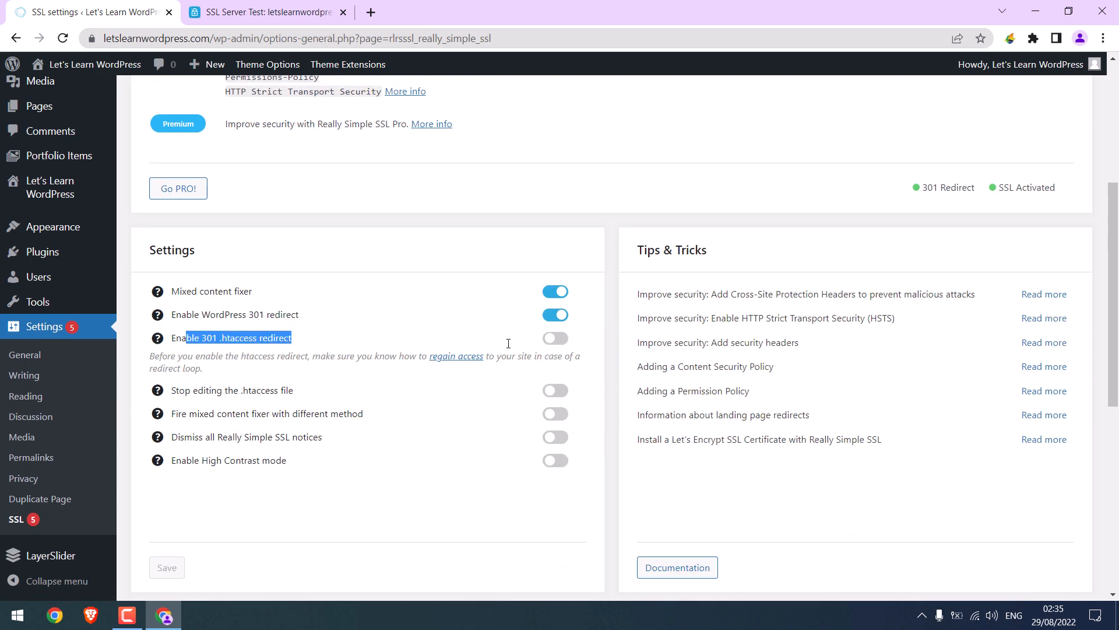
Log back in to the WordPress admin and go to the Dashboard.
click(554, 337)
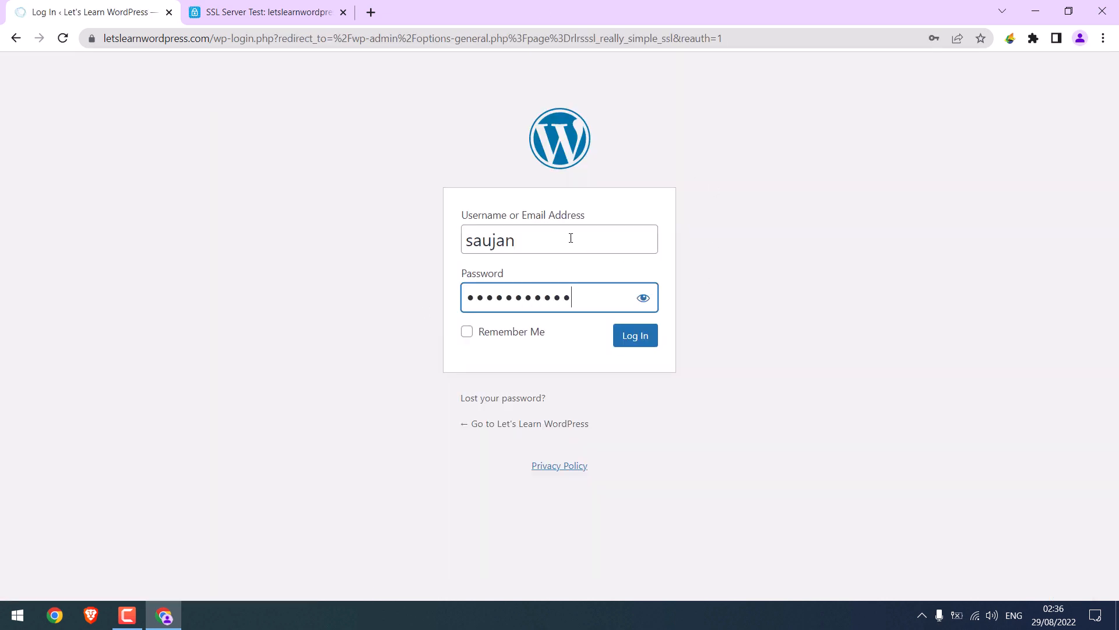
click(634, 335)
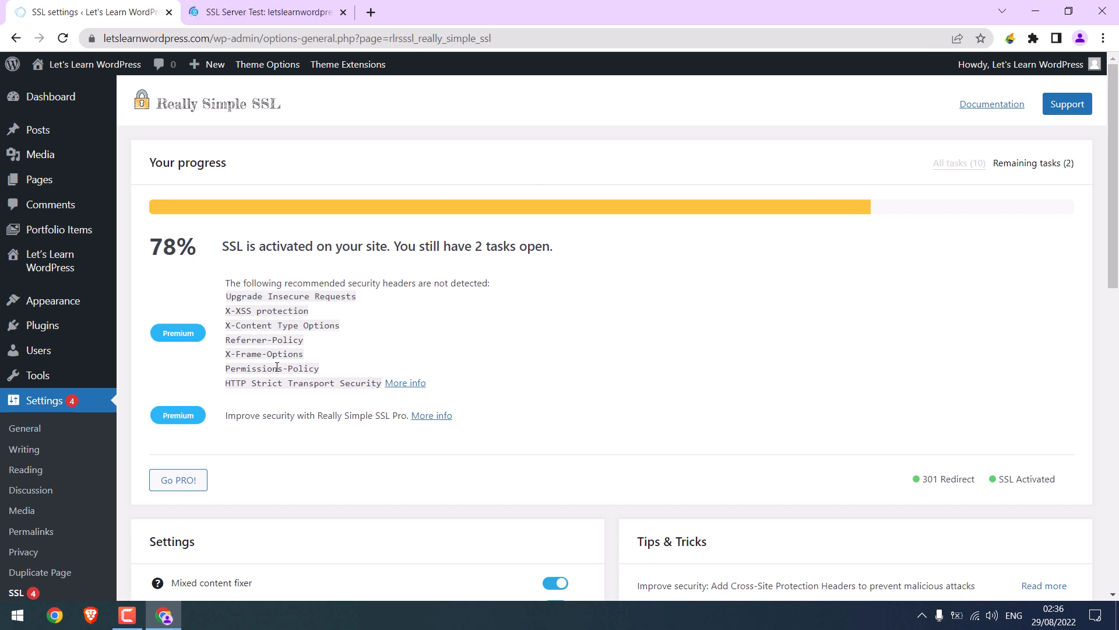
click(51, 97)
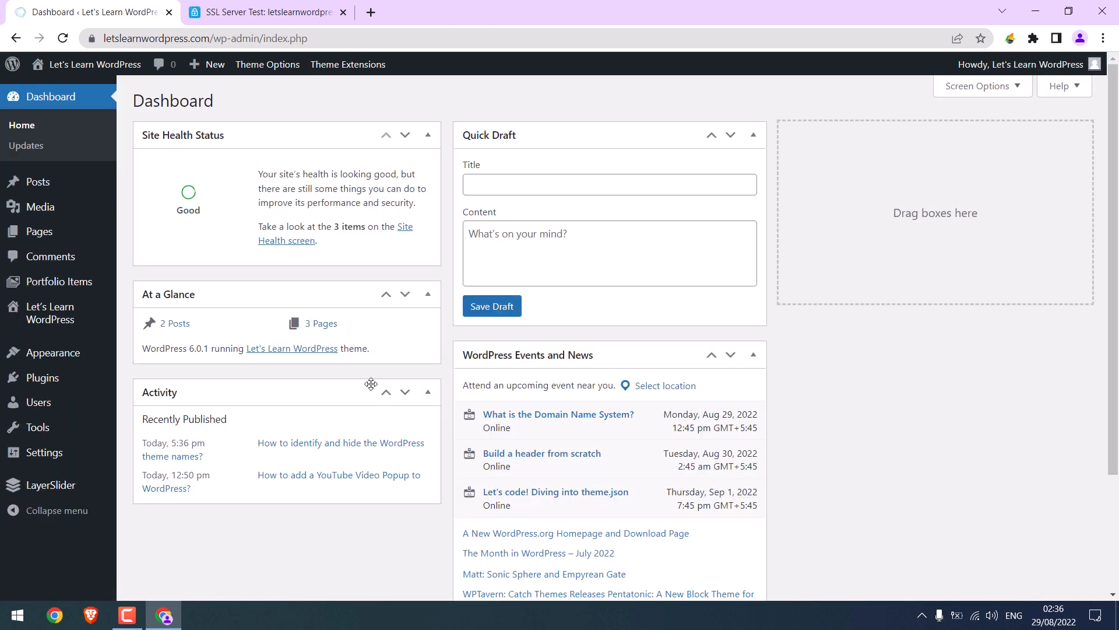
Switch to the Qualys SSL Labs test tab and close it.
click(265, 13)
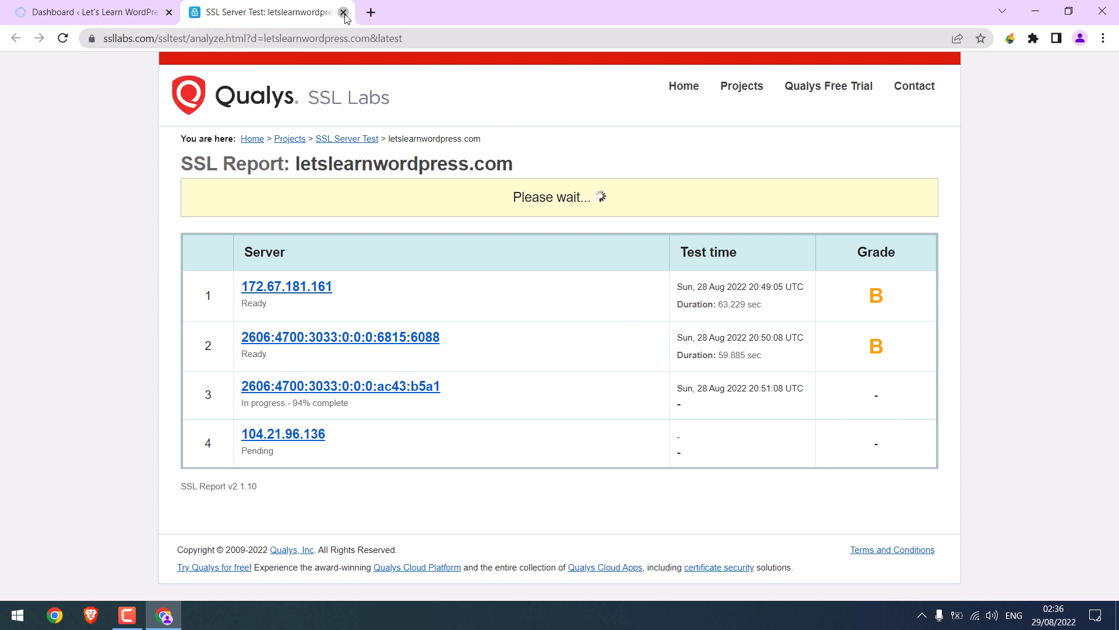
click(344, 12)
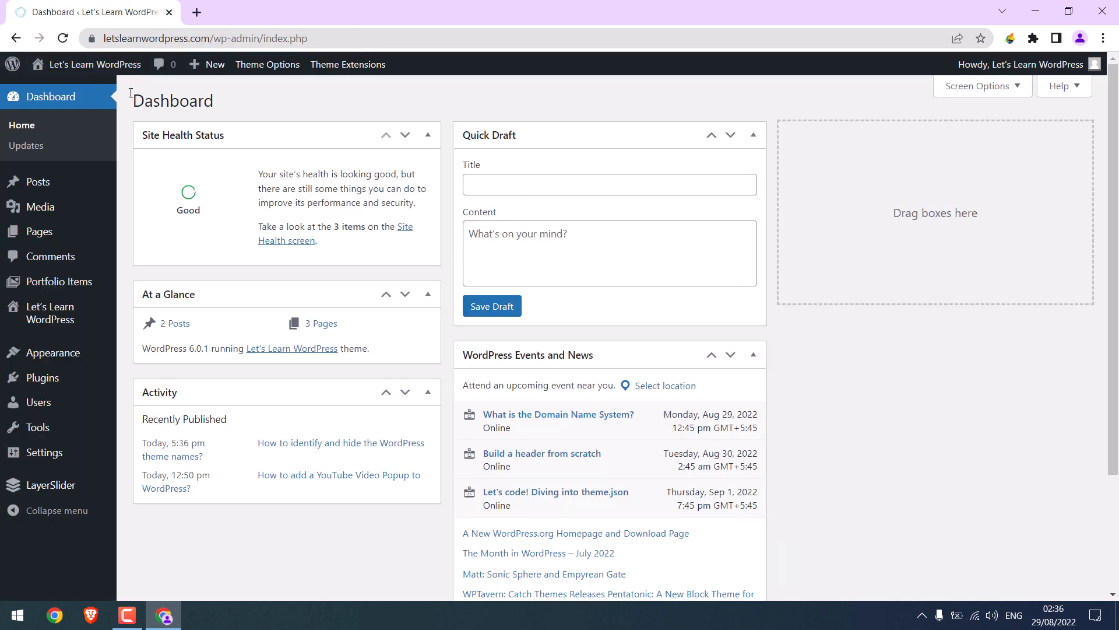